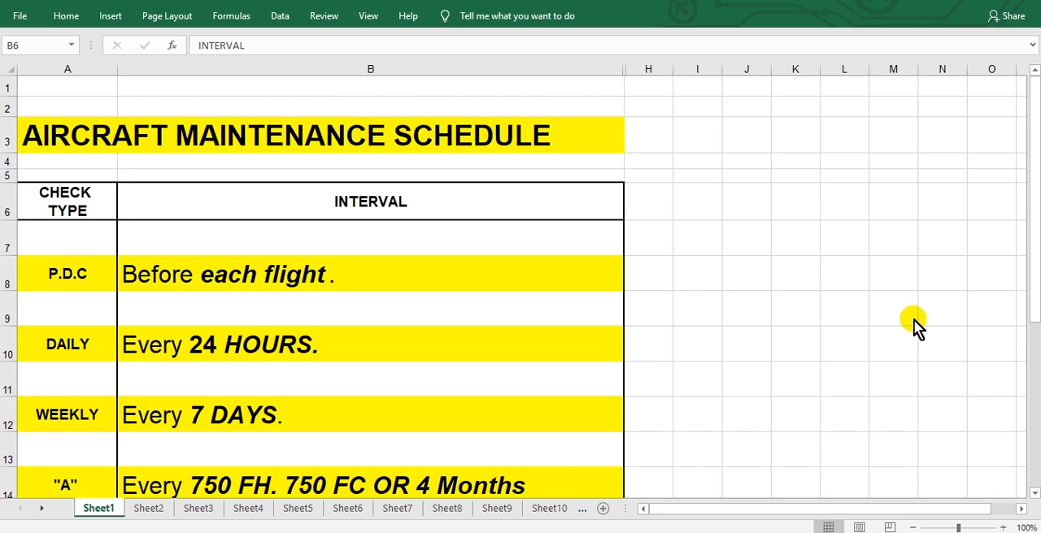
pyautogui.moveTo(277, 204)
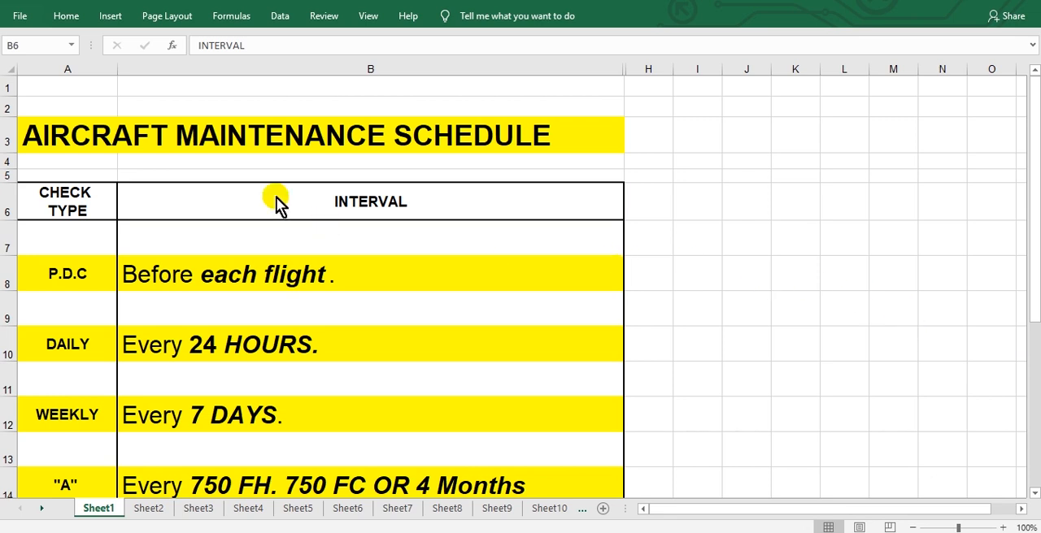
pyautogui.moveTo(383, 308)
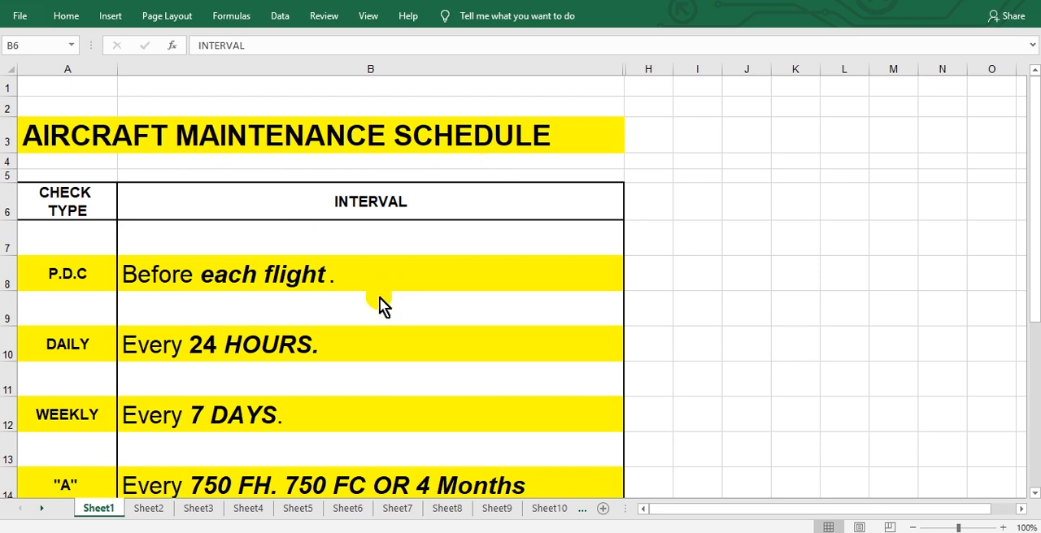
pyautogui.moveTo(390, 280)
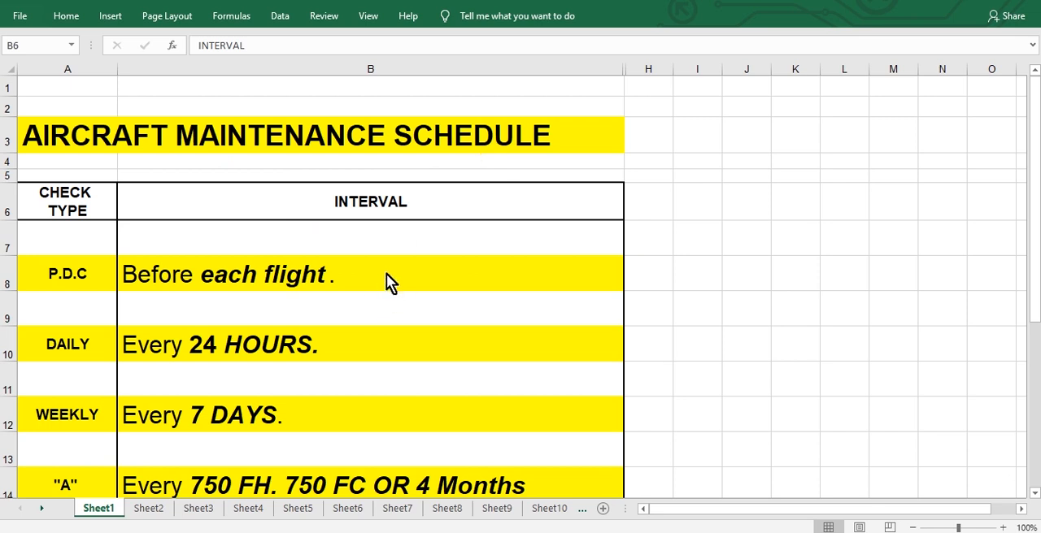
pyautogui.moveTo(178, 296)
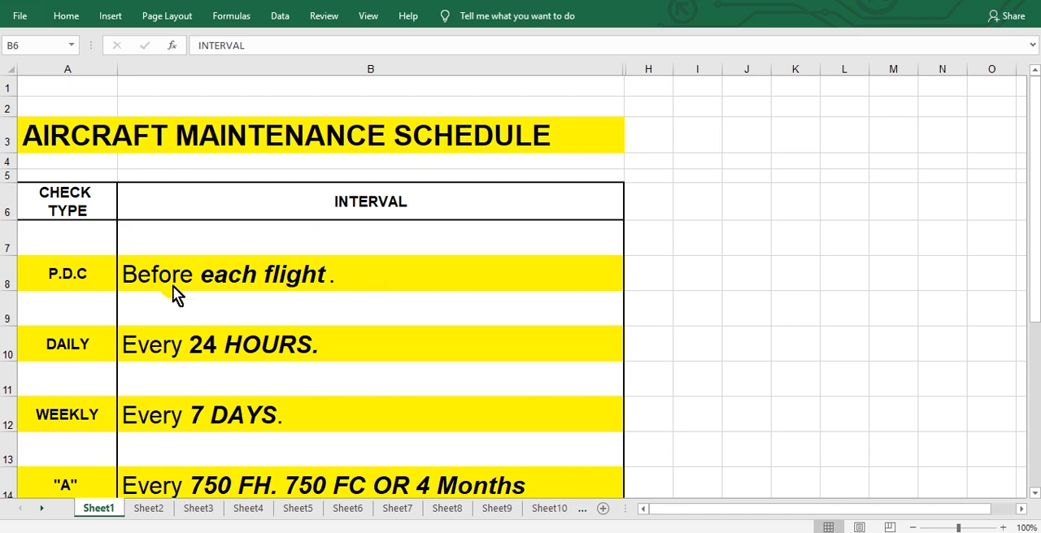
pyautogui.moveTo(343, 293)
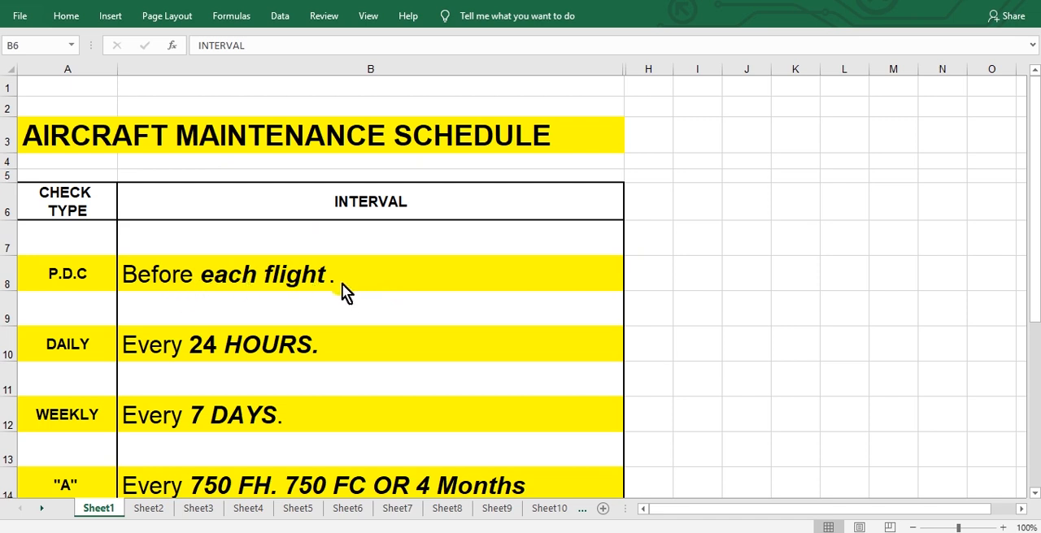
pyautogui.moveTo(104, 287)
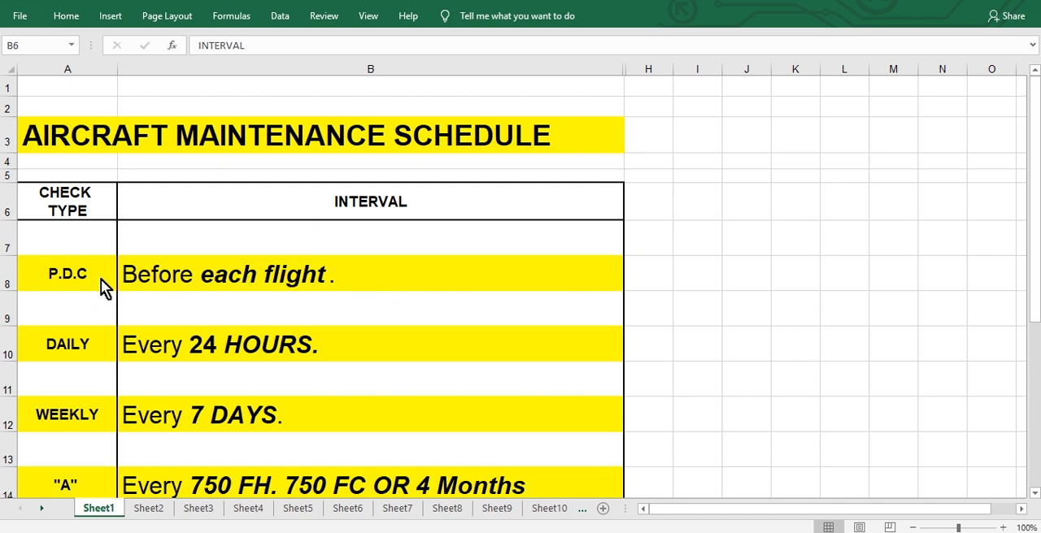
pyautogui.moveTo(206, 288)
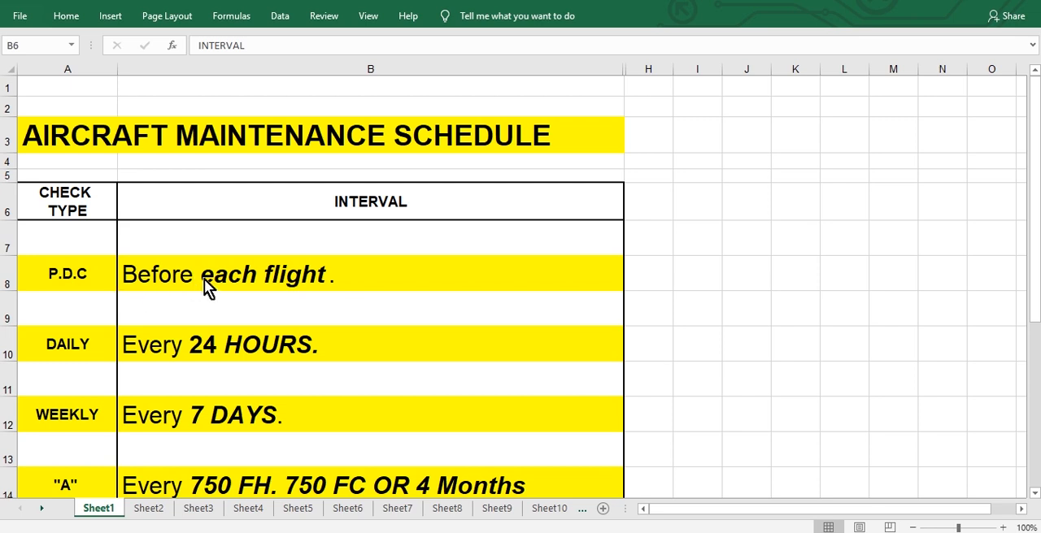
pyautogui.moveTo(226, 279)
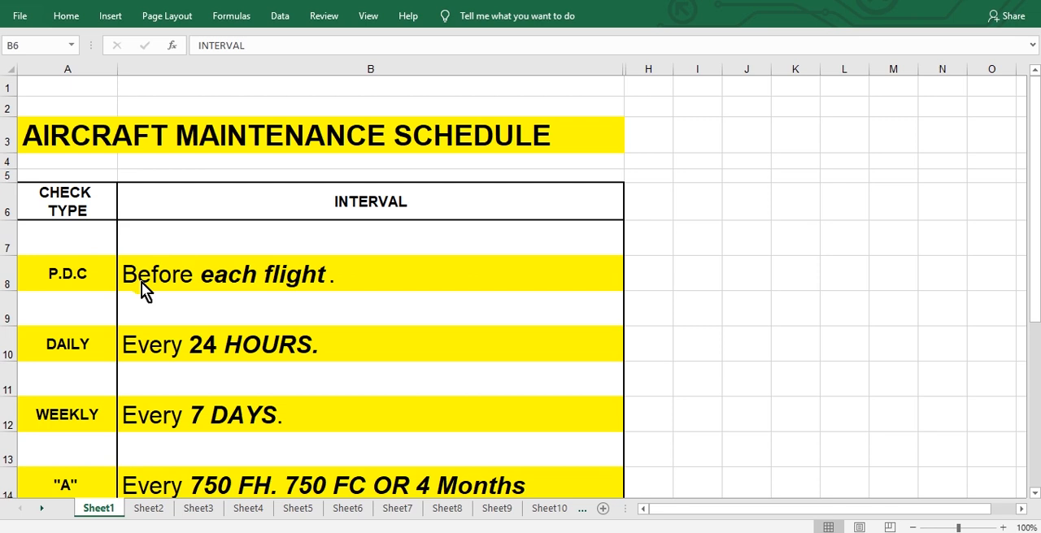
pyautogui.moveTo(382, 286)
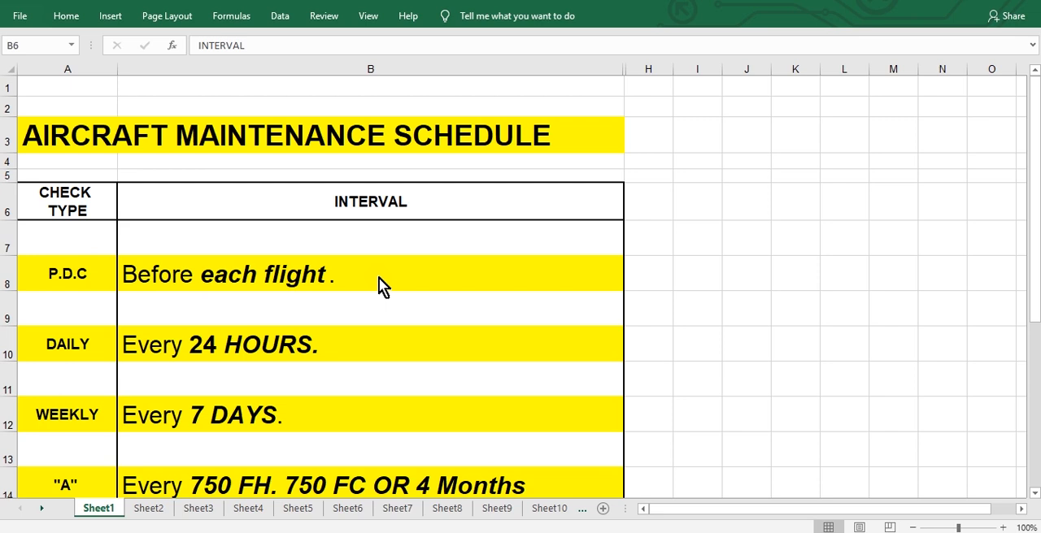
# Scroll down to row 16, showing the "C" check interval: 12000 FH, 8000 FC or 36 months.
pyautogui.scroll(-3)
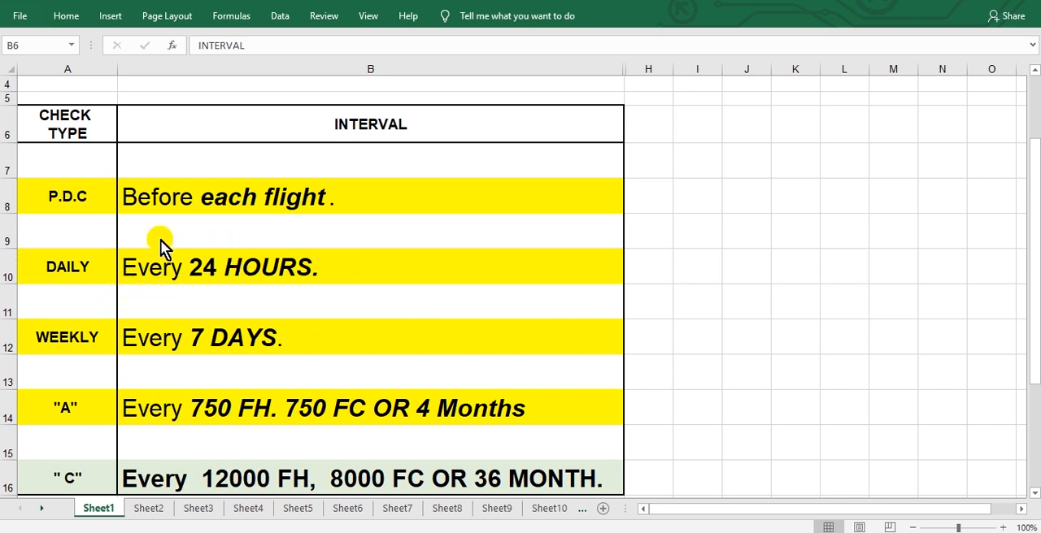
pyautogui.moveTo(268, 256)
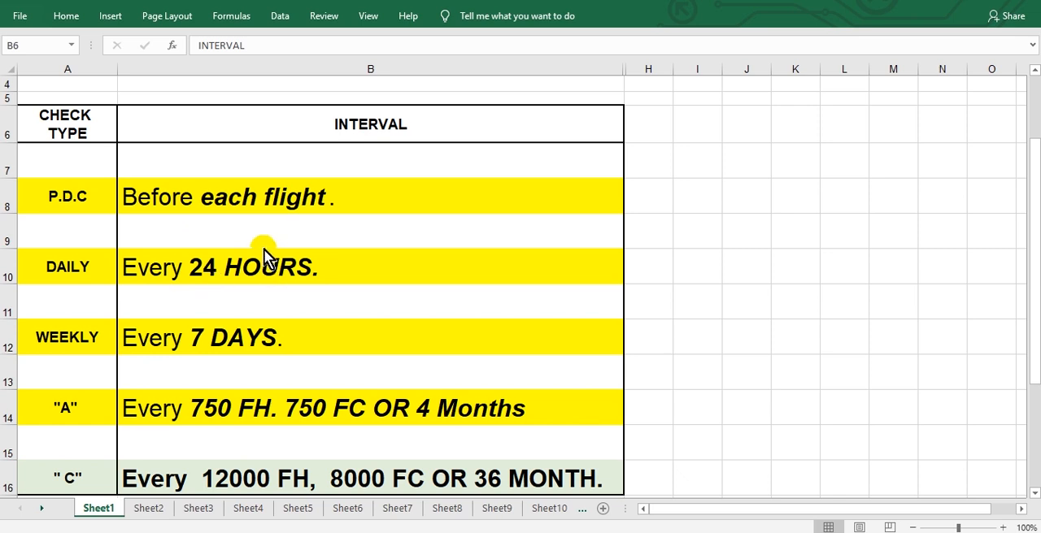
pyautogui.moveTo(270, 275)
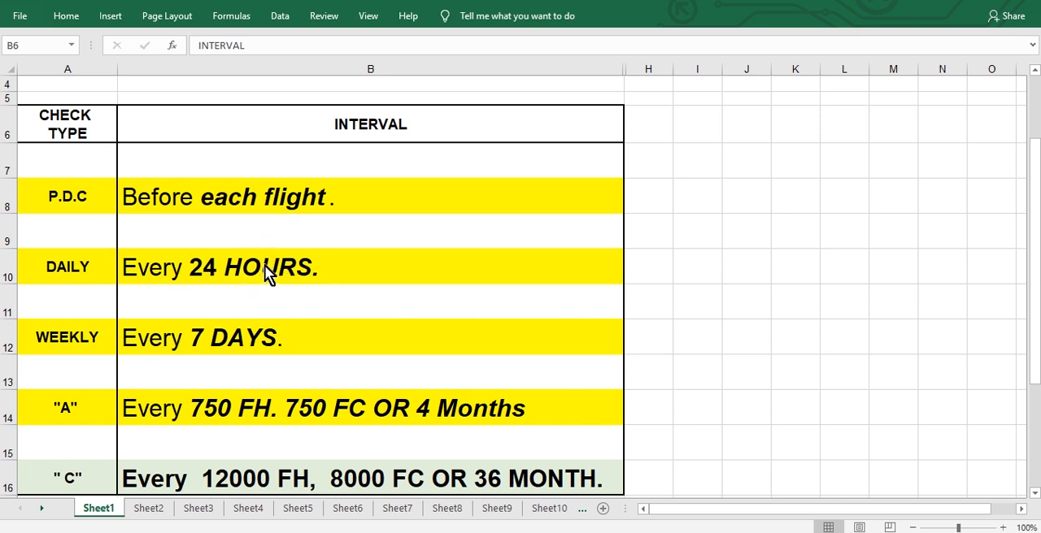
pyautogui.moveTo(307, 290)
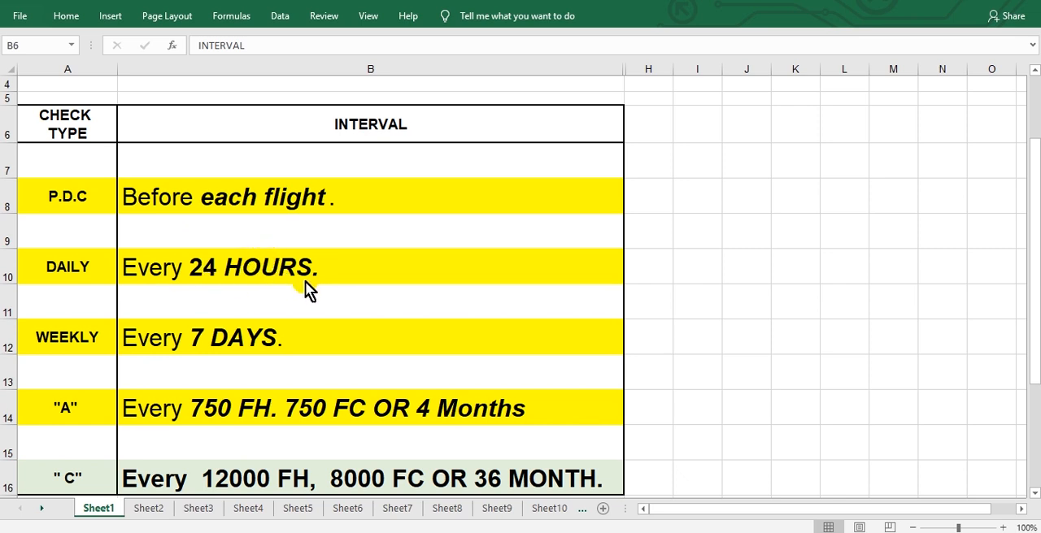
pyautogui.moveTo(64, 360)
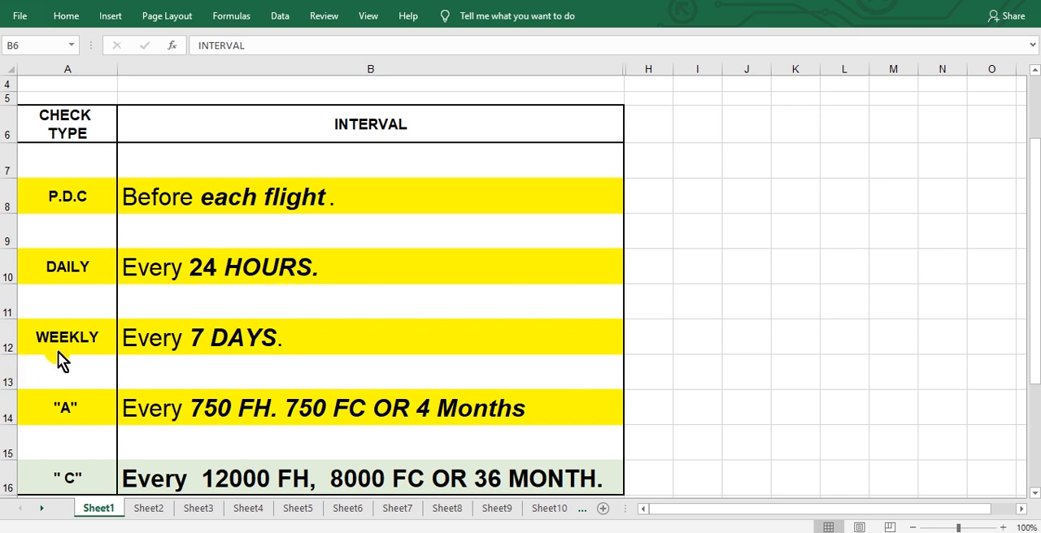
pyautogui.moveTo(213, 361)
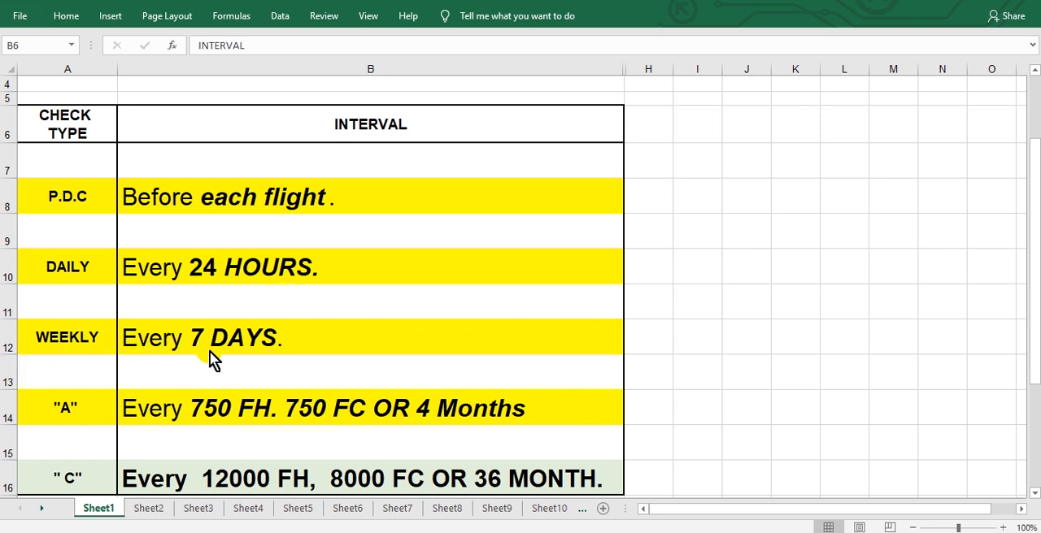
pyautogui.moveTo(46, 379)
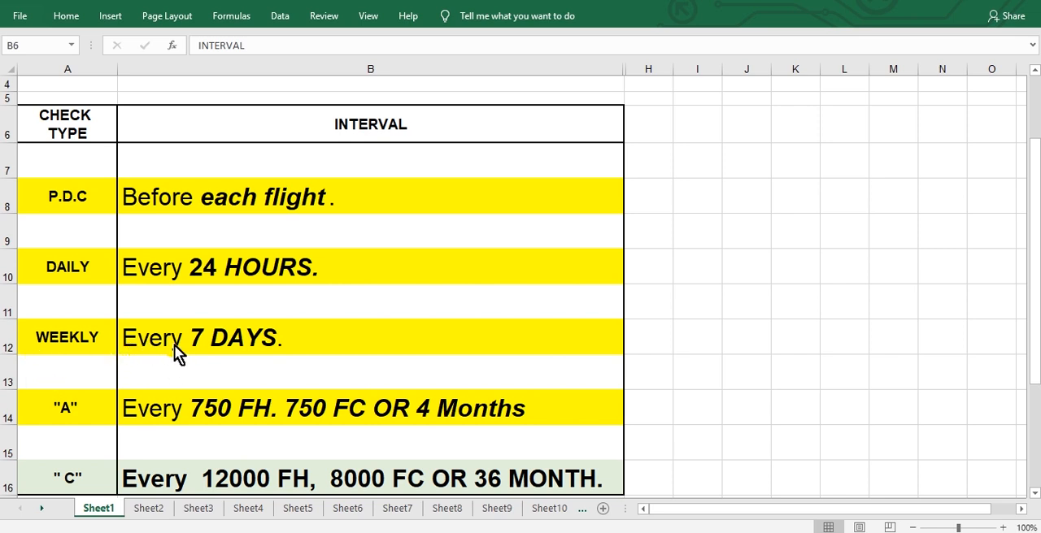
pyautogui.moveTo(346, 356)
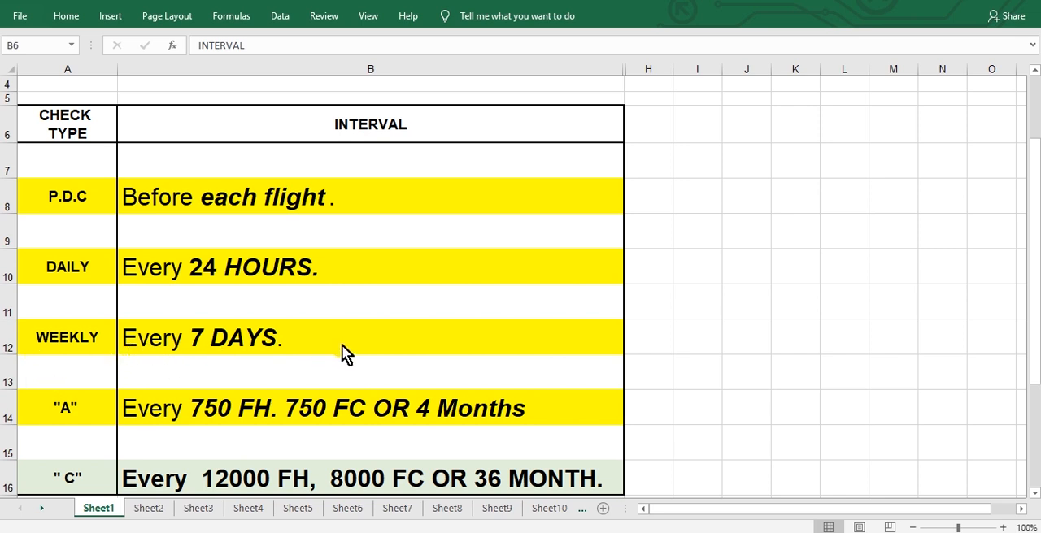
pyautogui.scroll(-3)
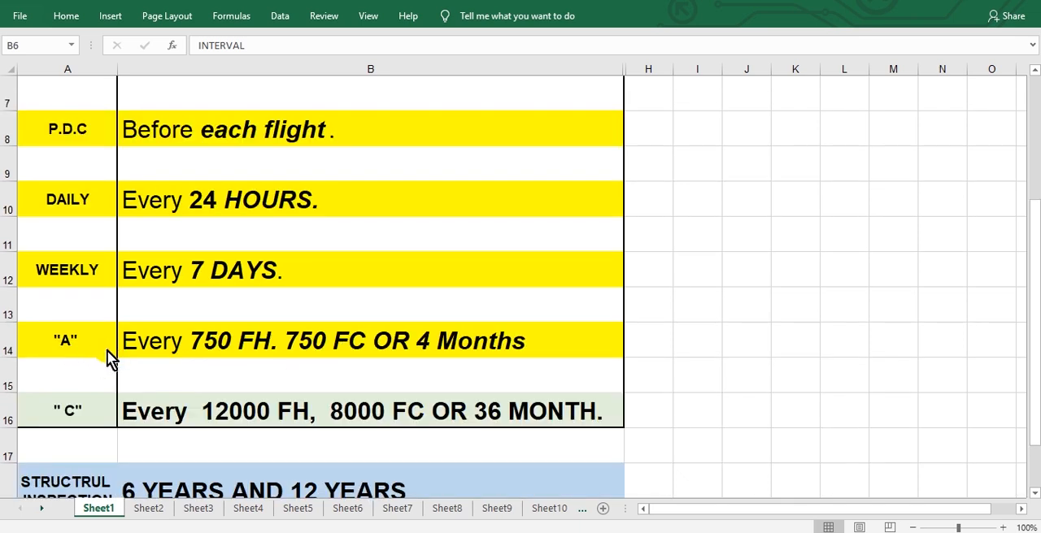
pyautogui.moveTo(43, 315)
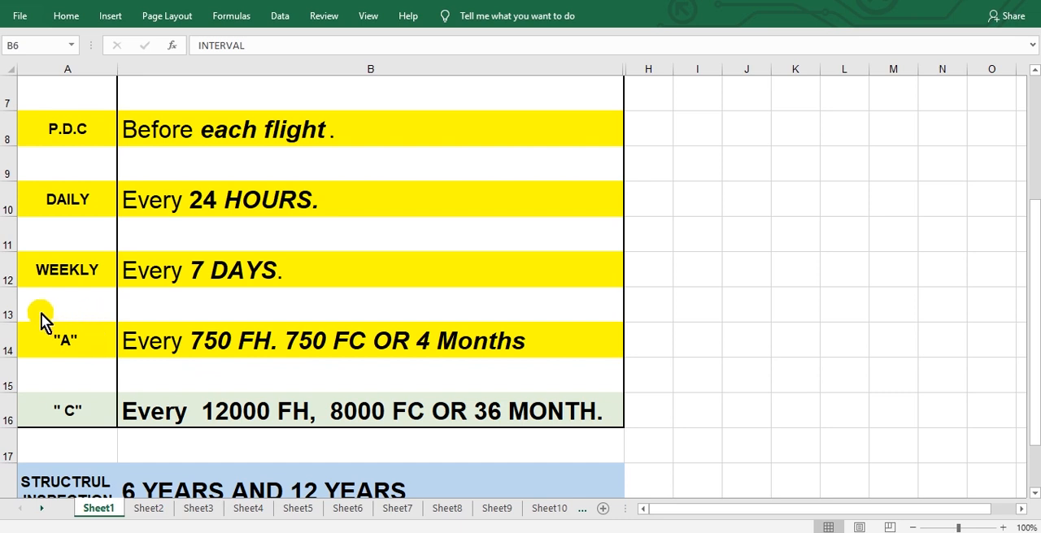
pyautogui.moveTo(96, 337)
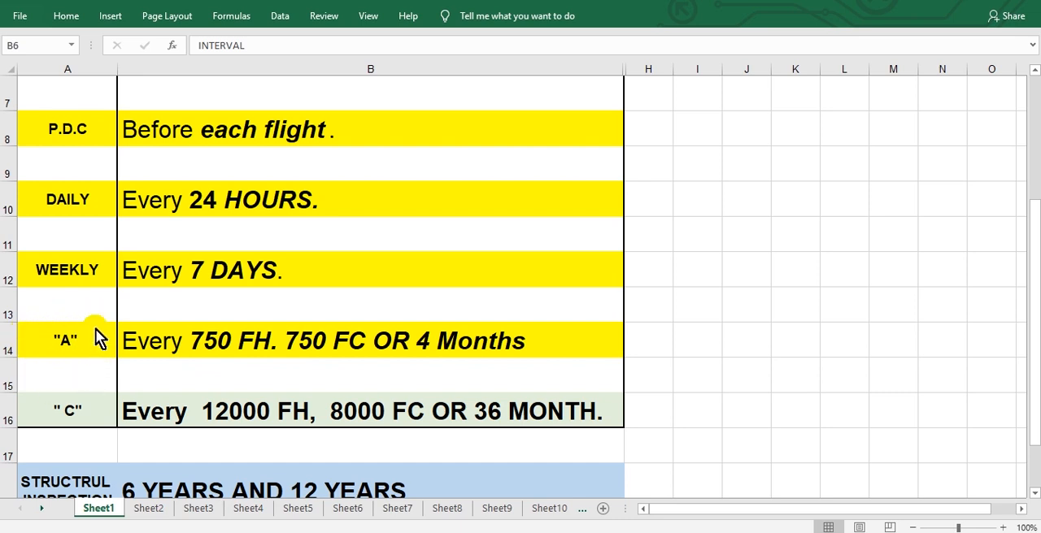
pyautogui.moveTo(110, 363)
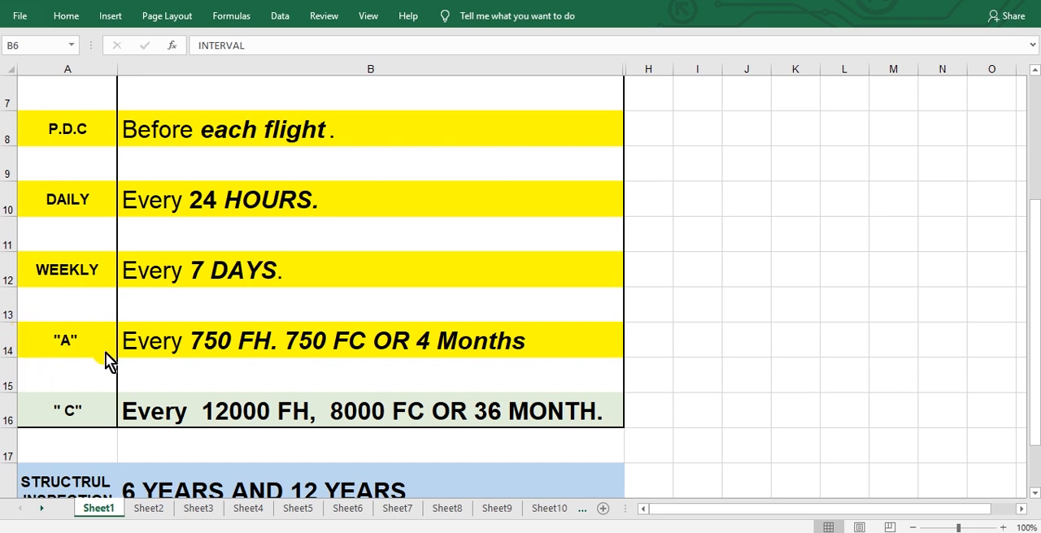
pyautogui.moveTo(180, 358)
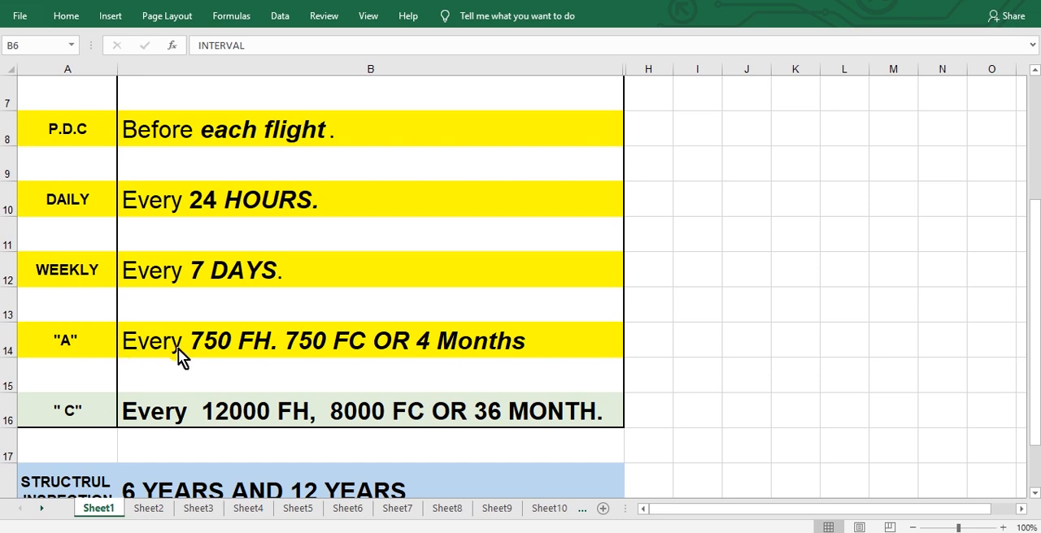
pyautogui.moveTo(240, 360)
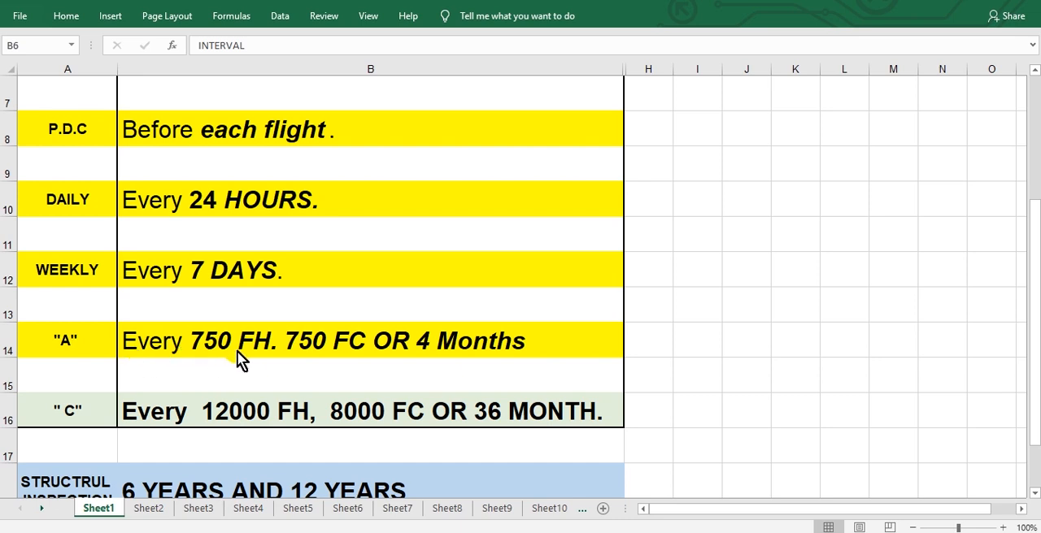
pyautogui.moveTo(284, 364)
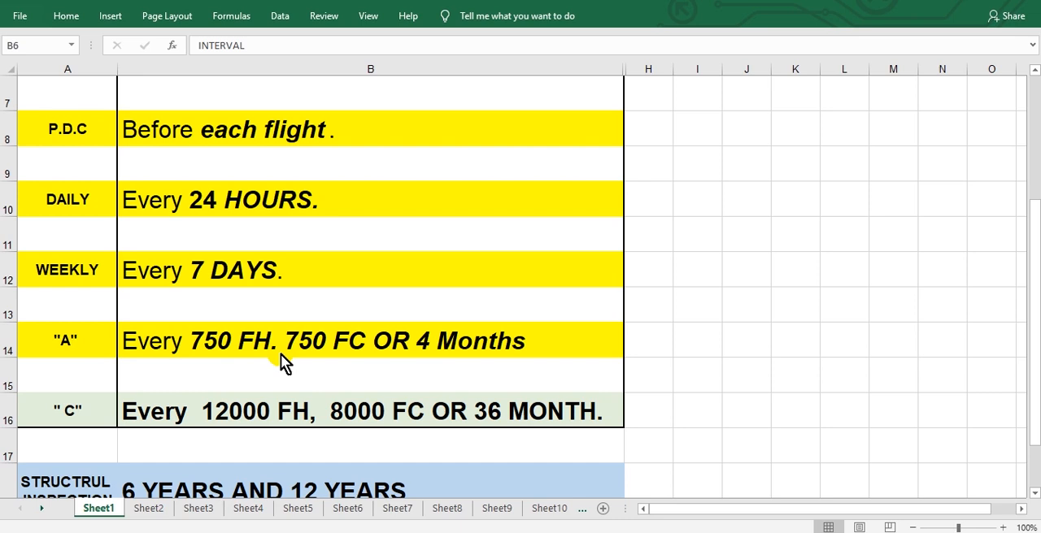
pyautogui.moveTo(291, 365)
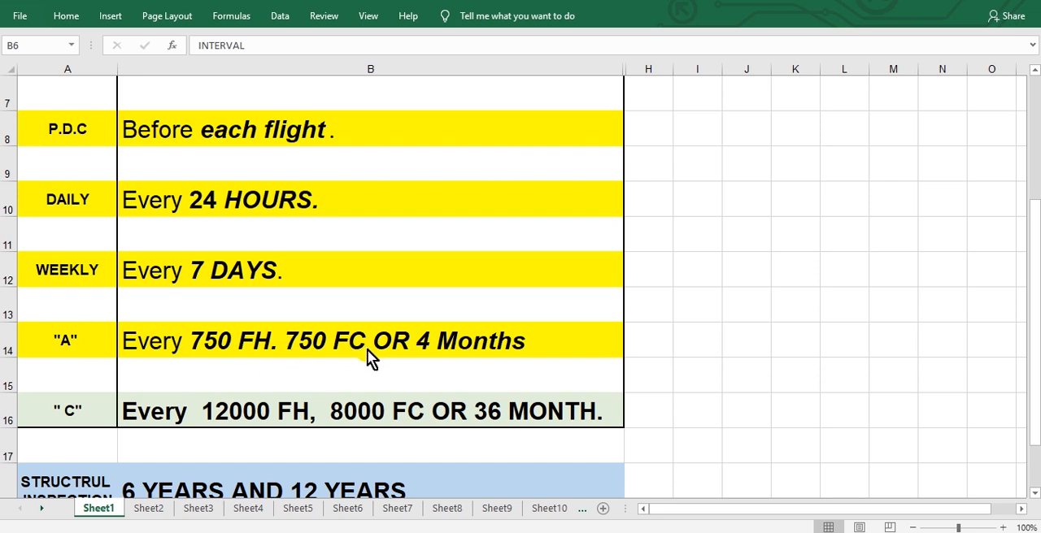
pyautogui.moveTo(477, 360)
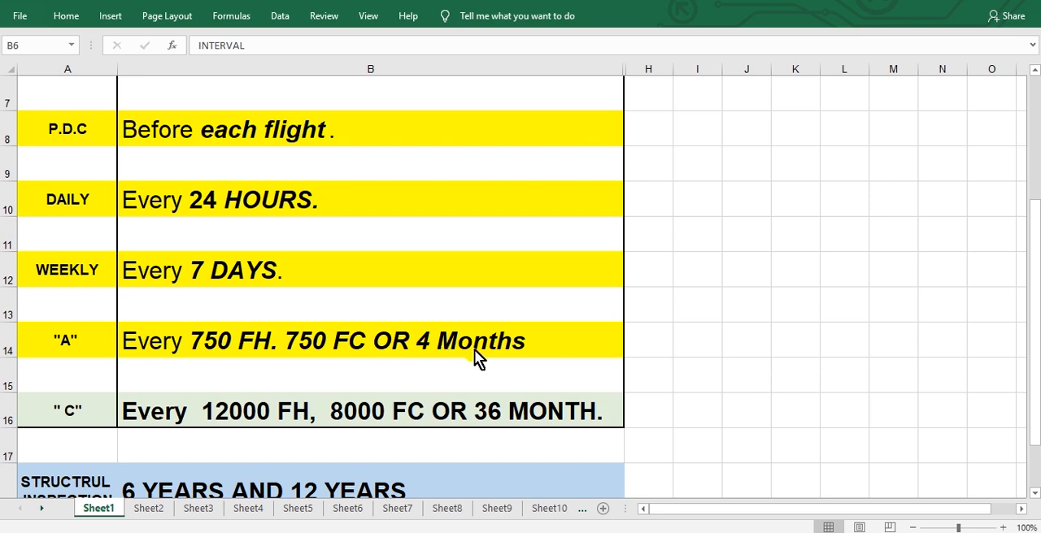
pyautogui.moveTo(526, 232)
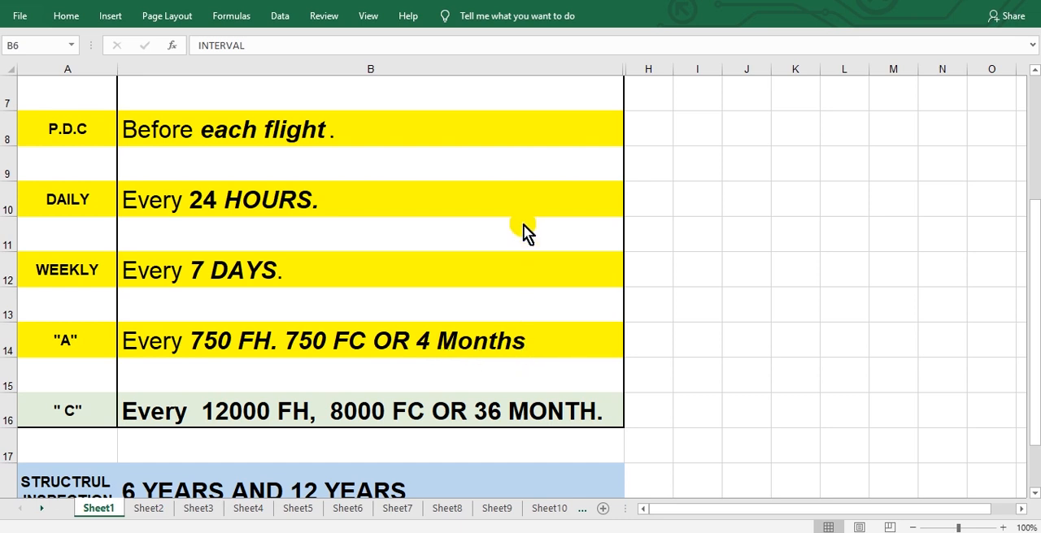
pyautogui.moveTo(552, 267)
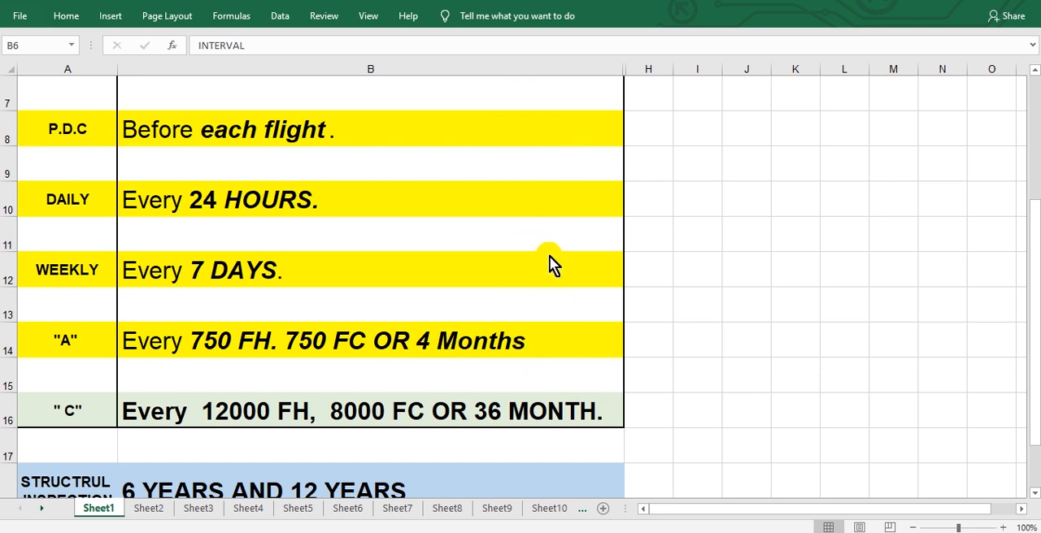
pyautogui.moveTo(592, 271)
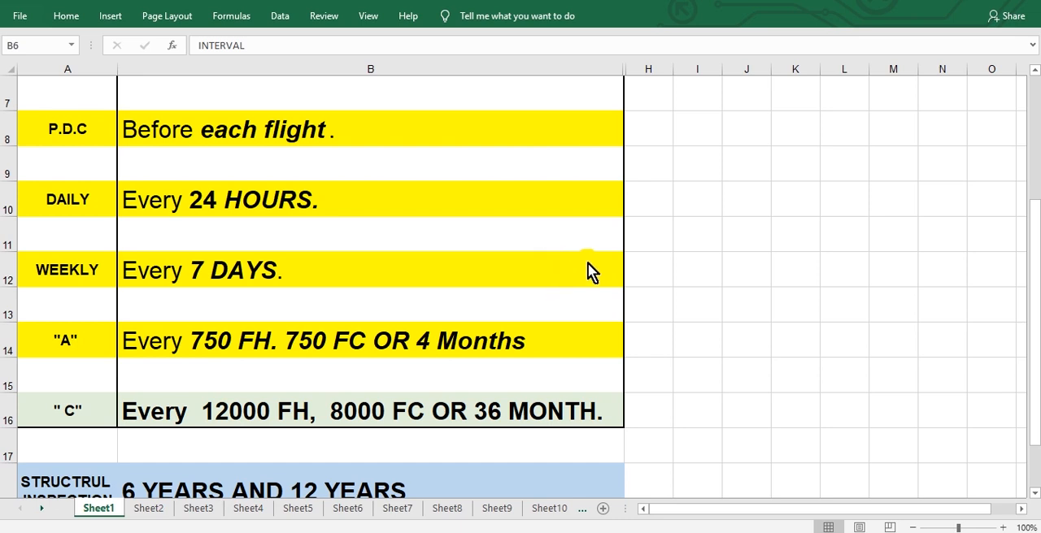
pyautogui.moveTo(671, 262)
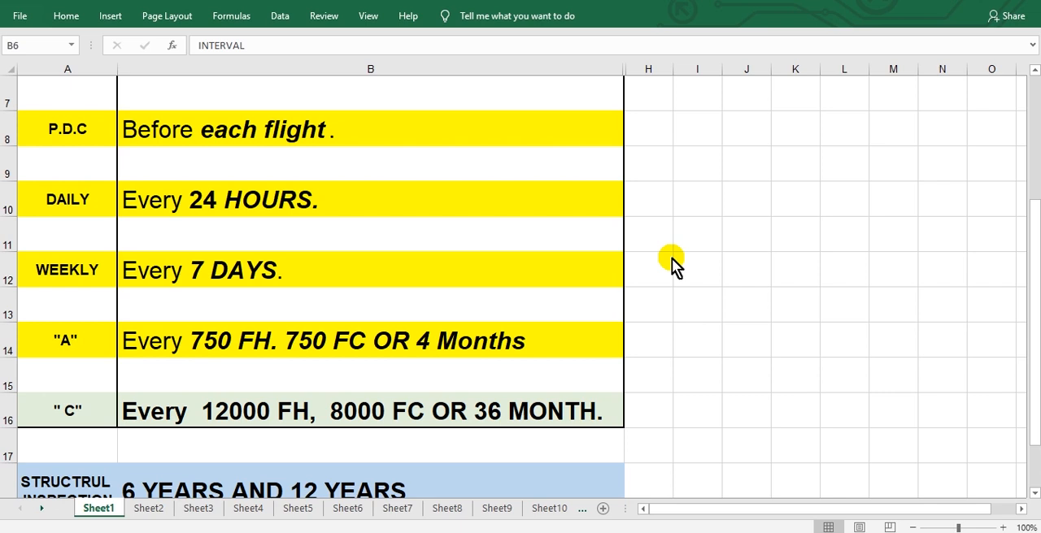
pyautogui.scroll(-3)
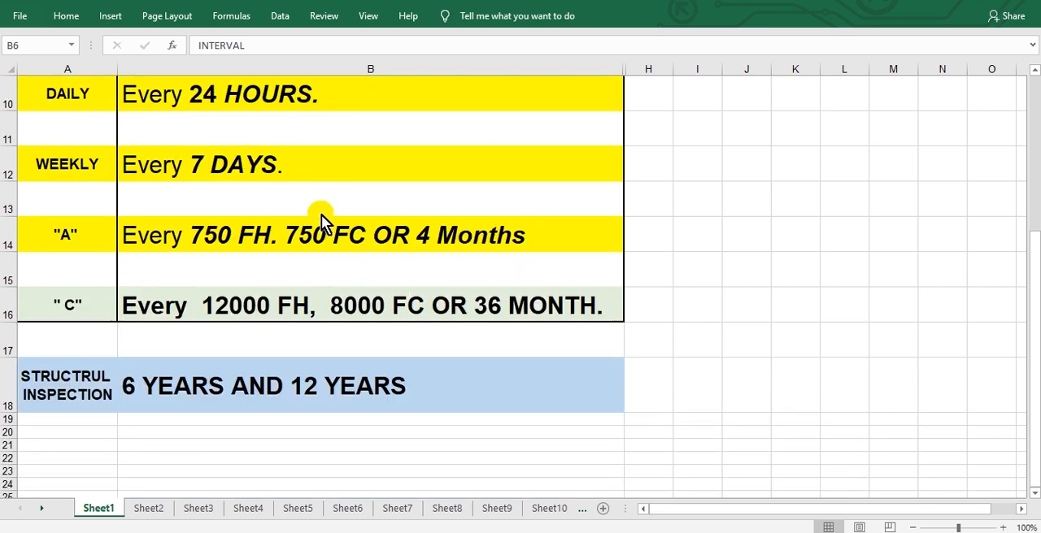
pyautogui.moveTo(370, 109)
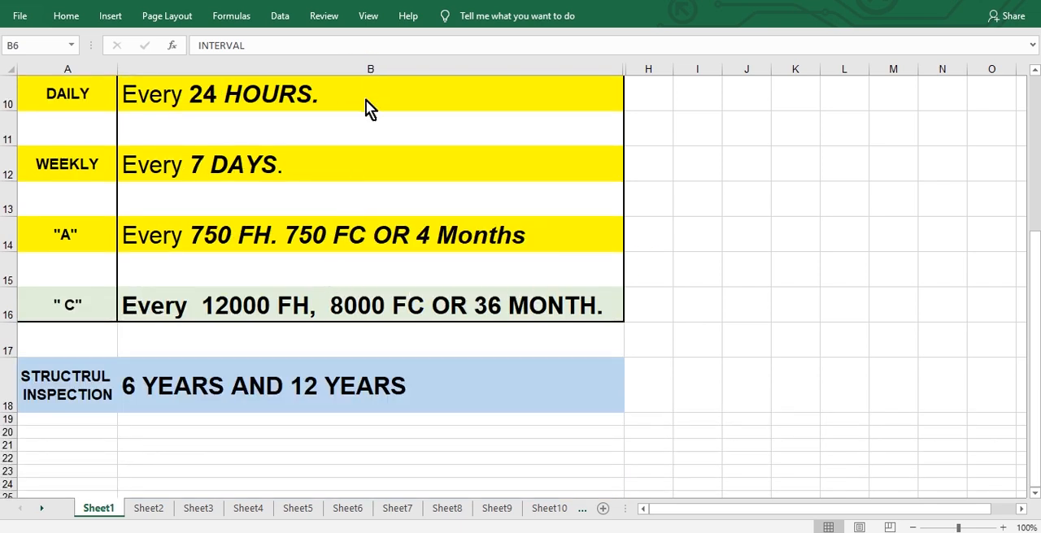
pyautogui.moveTo(360, 201)
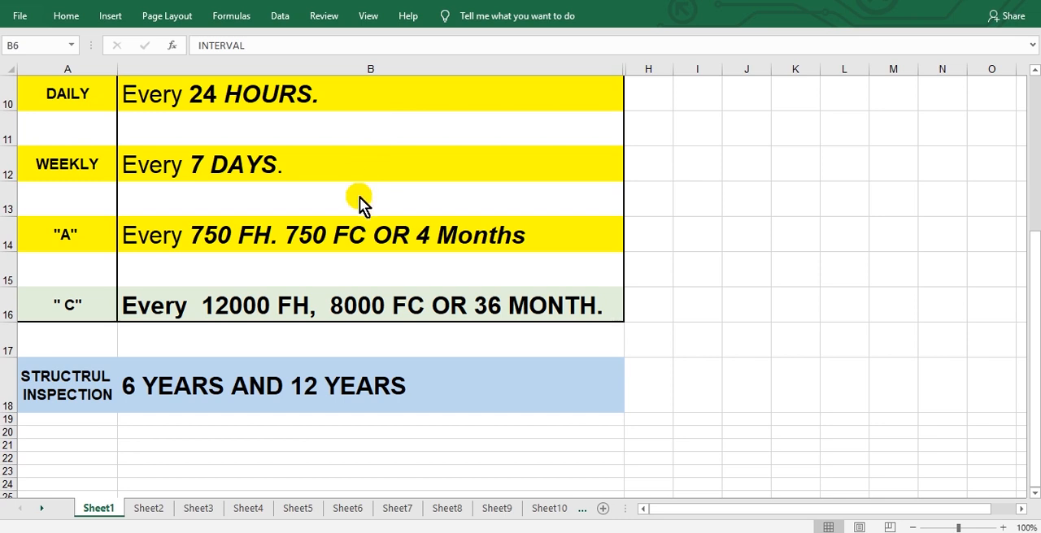
pyautogui.scroll(3)
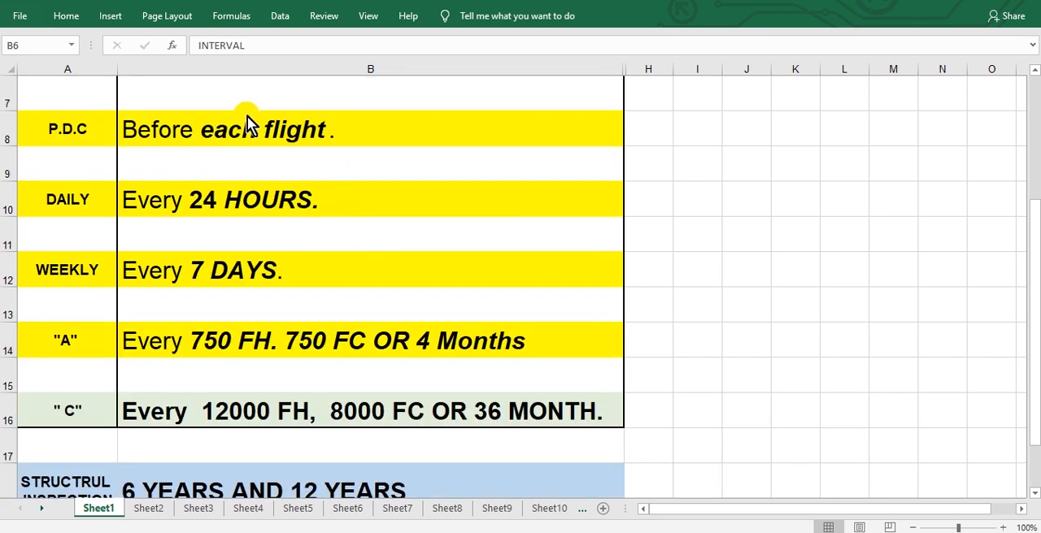
pyautogui.moveTo(378, 126)
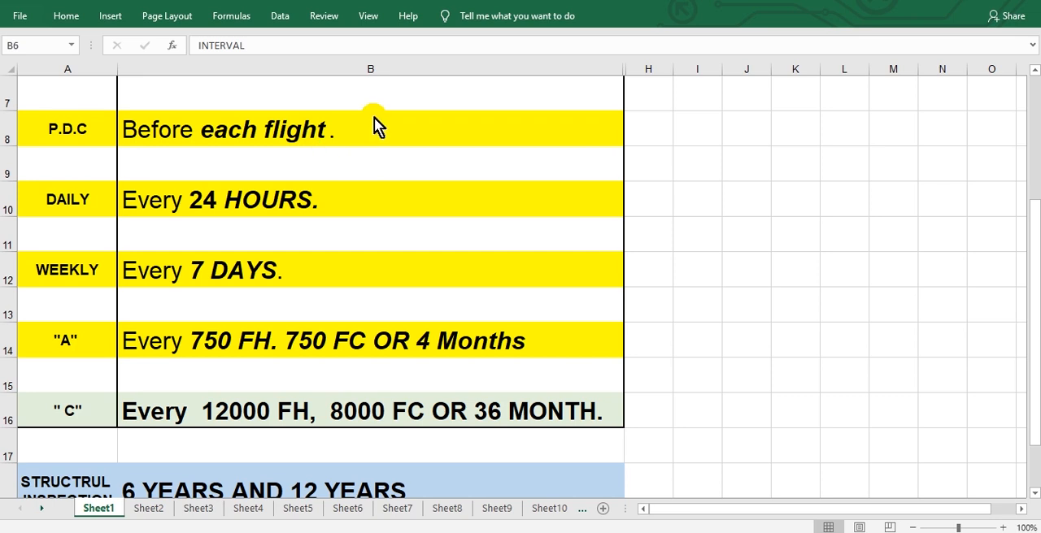
pyautogui.moveTo(439, 134)
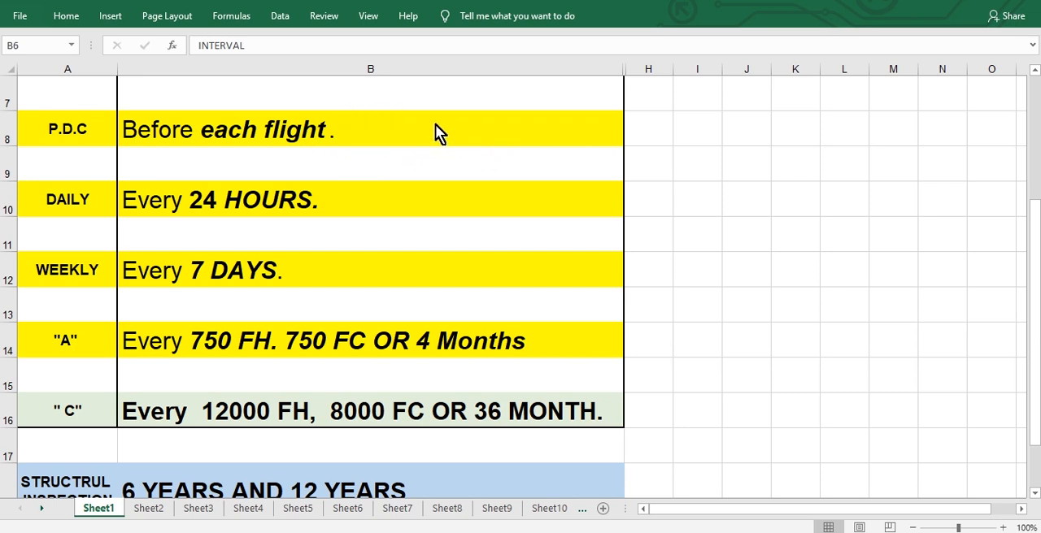
pyautogui.moveTo(371, 209)
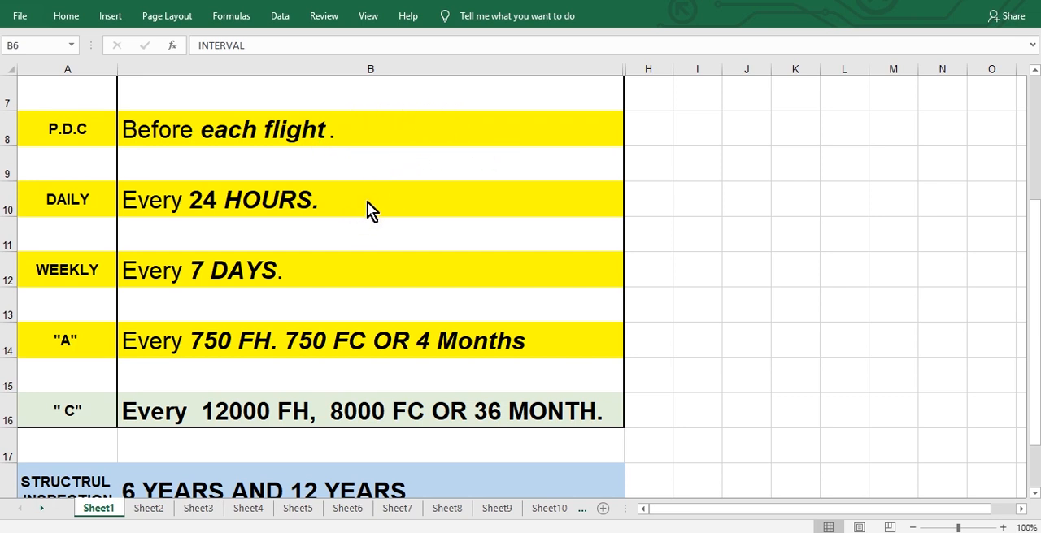
pyautogui.moveTo(370, 273)
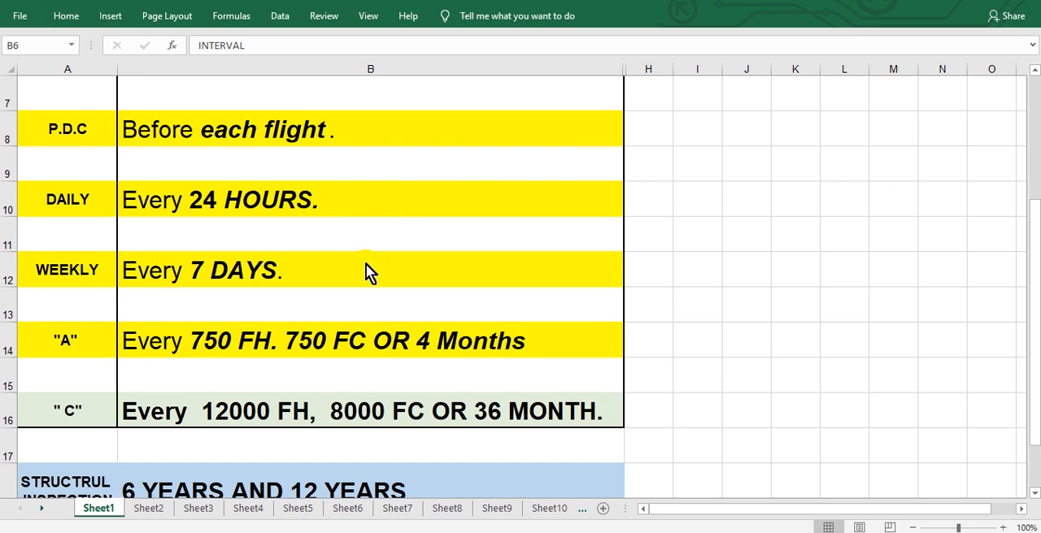
pyautogui.moveTo(97, 356)
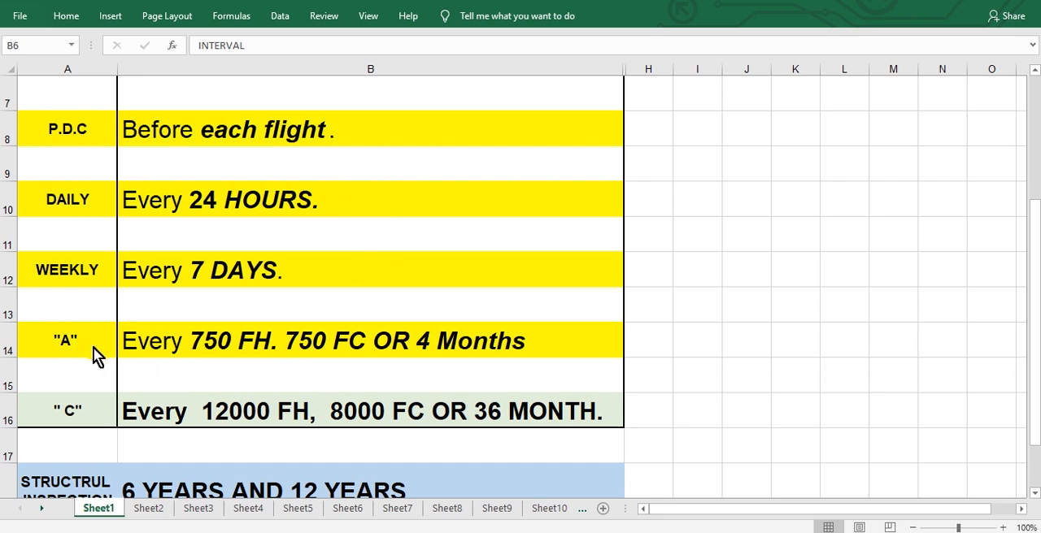
pyautogui.moveTo(333, 364)
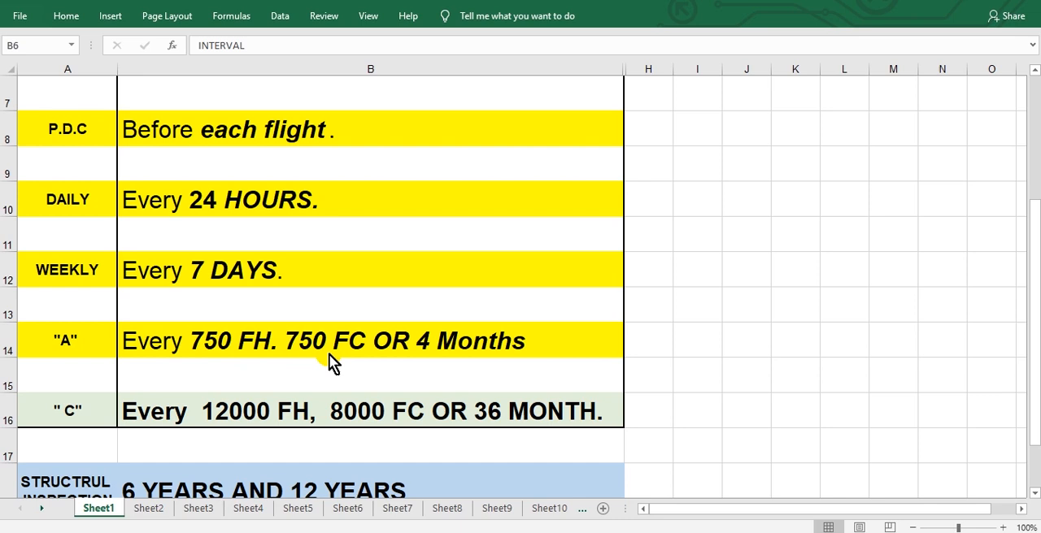
pyautogui.moveTo(545, 358)
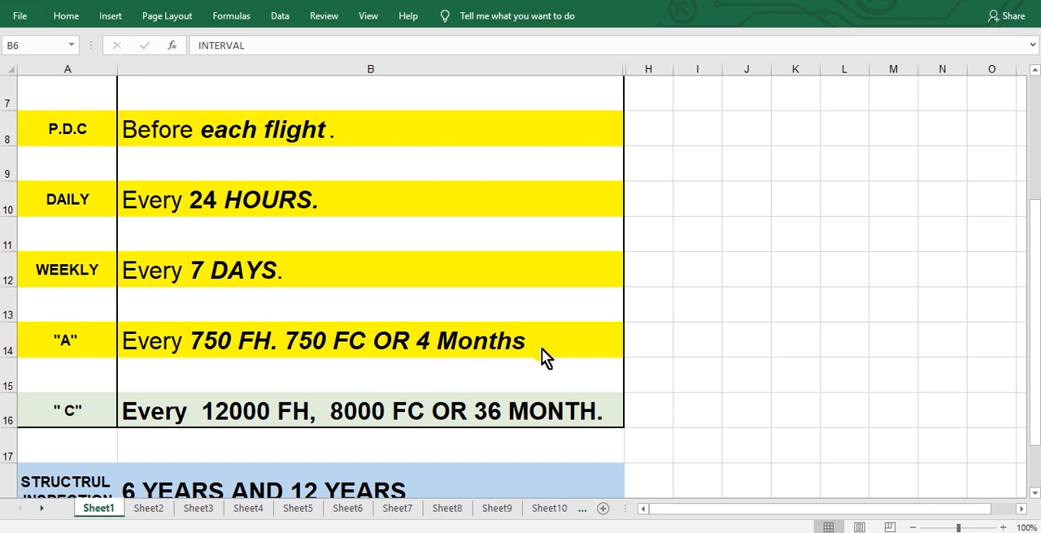
pyautogui.moveTo(556, 356)
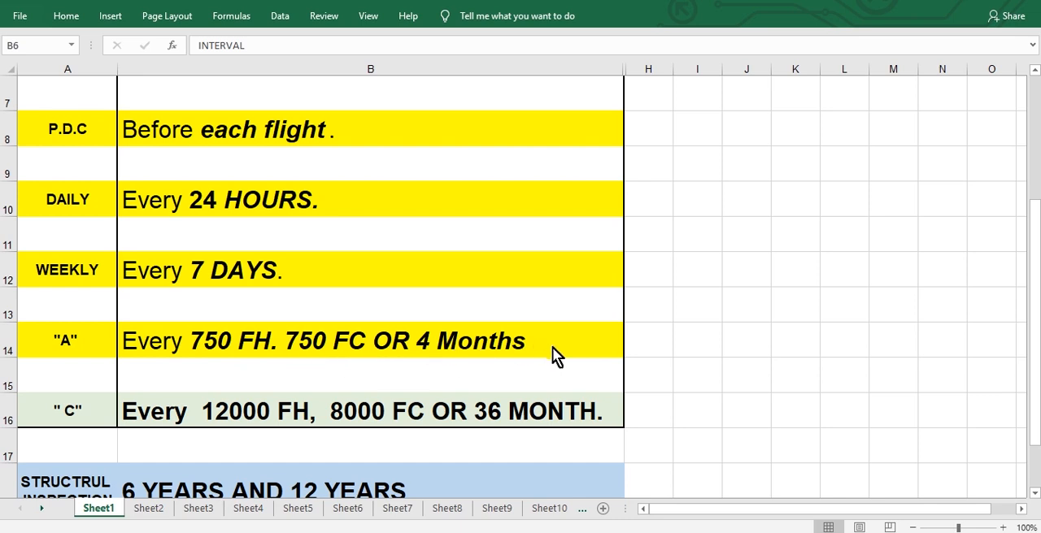
pyautogui.moveTo(420, 345)
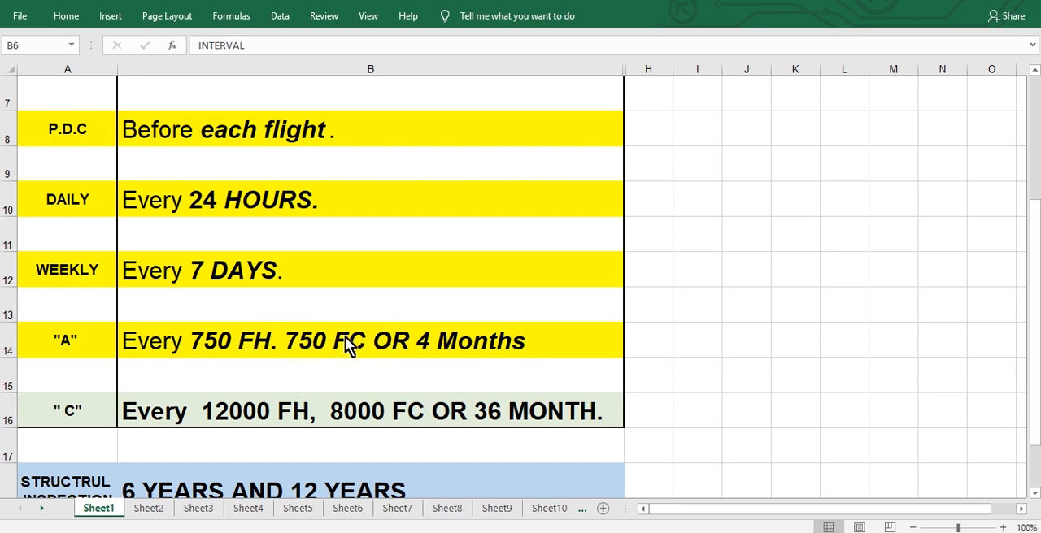
pyautogui.scroll(-3)
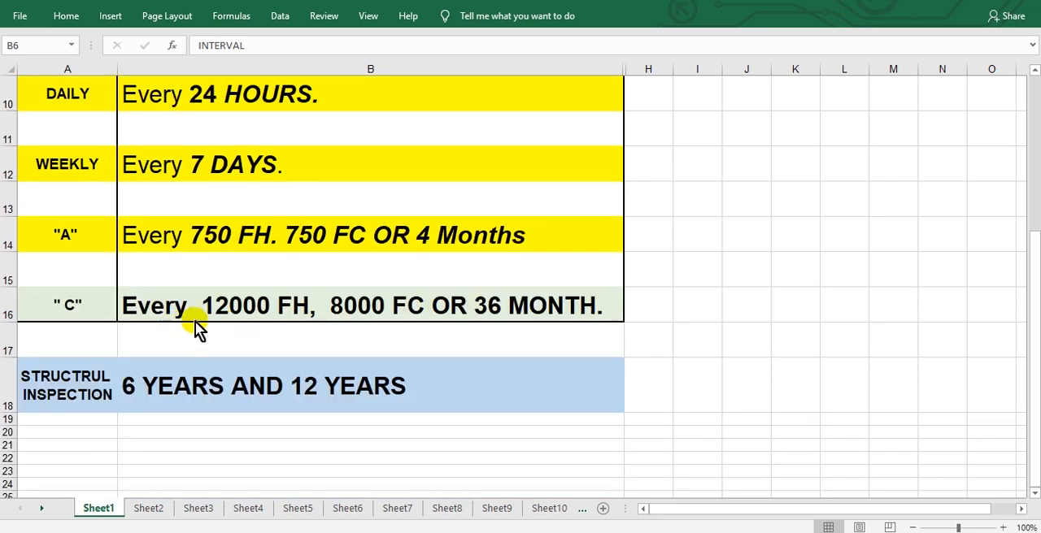
pyautogui.moveTo(439, 317)
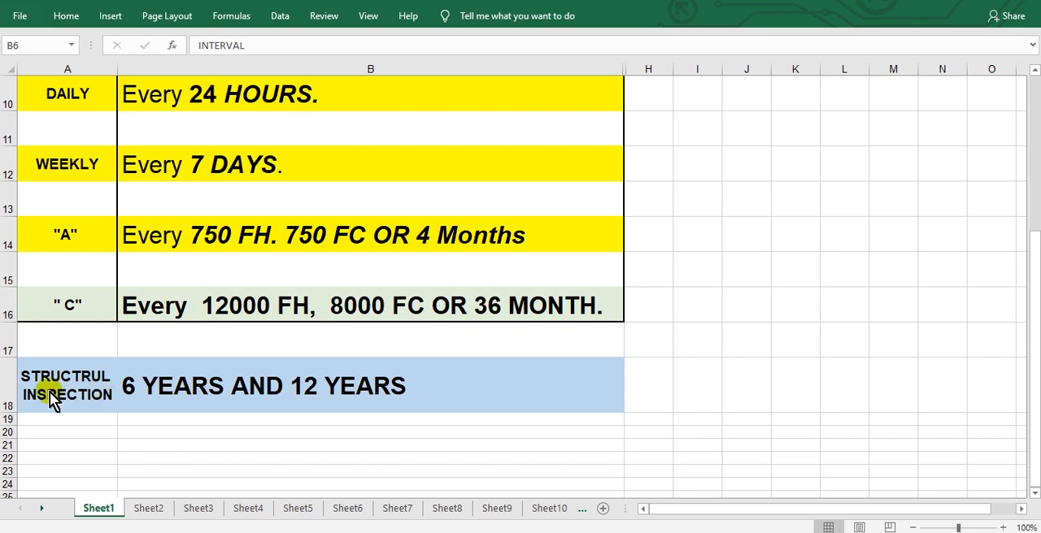
pyautogui.moveTo(90, 395)
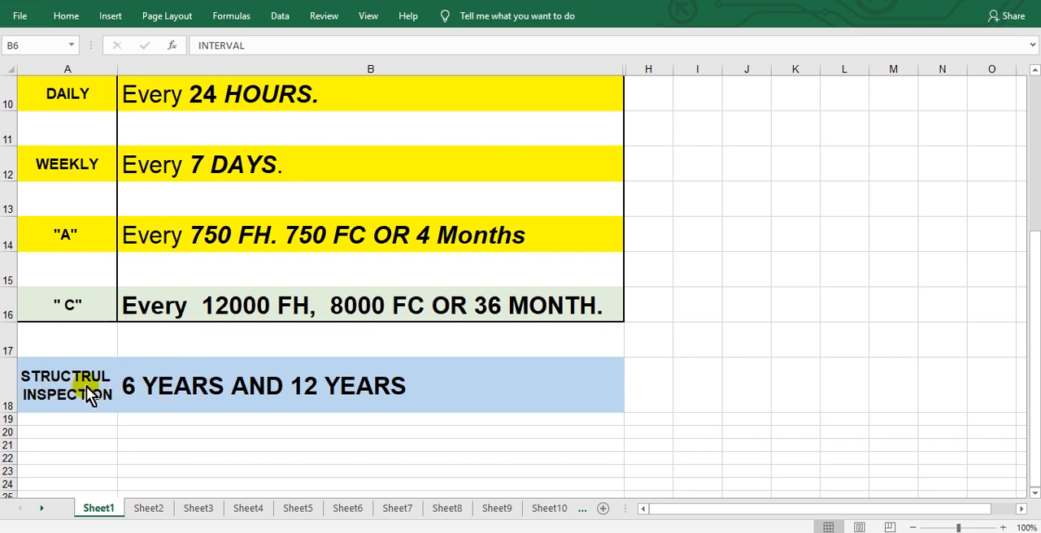
pyautogui.moveTo(256, 399)
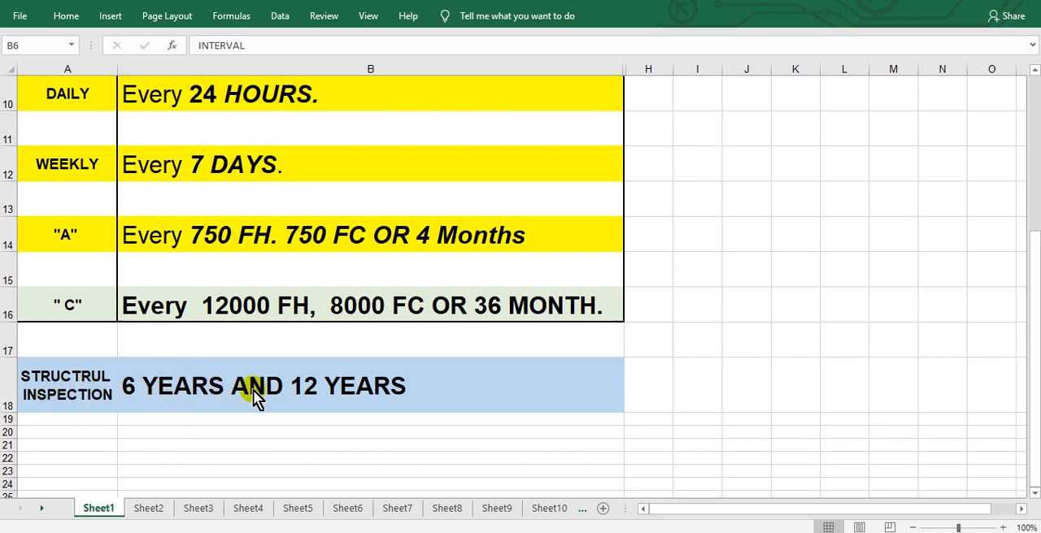
pyautogui.moveTo(328, 396)
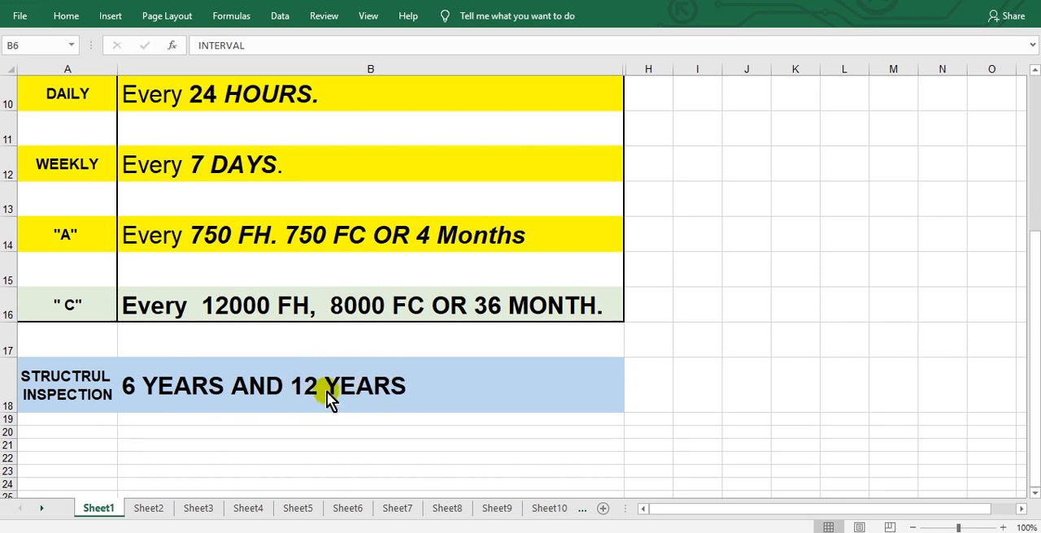
pyautogui.moveTo(399, 382)
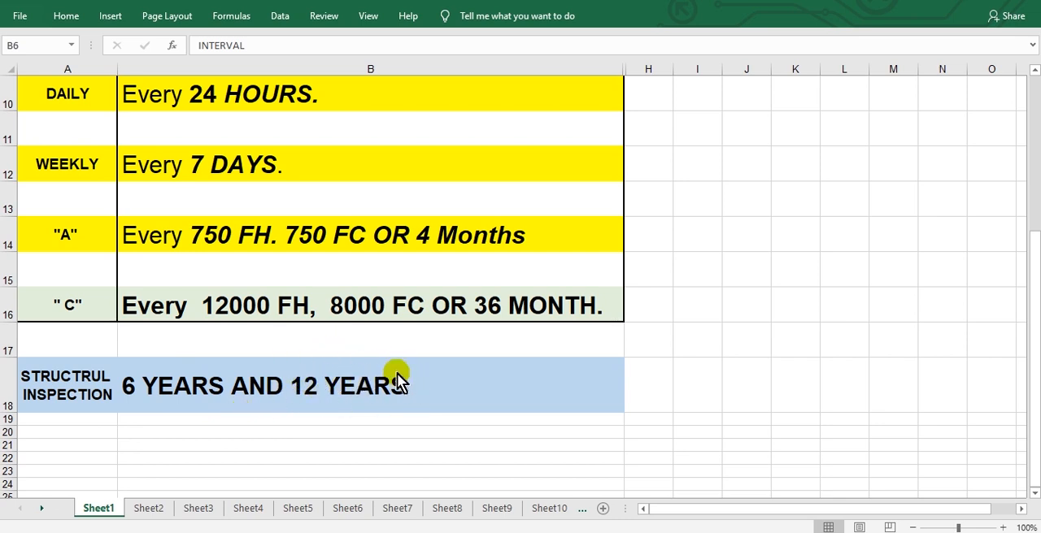
pyautogui.moveTo(417, 400)
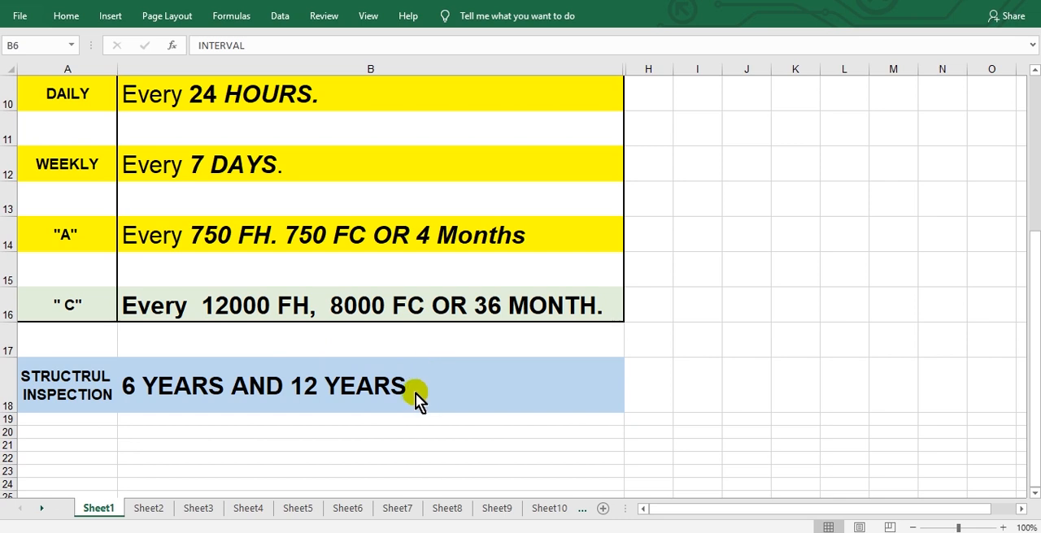
pyautogui.moveTo(444, 236)
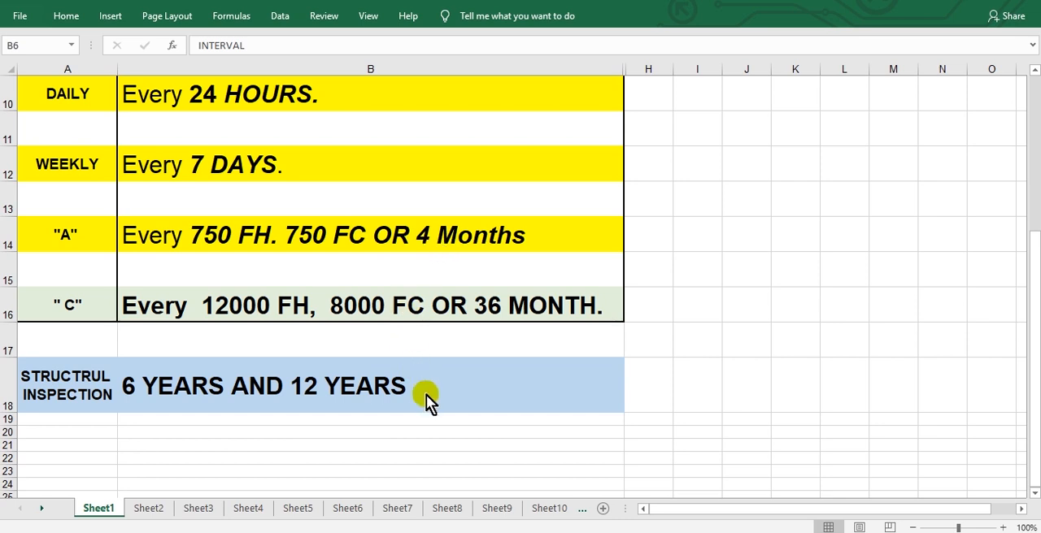
pyautogui.moveTo(439, 388)
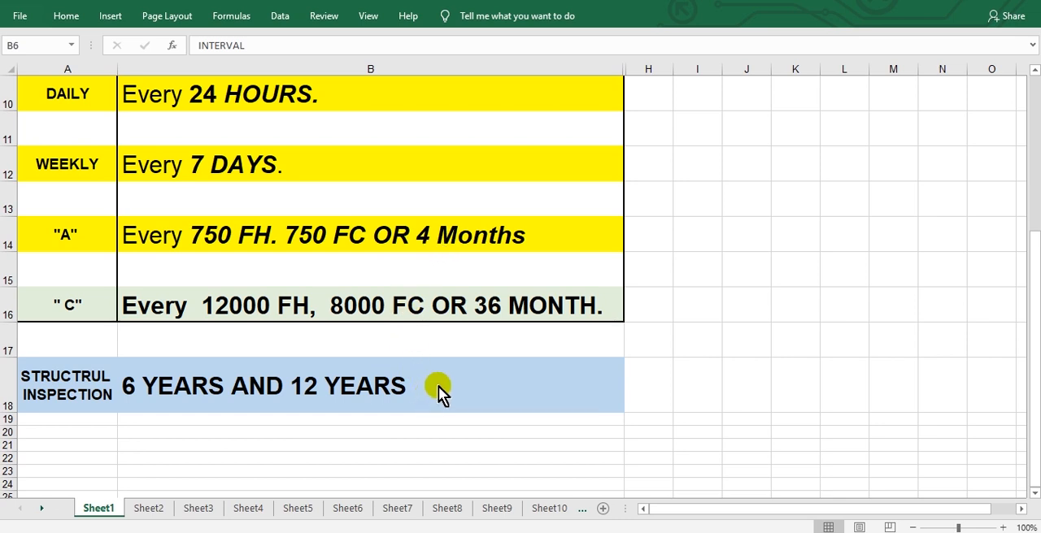
pyautogui.moveTo(832, 504)
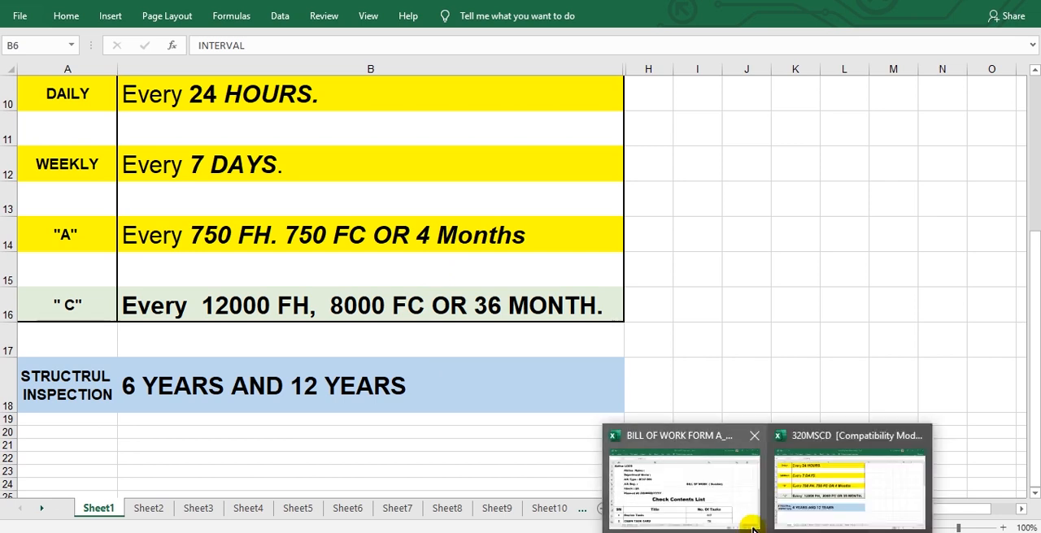
pyautogui.click(683, 480)
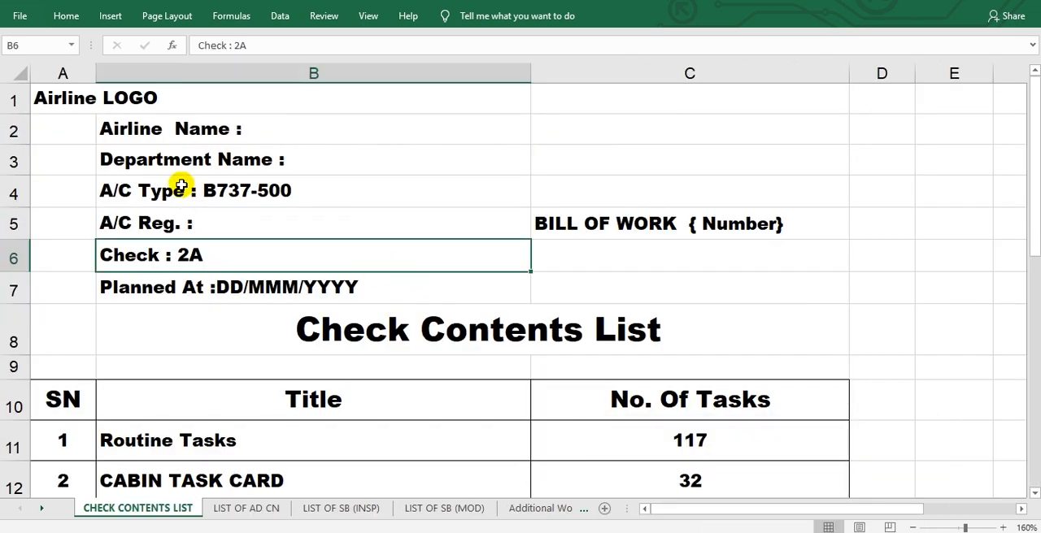
pyautogui.moveTo(170, 160)
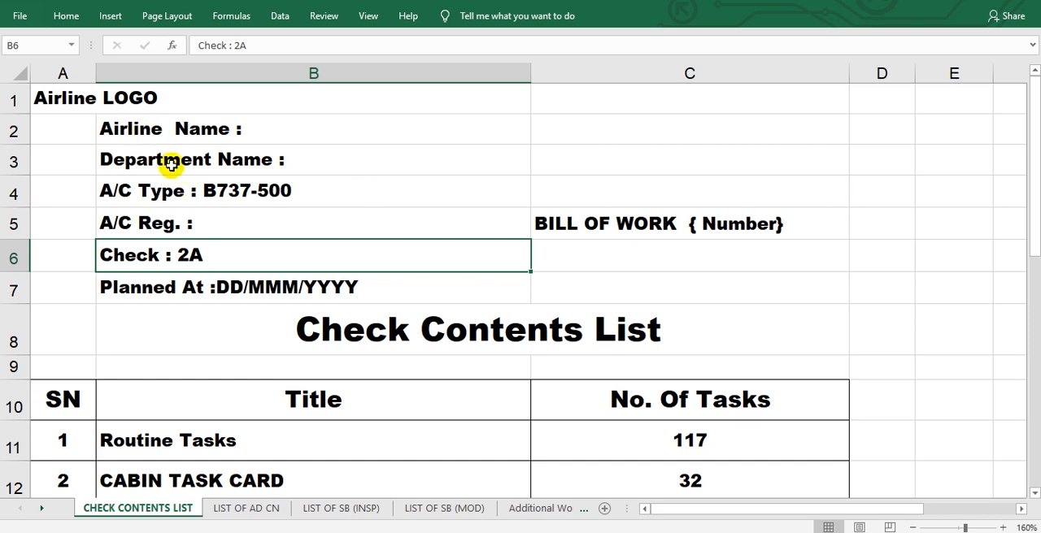
pyautogui.moveTo(305, 184)
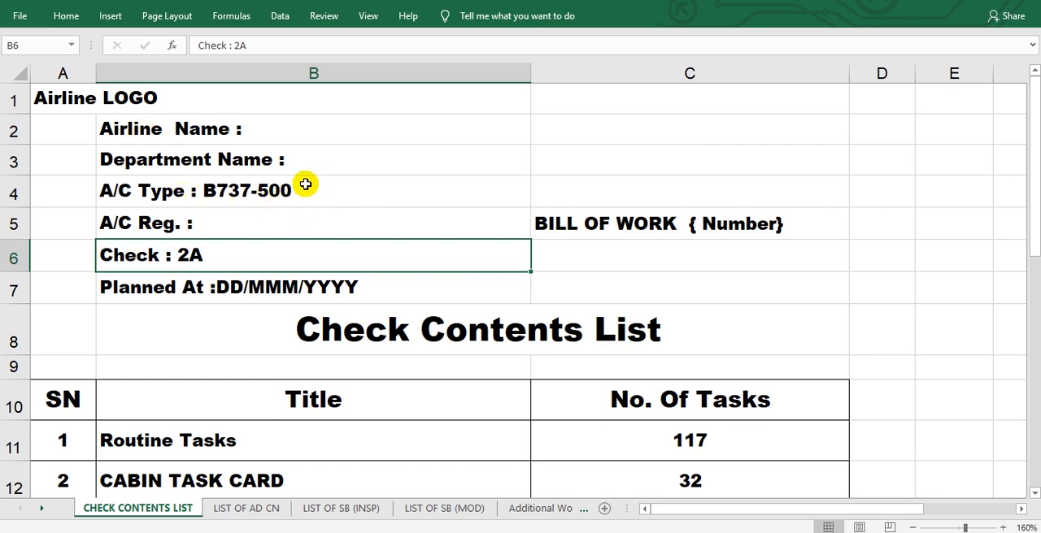
pyautogui.moveTo(57, 100)
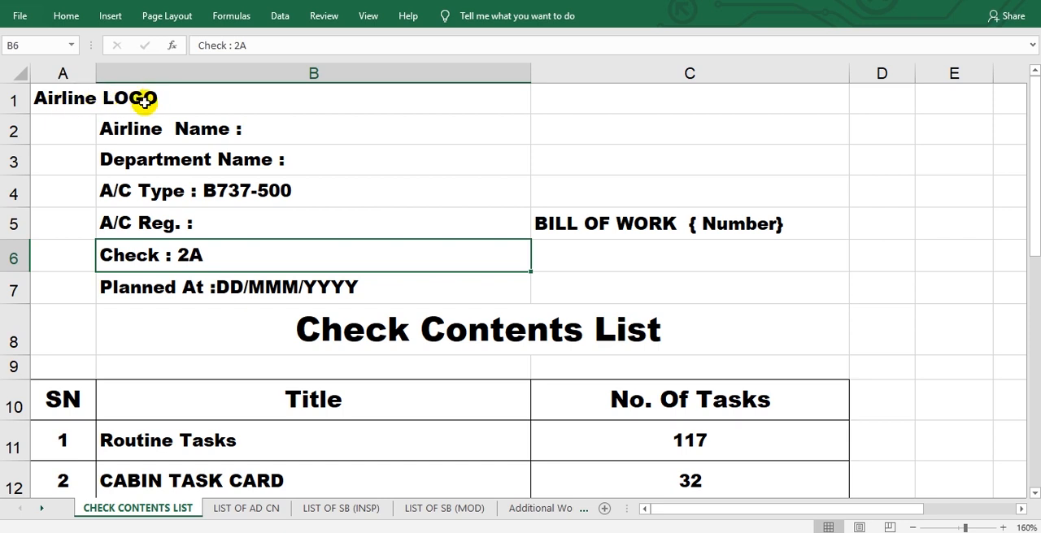
pyautogui.moveTo(226, 155)
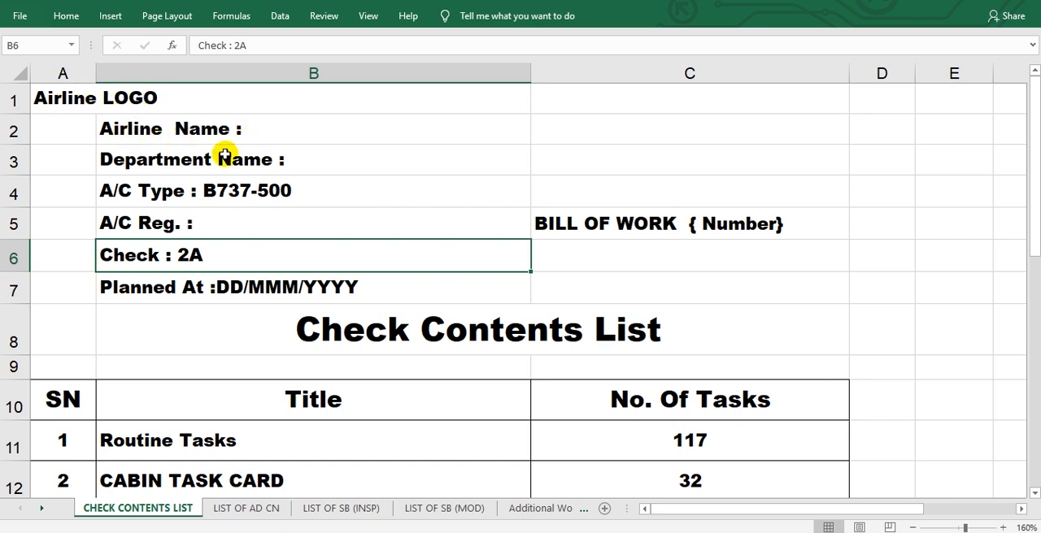
pyautogui.moveTo(235, 166)
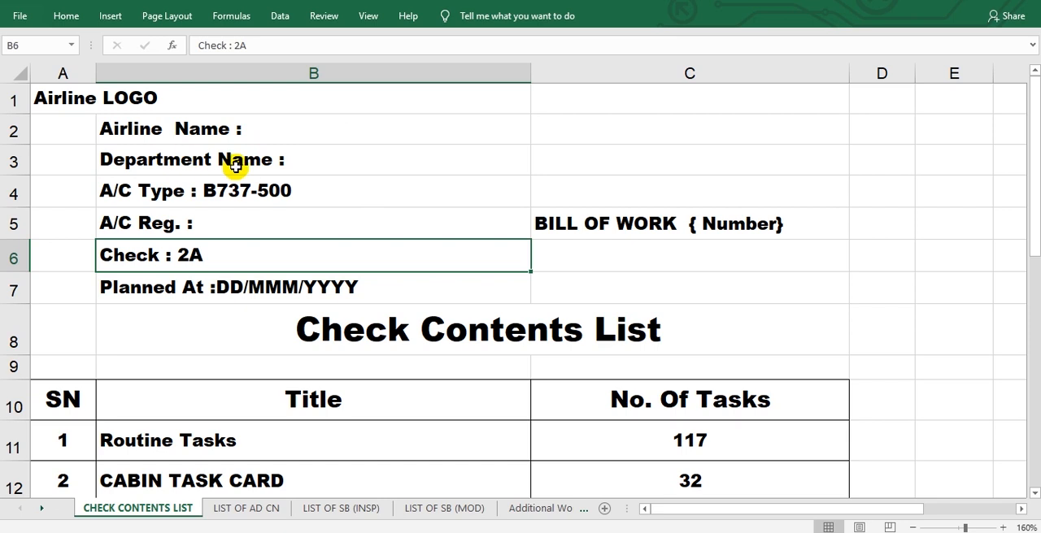
pyautogui.moveTo(302, 163)
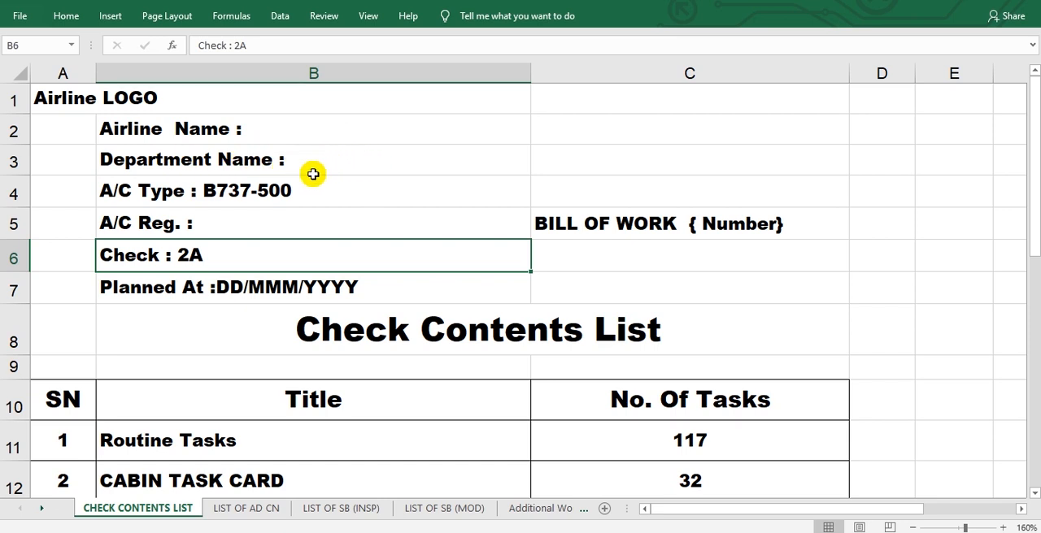
pyautogui.moveTo(329, 159)
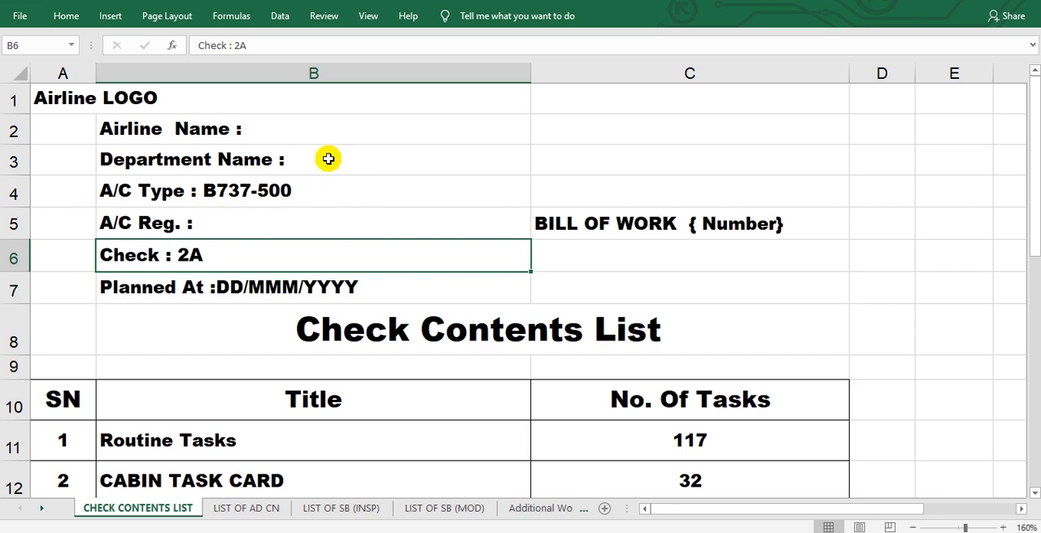
pyautogui.moveTo(246, 198)
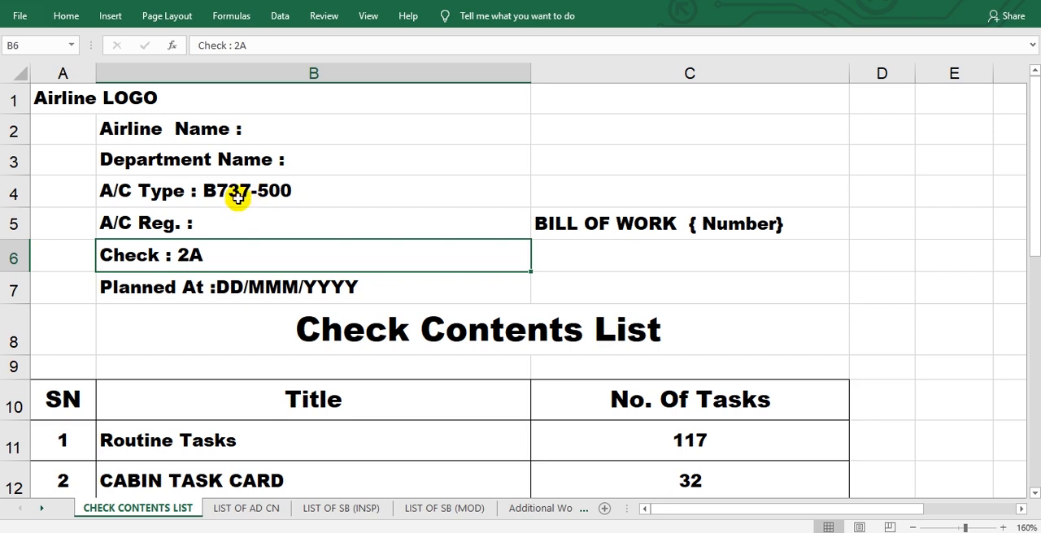
pyautogui.moveTo(216, 189)
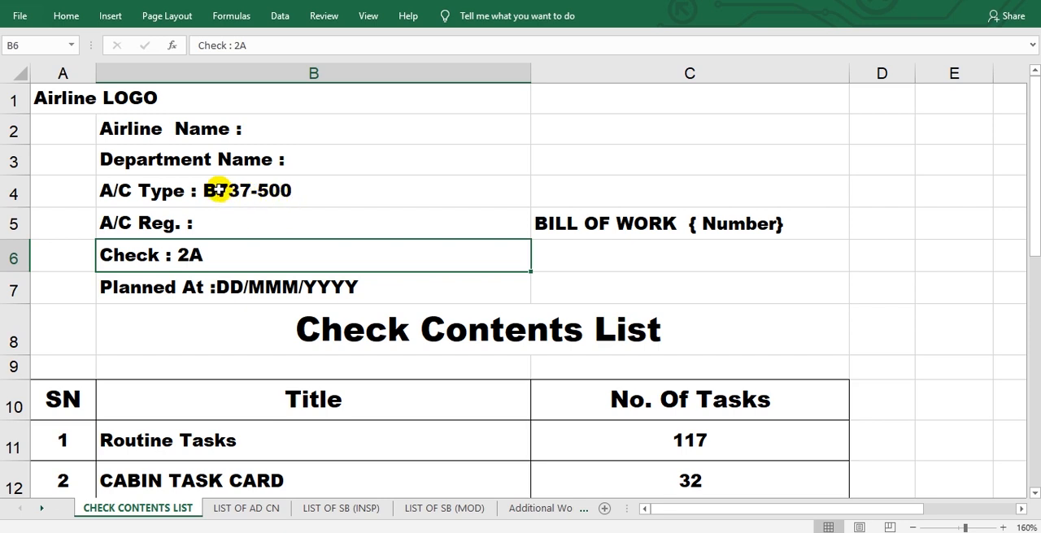
pyautogui.moveTo(288, 195)
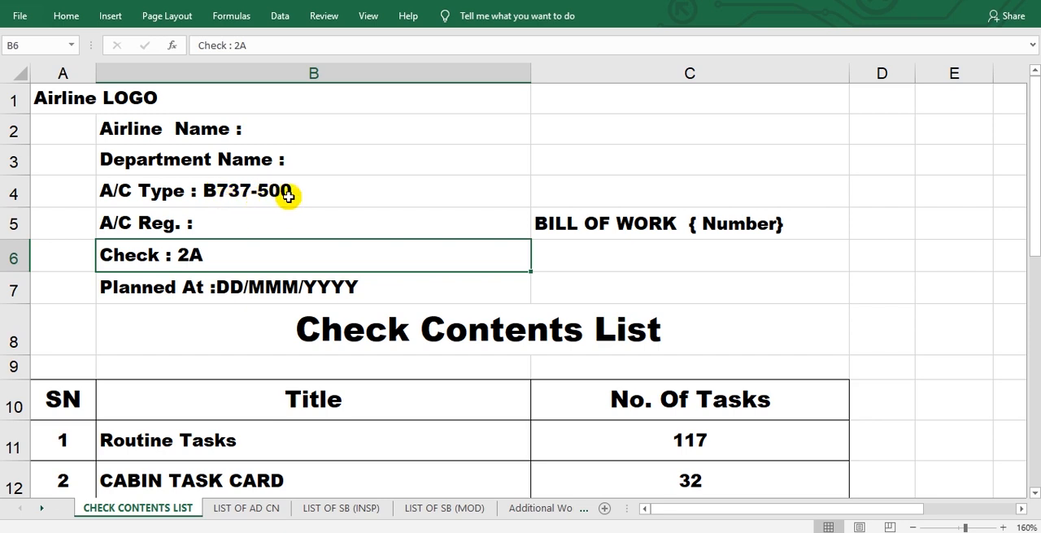
pyautogui.moveTo(268, 195)
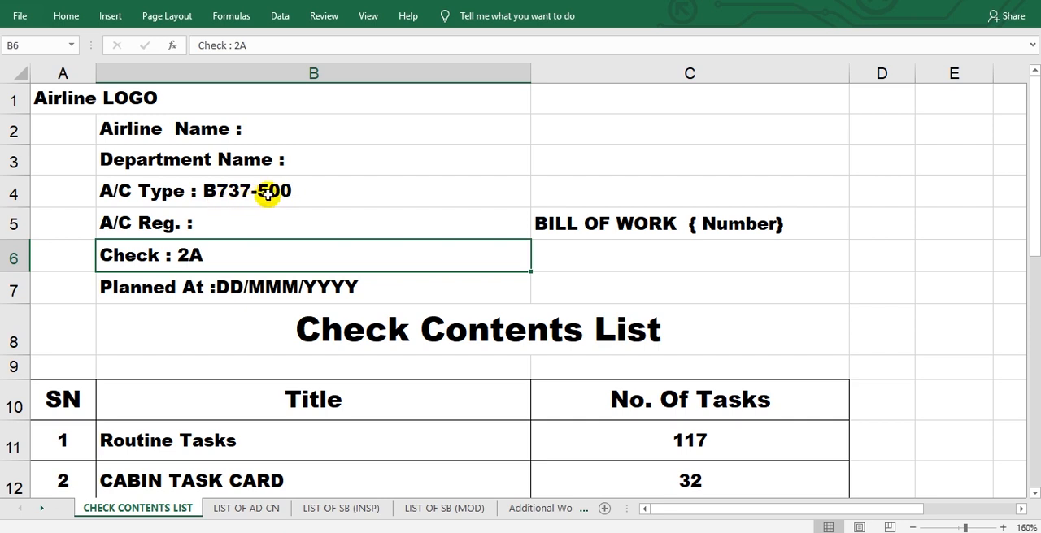
pyautogui.moveTo(322, 190)
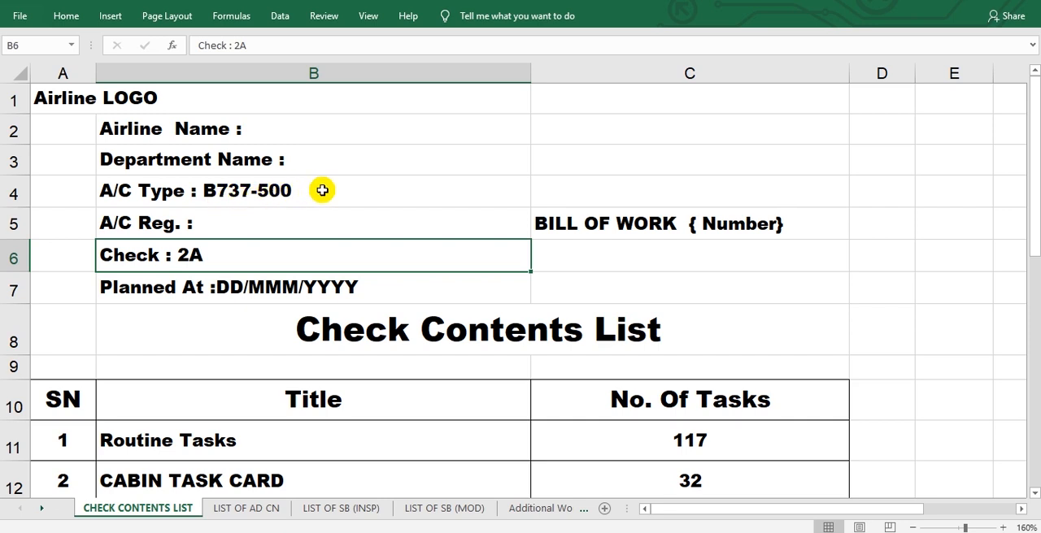
pyautogui.moveTo(330, 196)
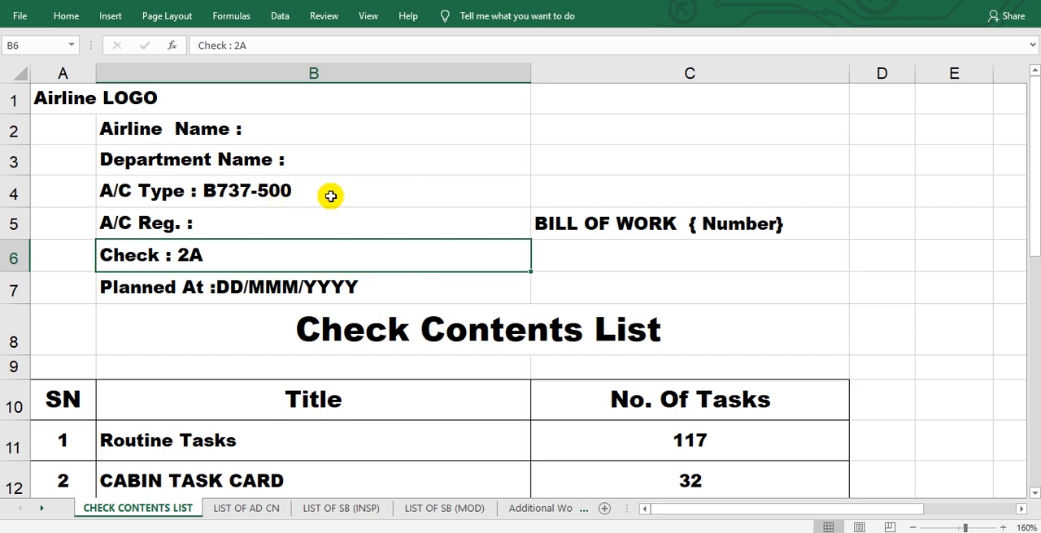
pyautogui.moveTo(127, 228)
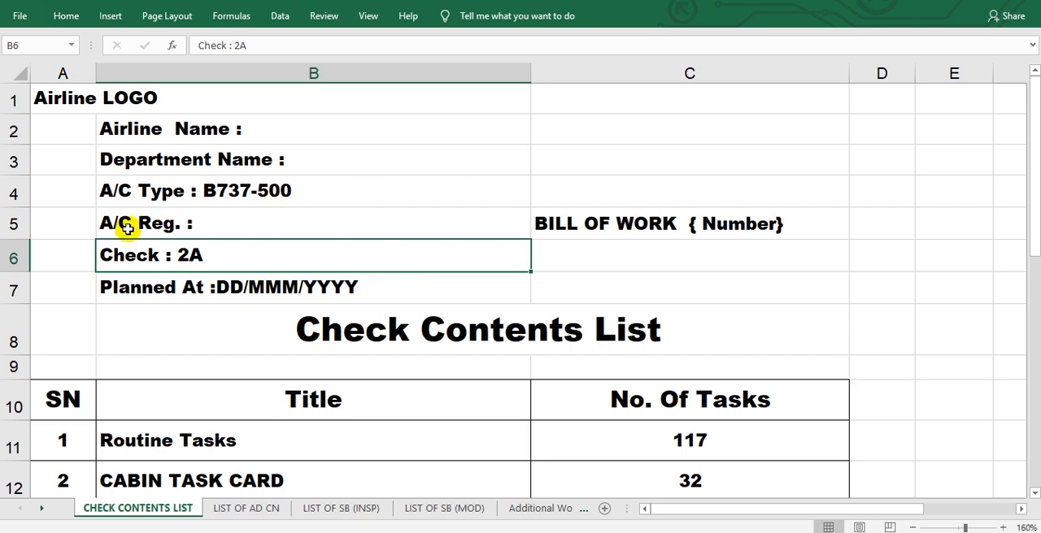
pyautogui.moveTo(253, 216)
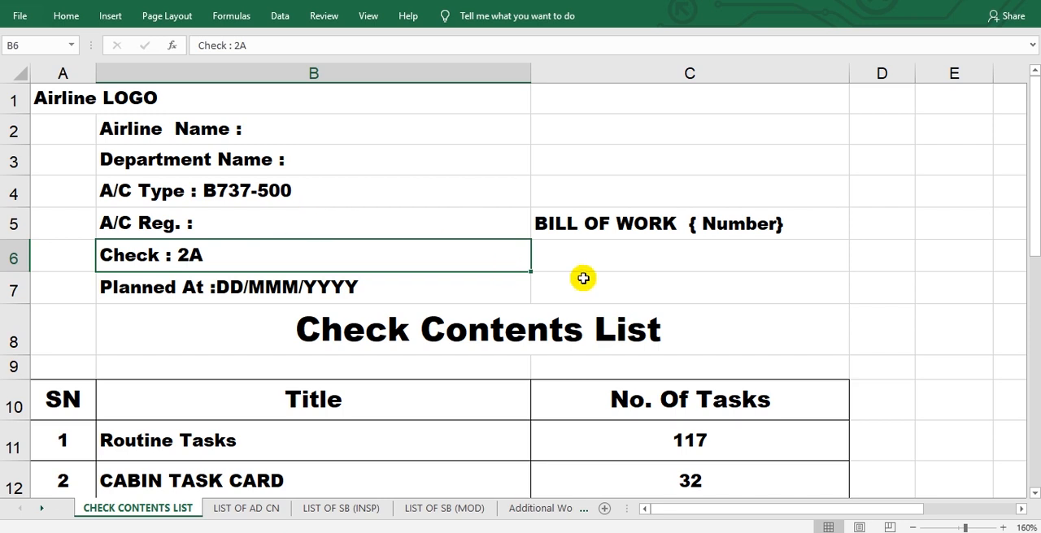
pyautogui.moveTo(764, 220)
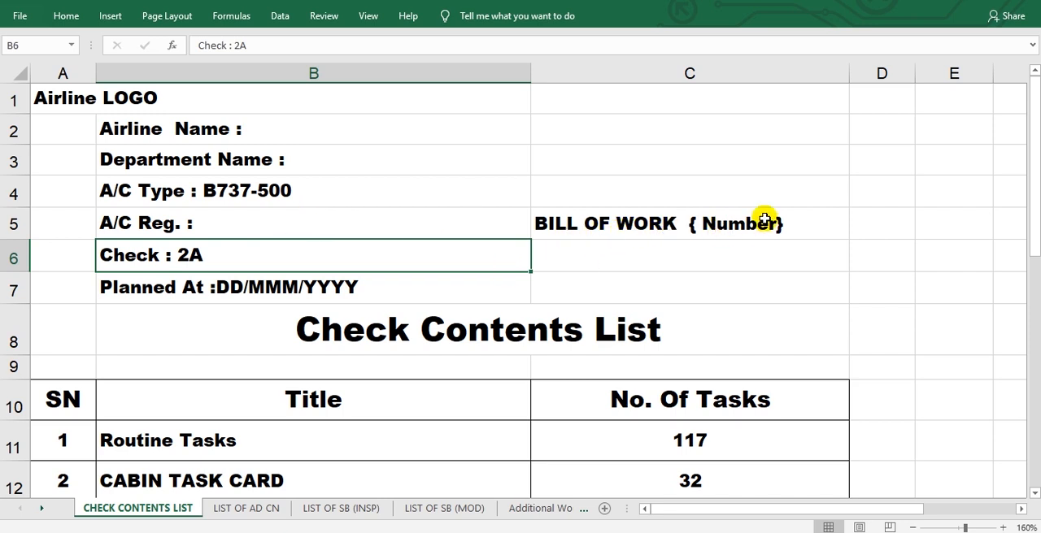
pyautogui.moveTo(755, 240)
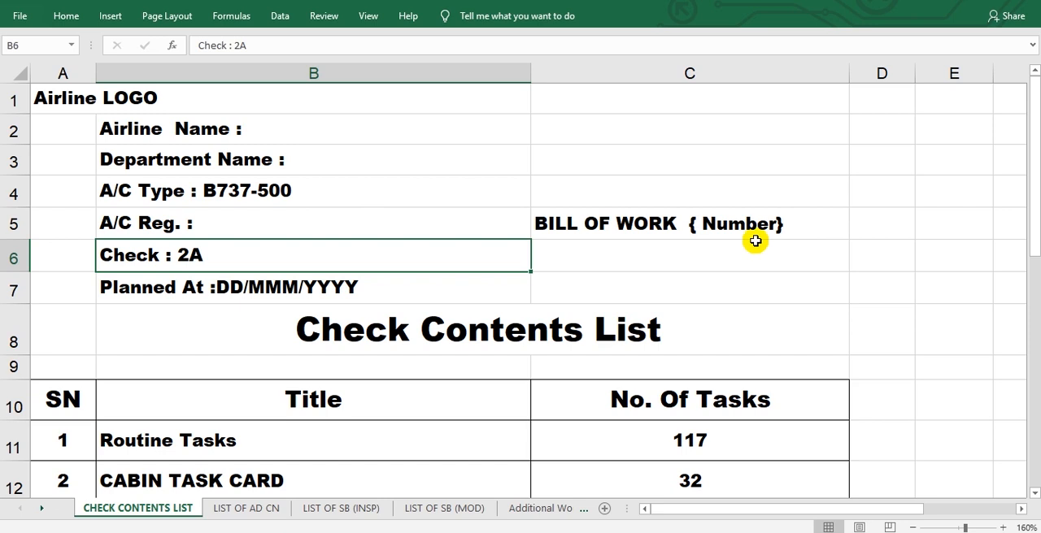
pyautogui.moveTo(302, 267)
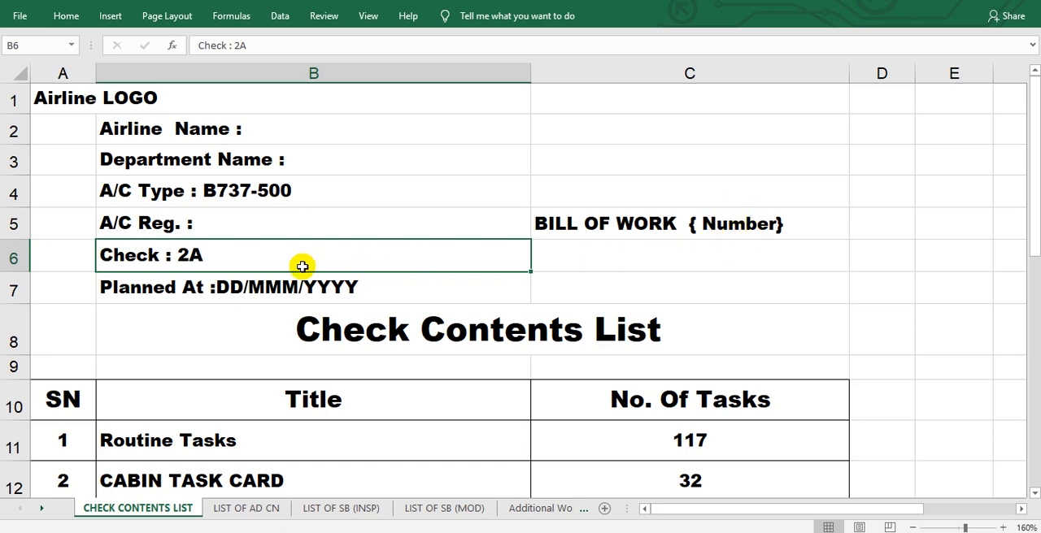
pyautogui.moveTo(183, 244)
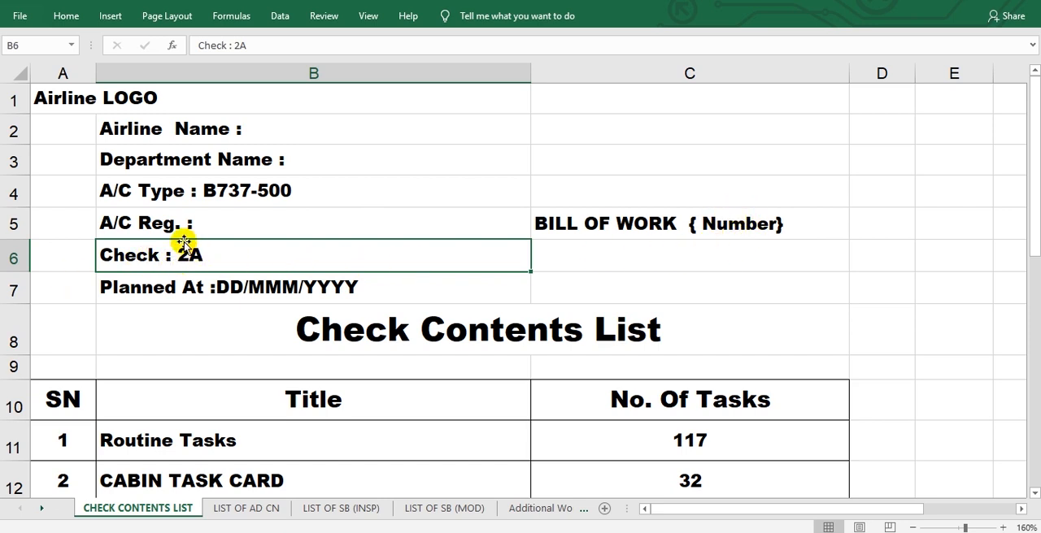
pyautogui.moveTo(204, 278)
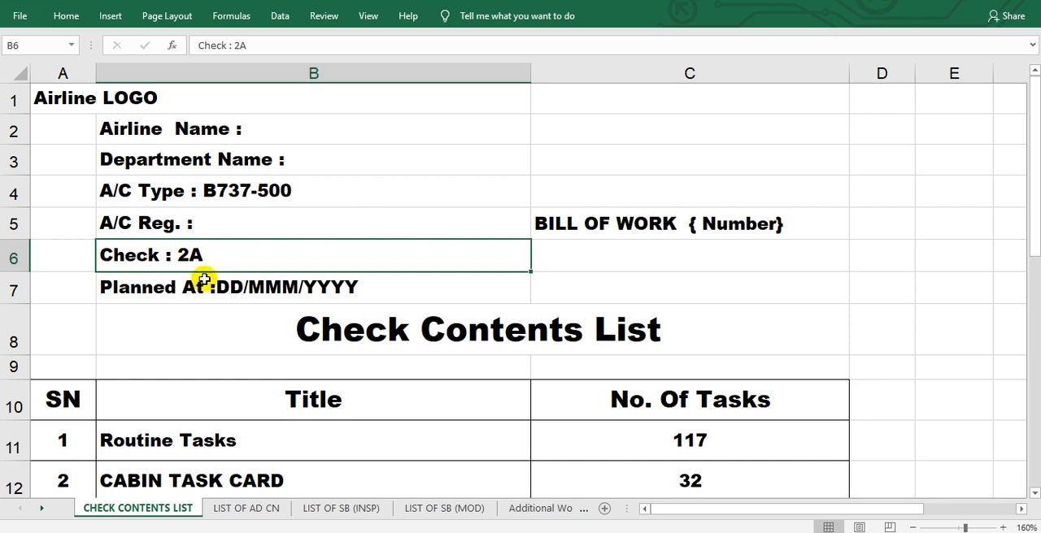
pyautogui.moveTo(312, 258)
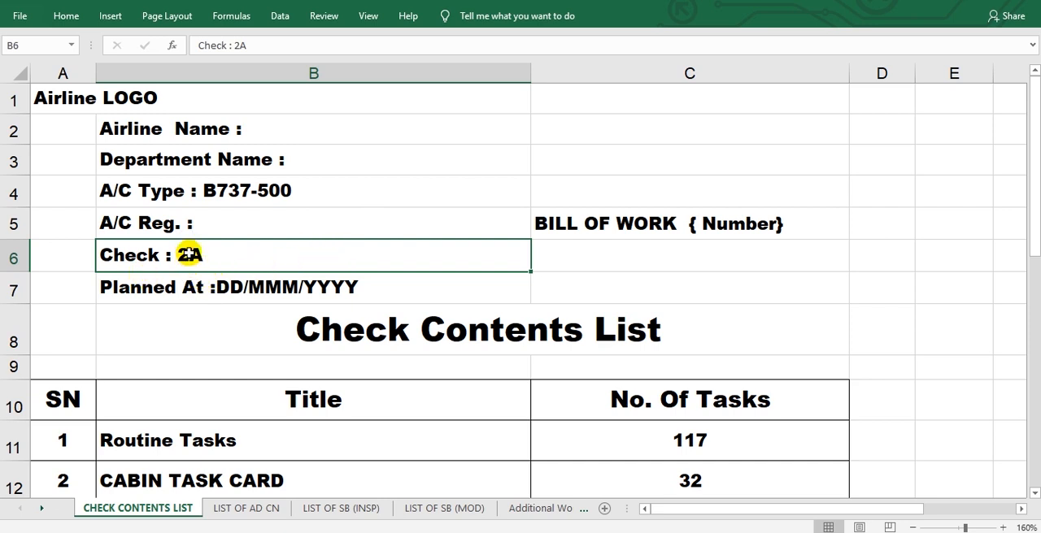
pyautogui.moveTo(336, 270)
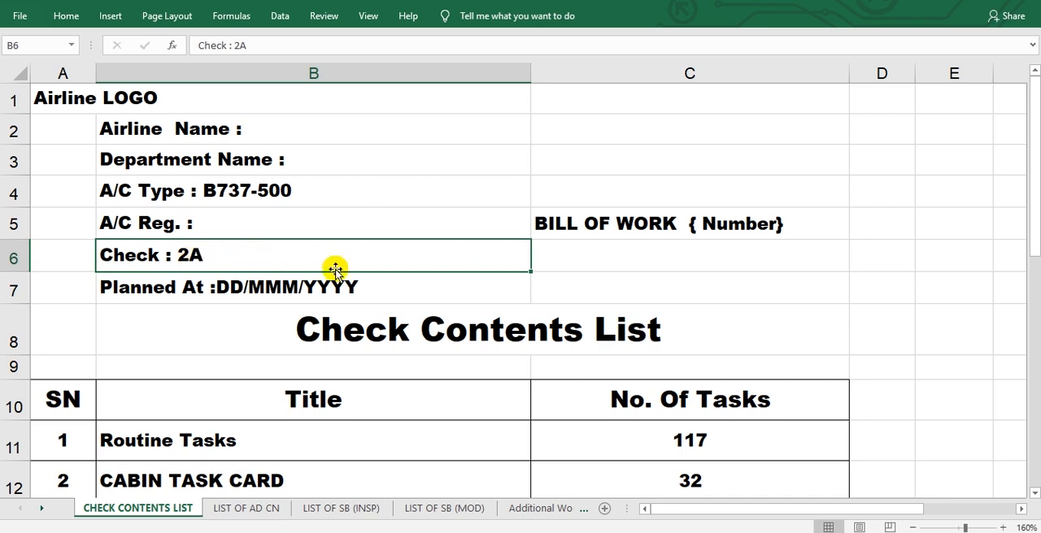
pyautogui.scroll(-3)
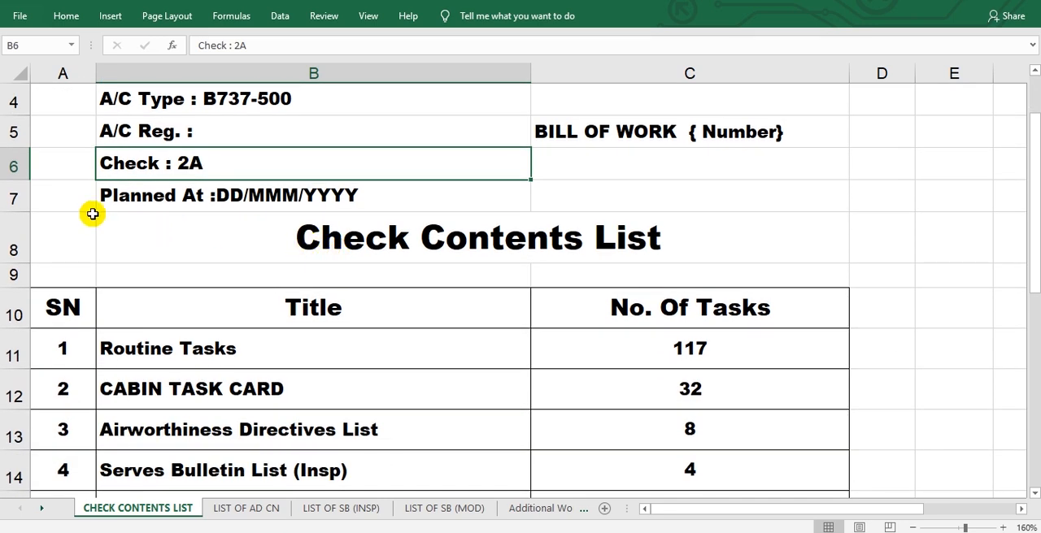
pyautogui.moveTo(176, 212)
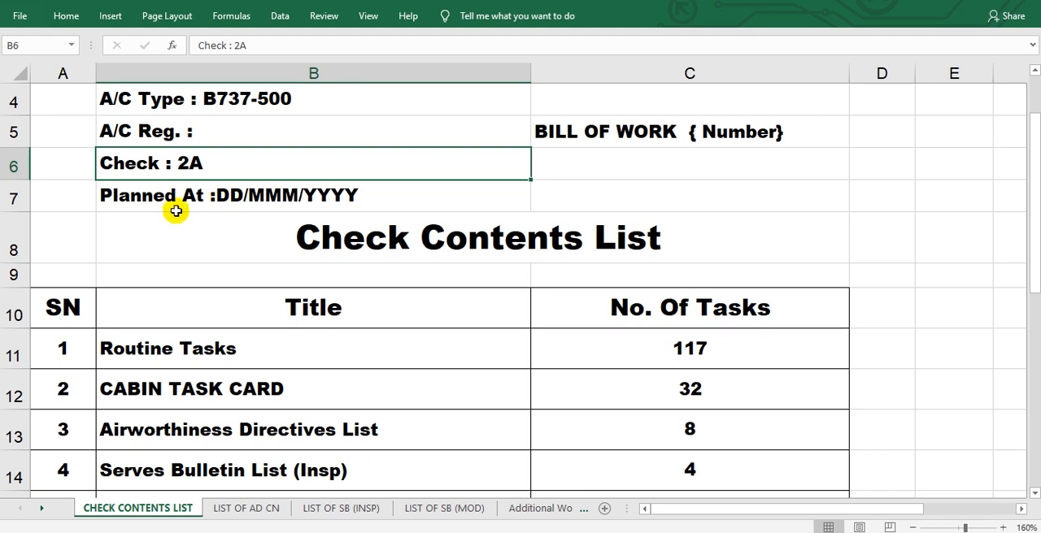
pyautogui.moveTo(173, 195)
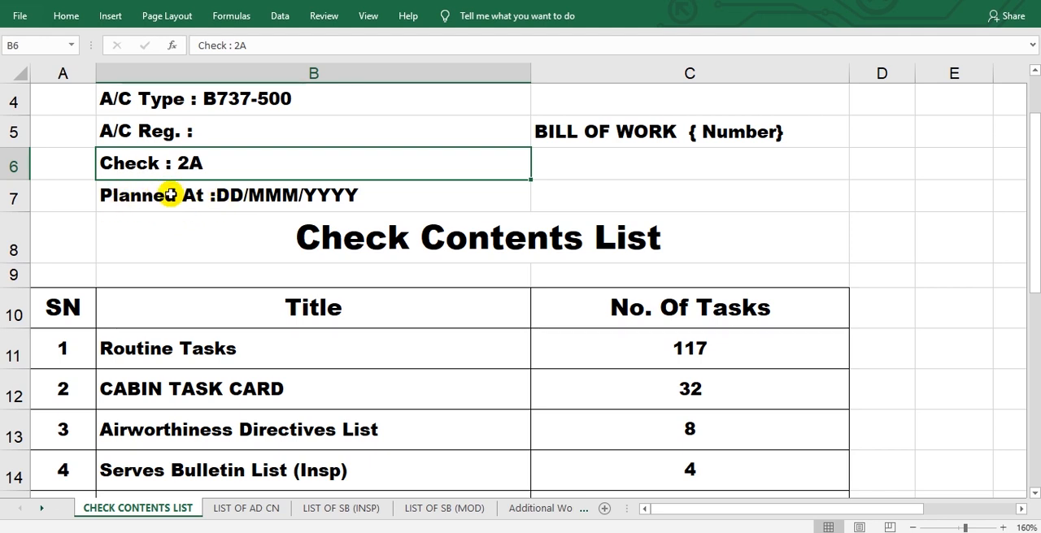
pyautogui.moveTo(222, 210)
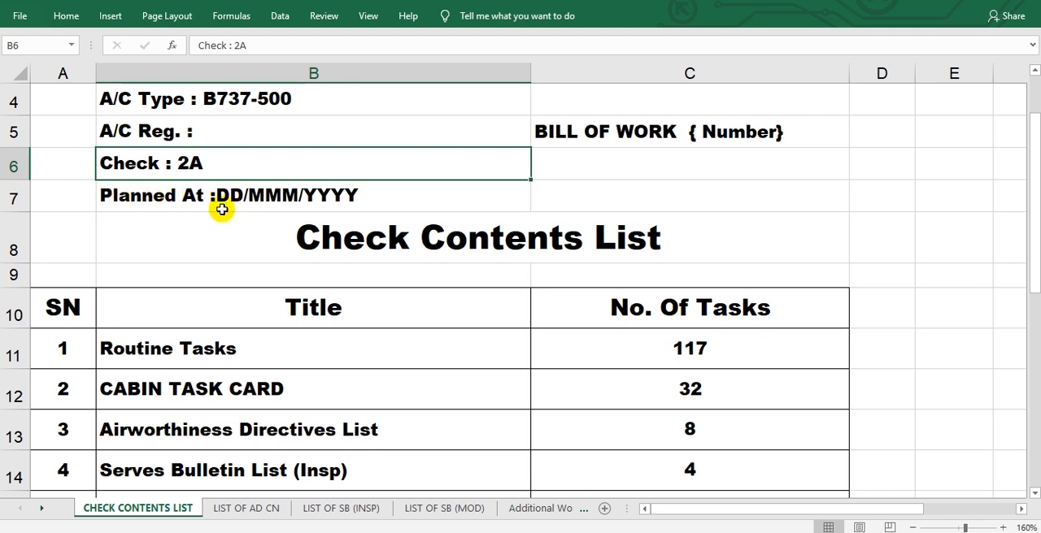
pyautogui.moveTo(272, 184)
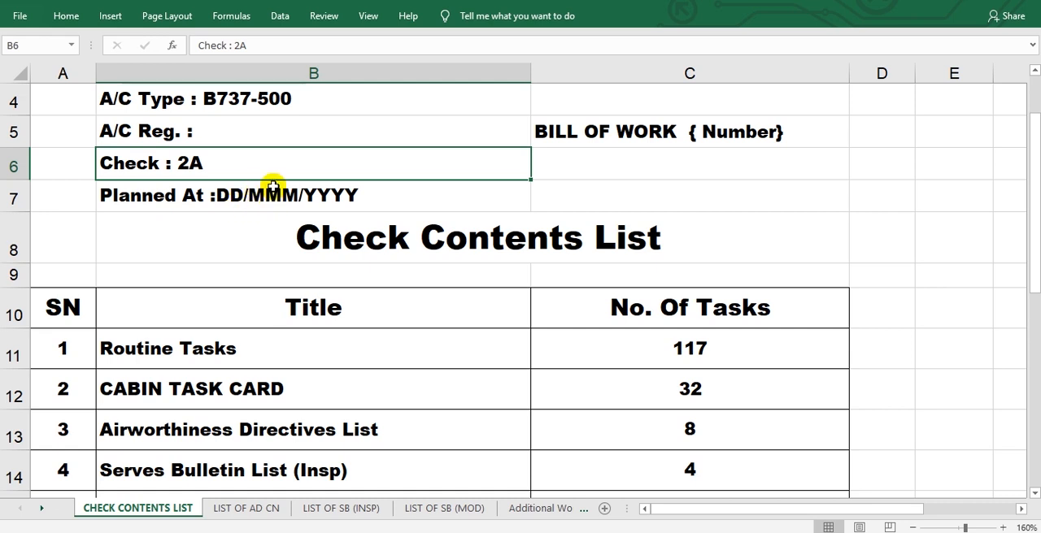
pyautogui.moveTo(359, 204)
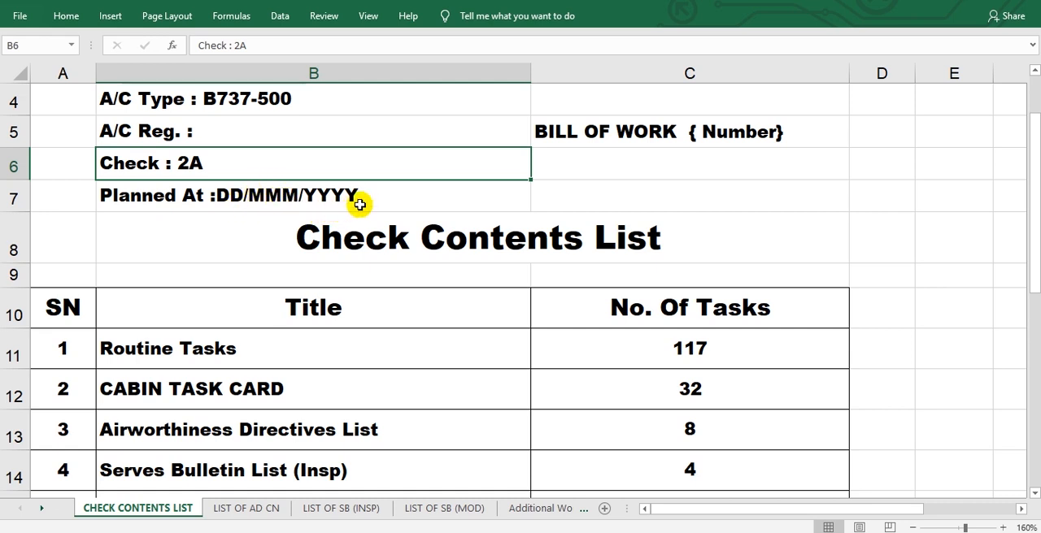
pyautogui.moveTo(284, 195)
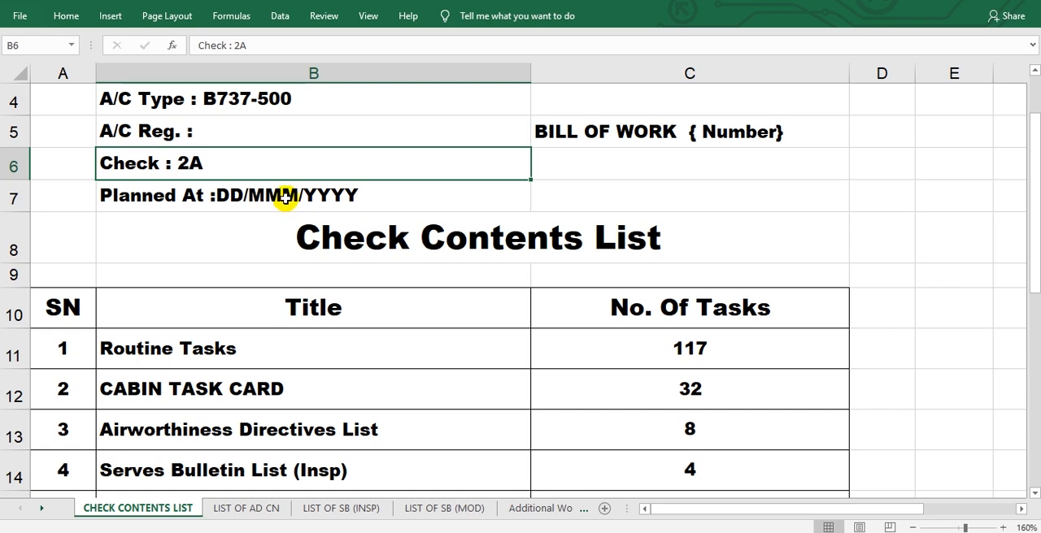
pyautogui.moveTo(309, 207)
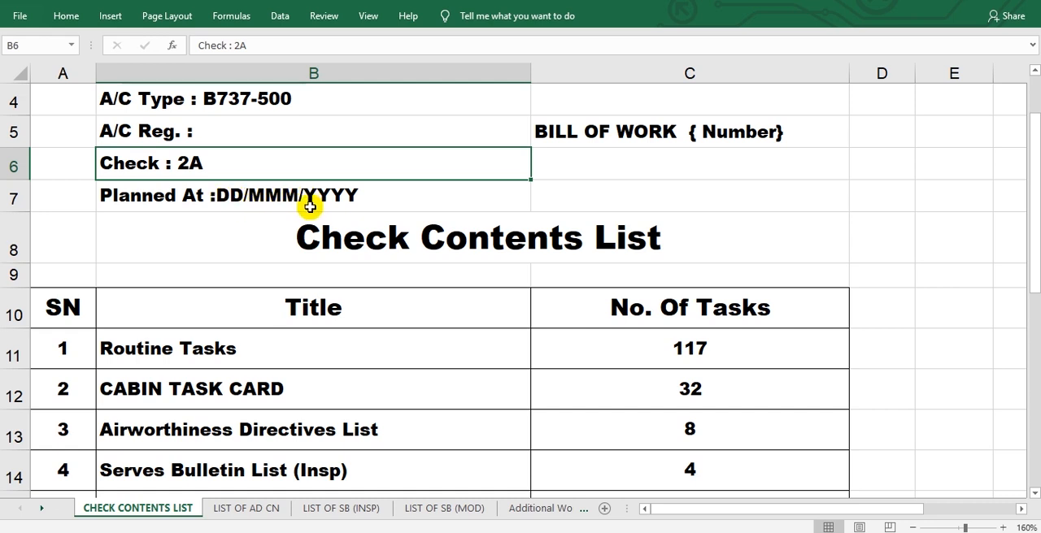
pyautogui.moveTo(268, 195)
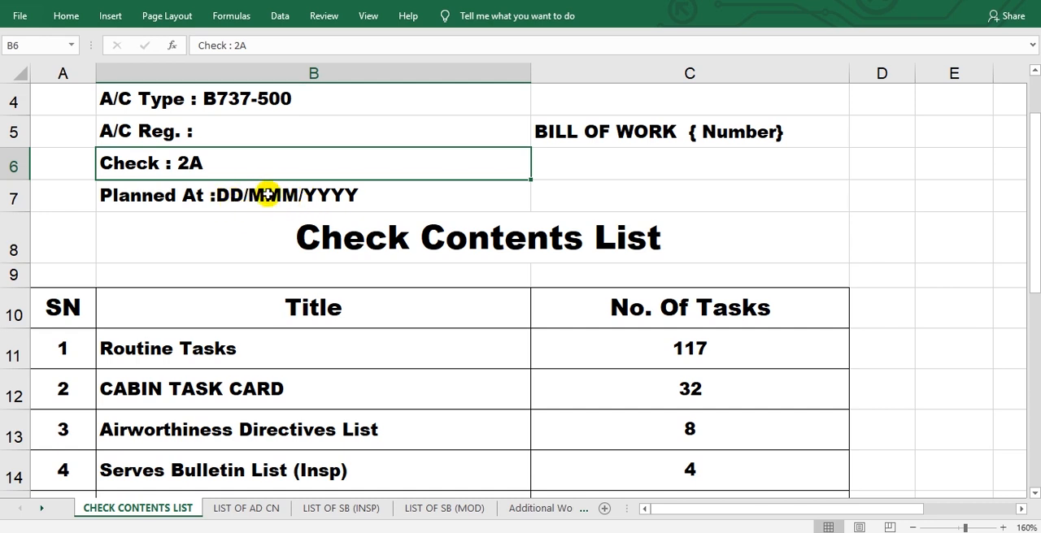
pyautogui.moveTo(246, 213)
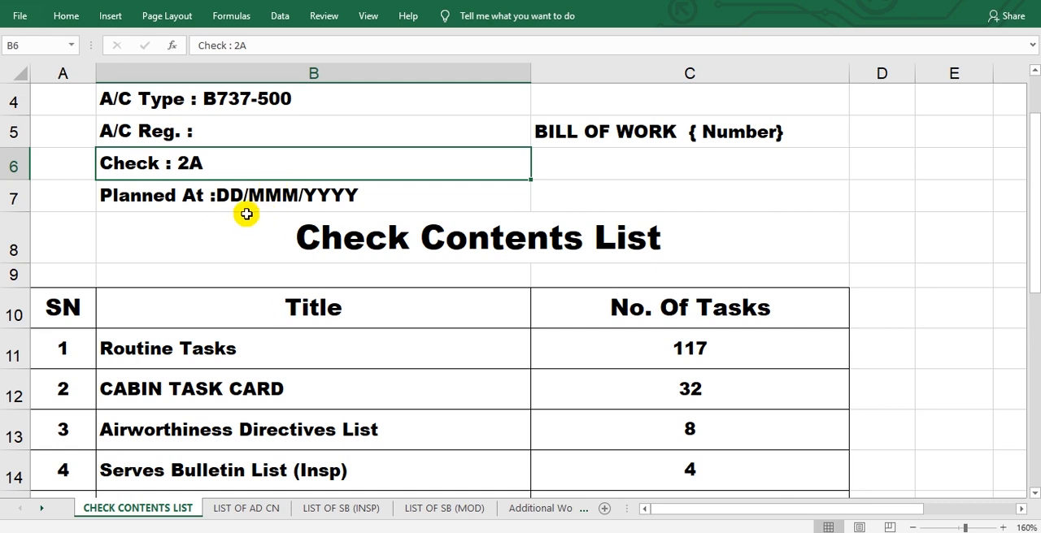
pyautogui.moveTo(238, 204)
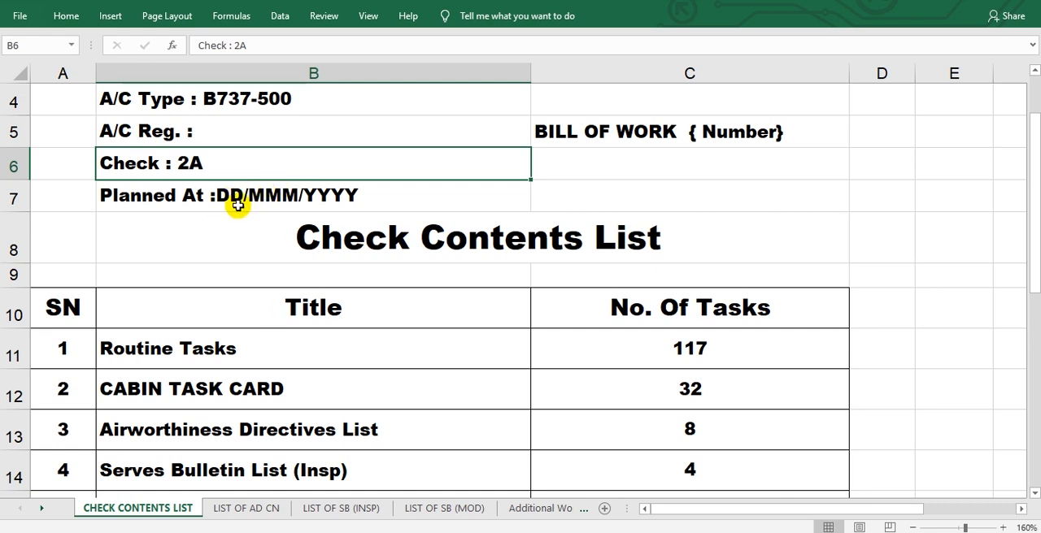
pyautogui.moveTo(270, 209)
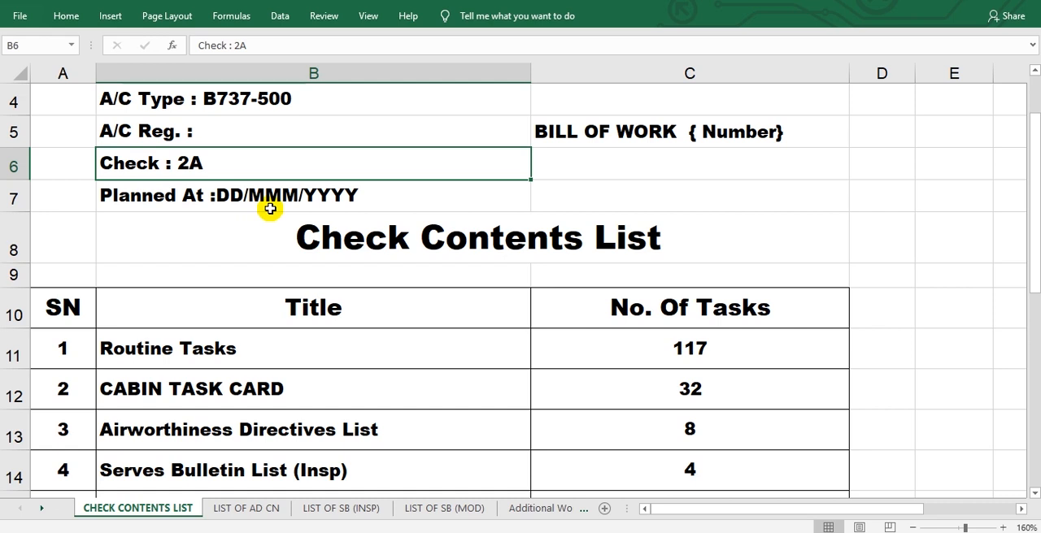
pyautogui.moveTo(268, 197)
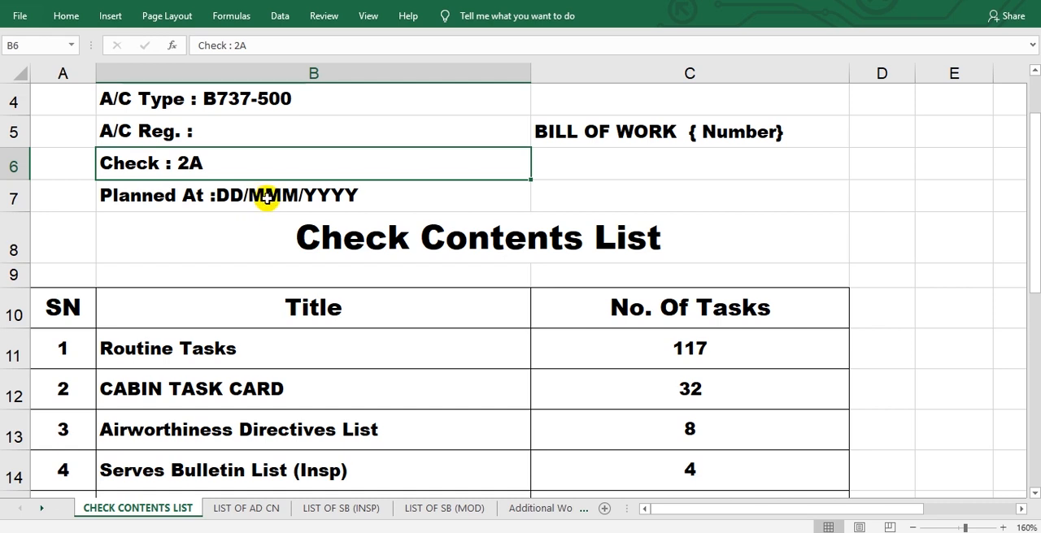
pyautogui.moveTo(631, 253)
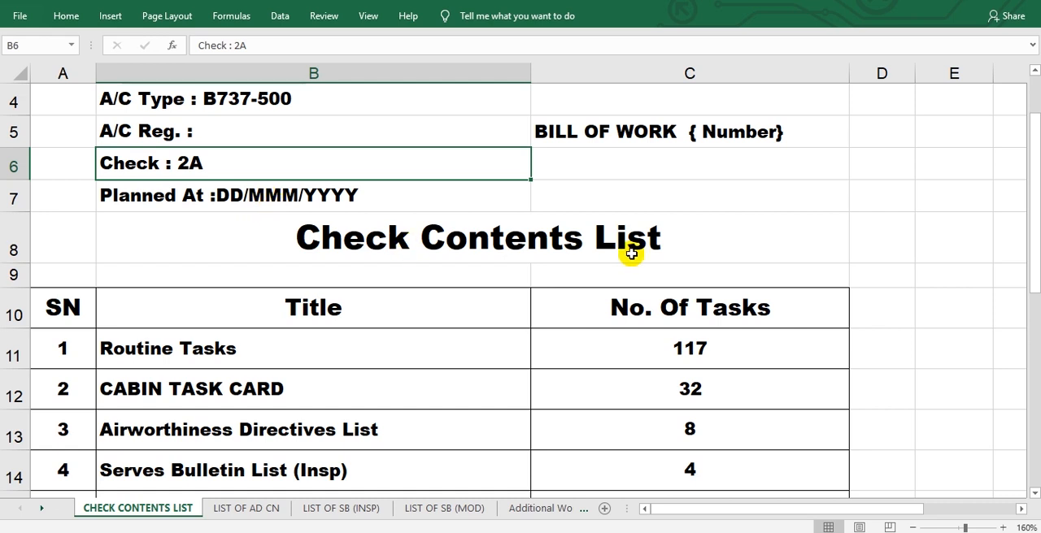
pyautogui.scroll(-3)
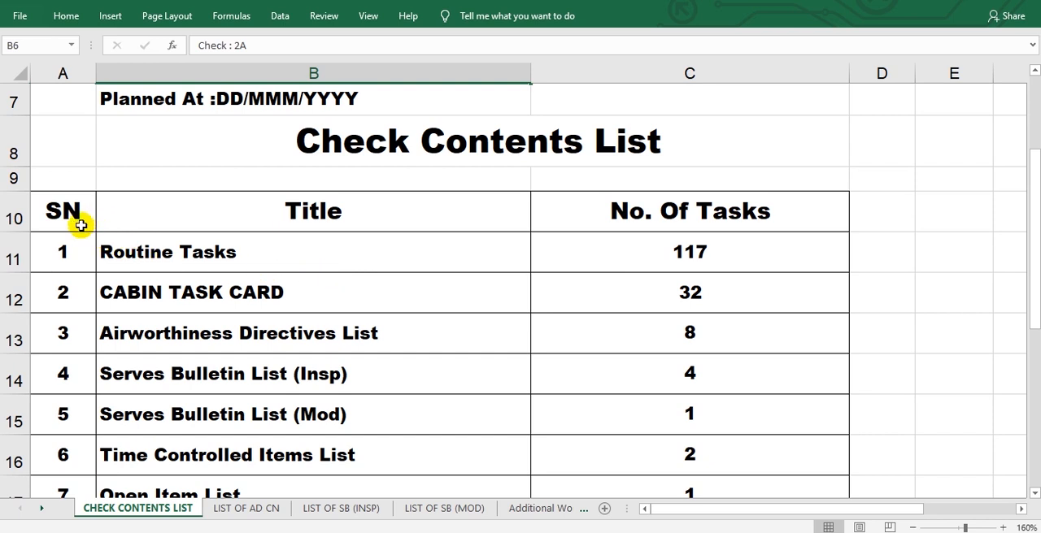
pyautogui.moveTo(185, 273)
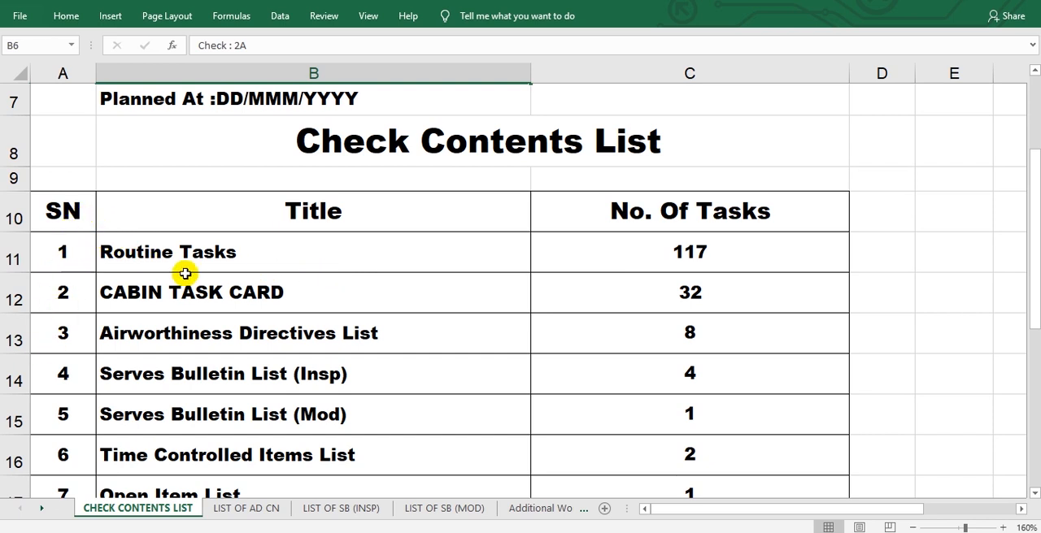
pyautogui.moveTo(619, 224)
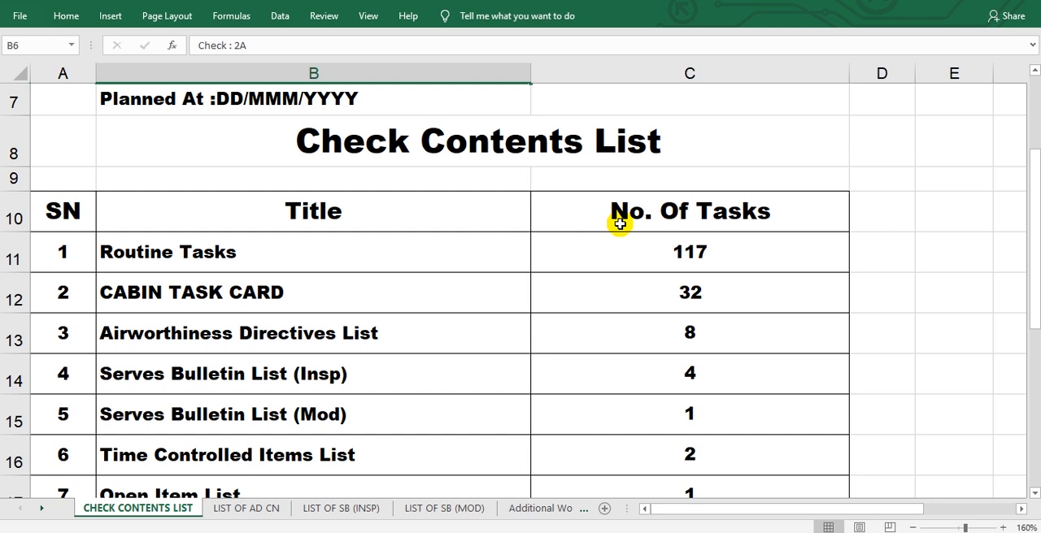
pyautogui.moveTo(168, 299)
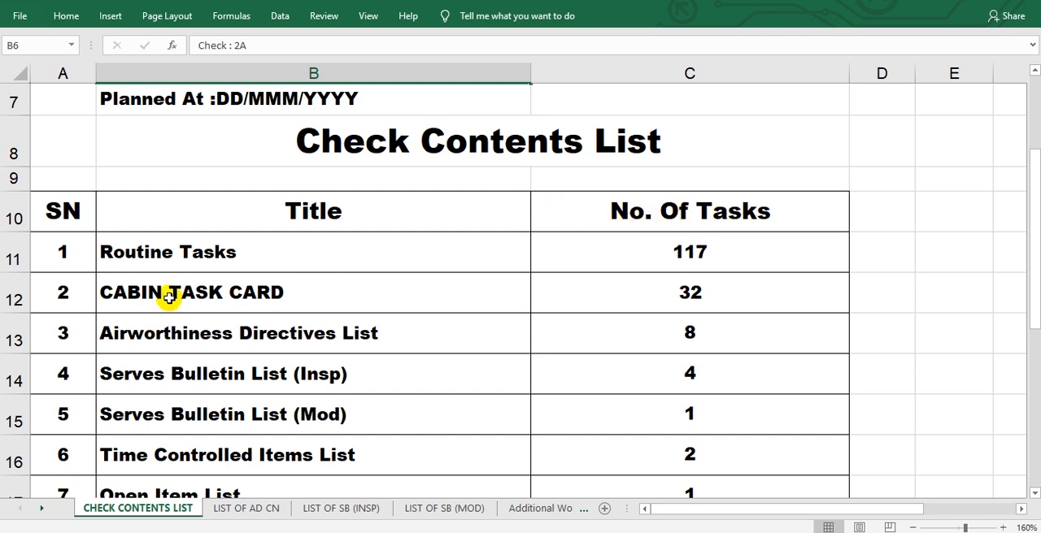
pyautogui.moveTo(234, 268)
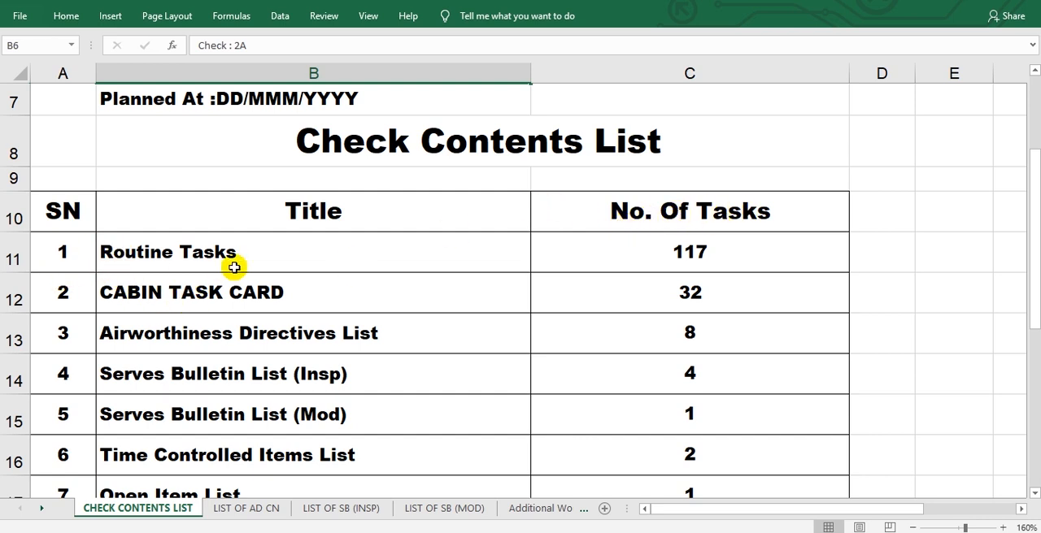
pyautogui.moveTo(171, 263)
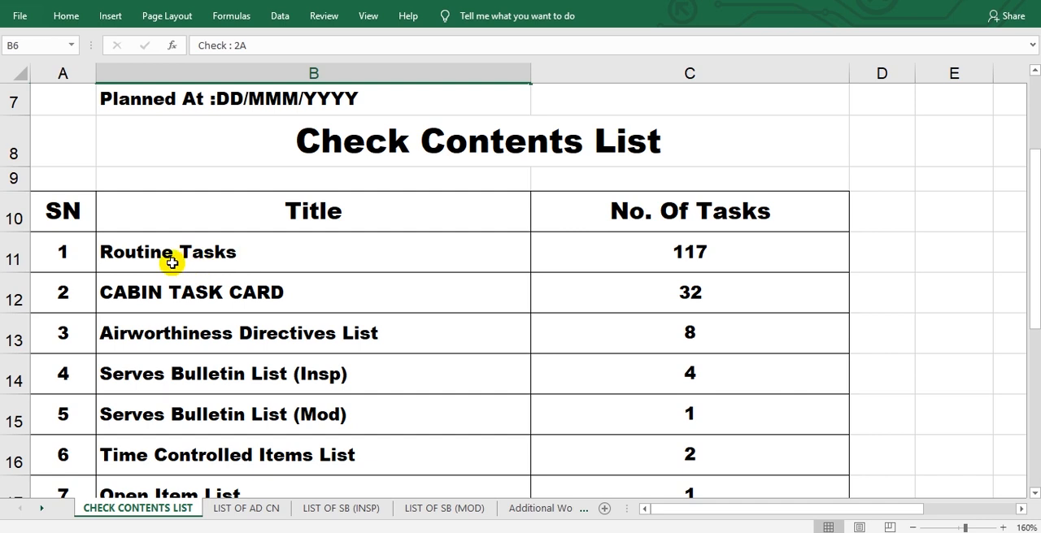
pyautogui.moveTo(287, 254)
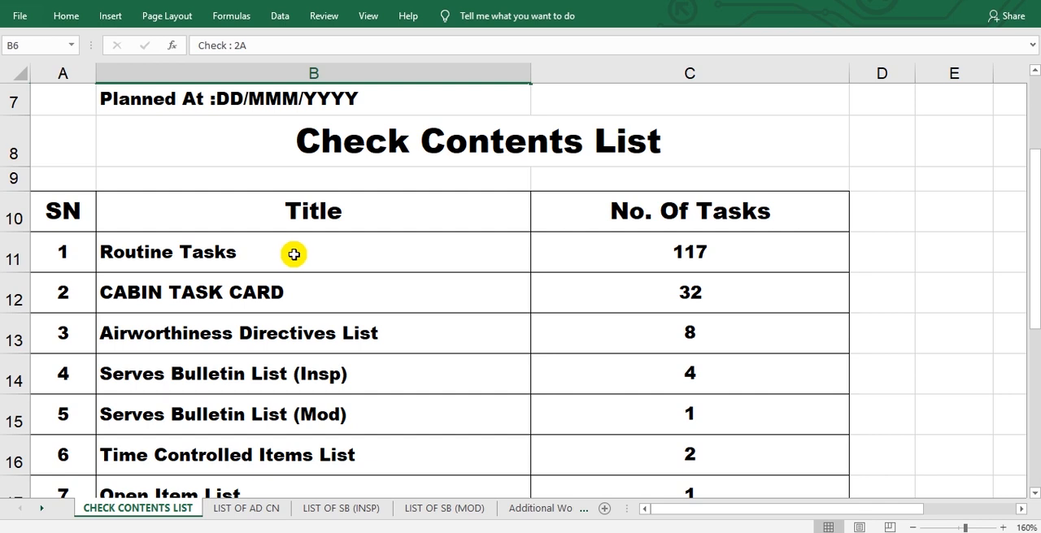
pyautogui.moveTo(144, 300)
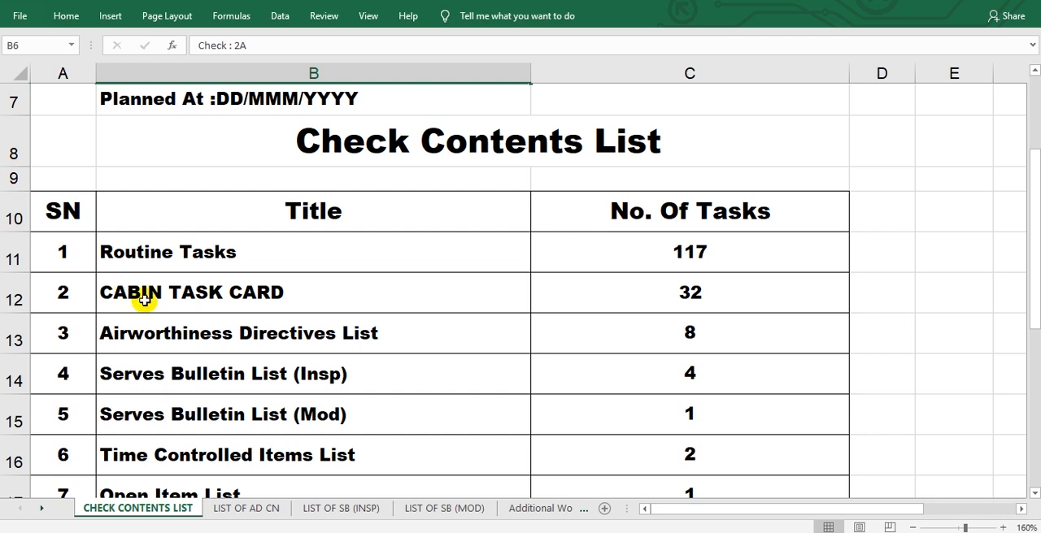
pyautogui.moveTo(263, 299)
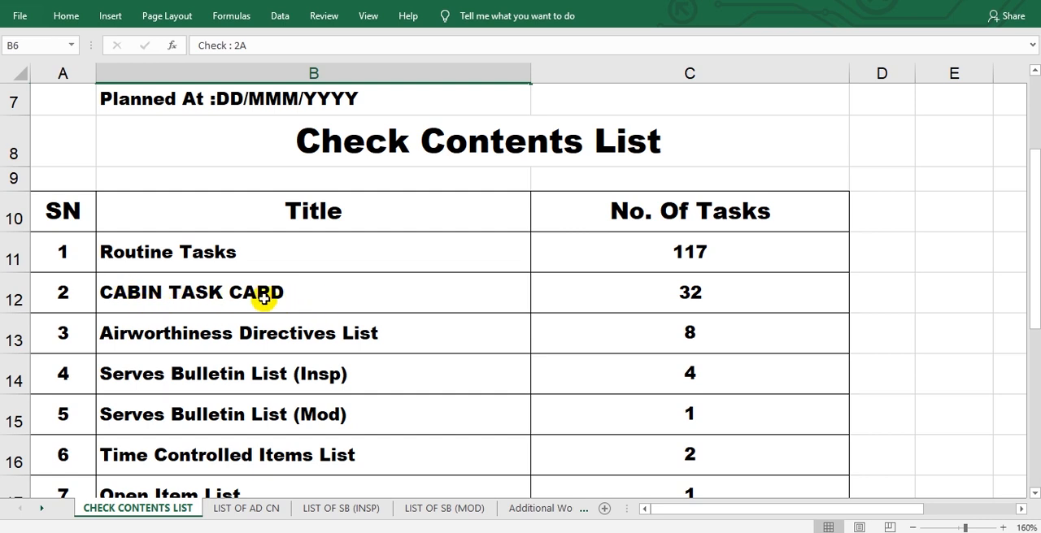
pyautogui.moveTo(198, 289)
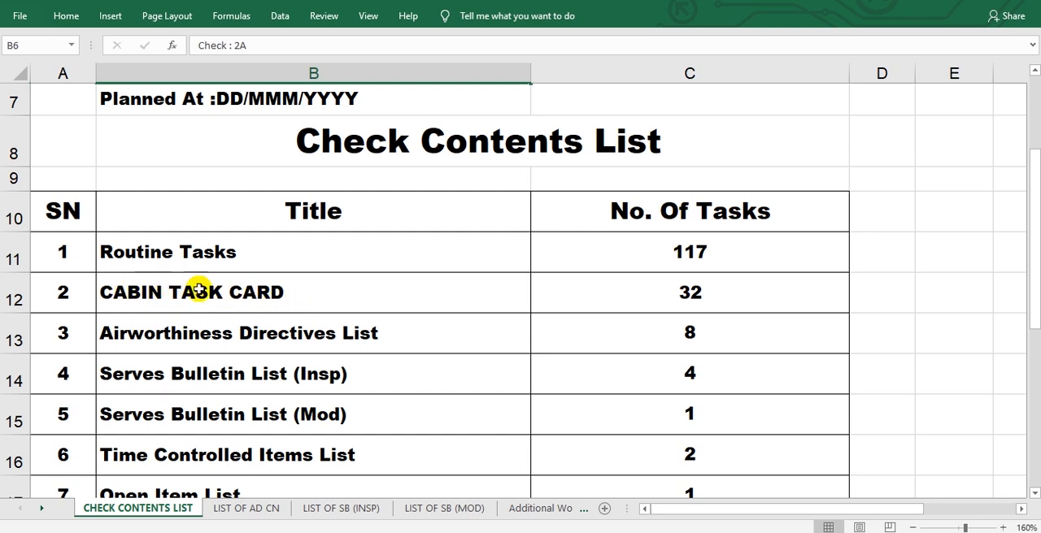
pyautogui.moveTo(195, 297)
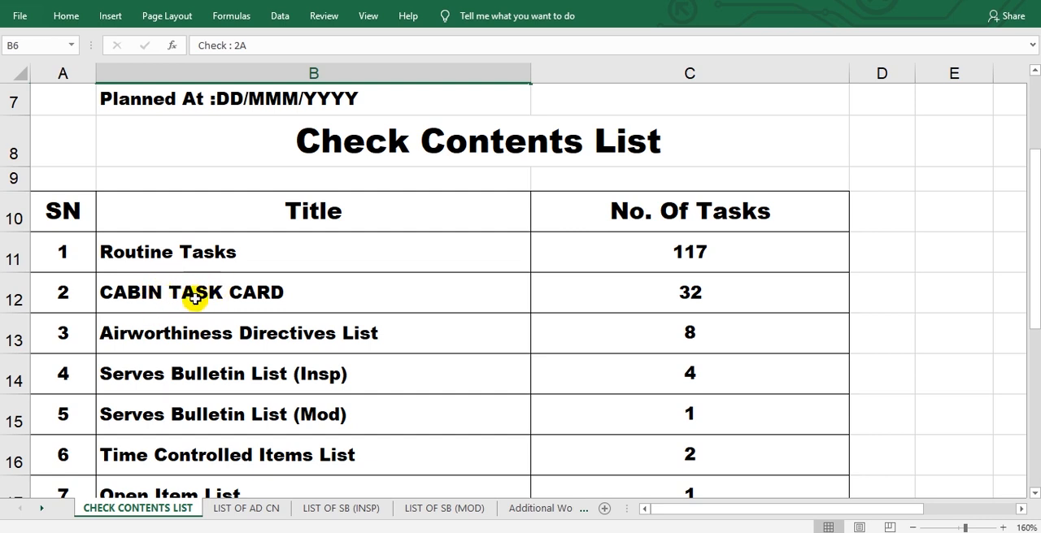
pyautogui.moveTo(173, 294)
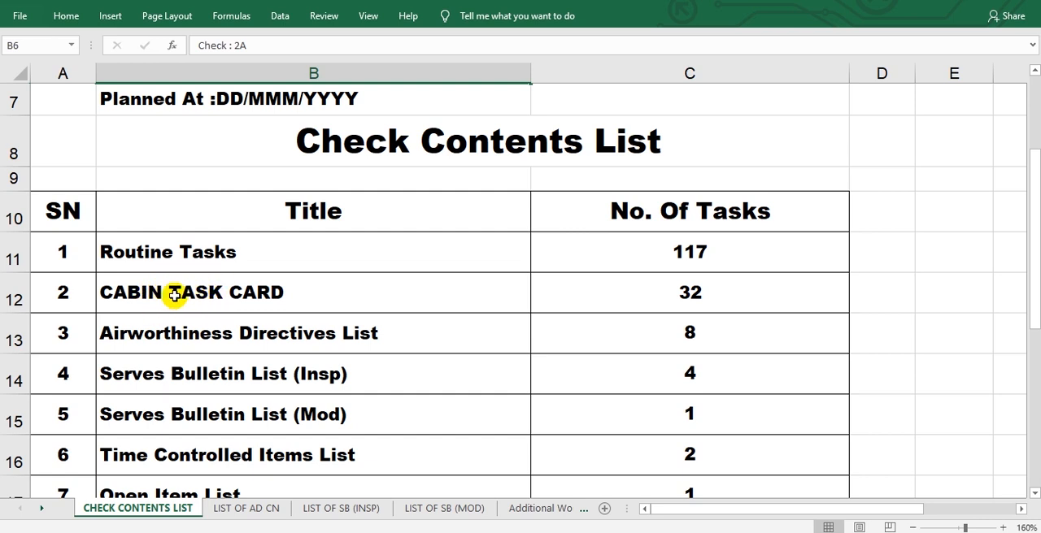
pyautogui.moveTo(267, 292)
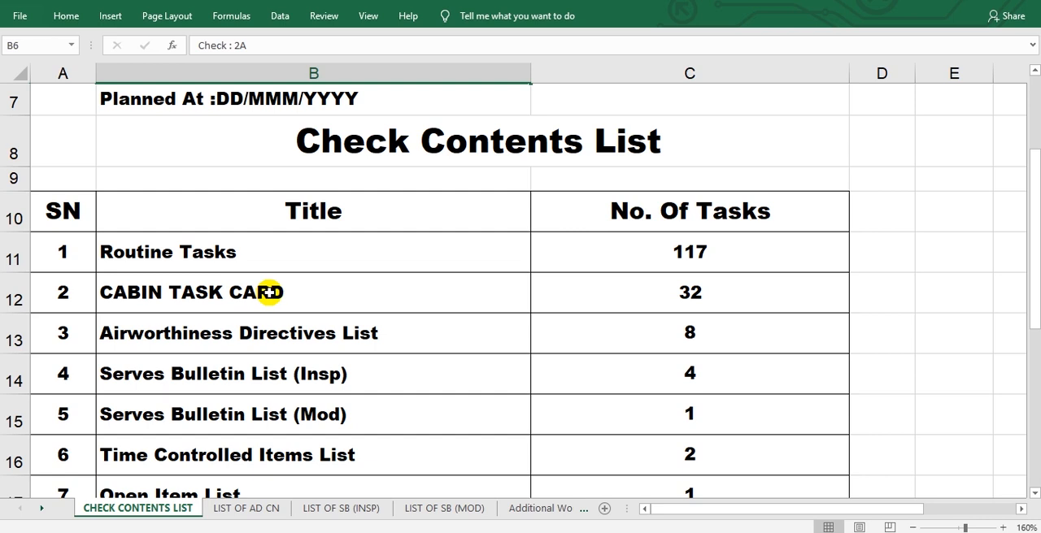
pyautogui.moveTo(287, 302)
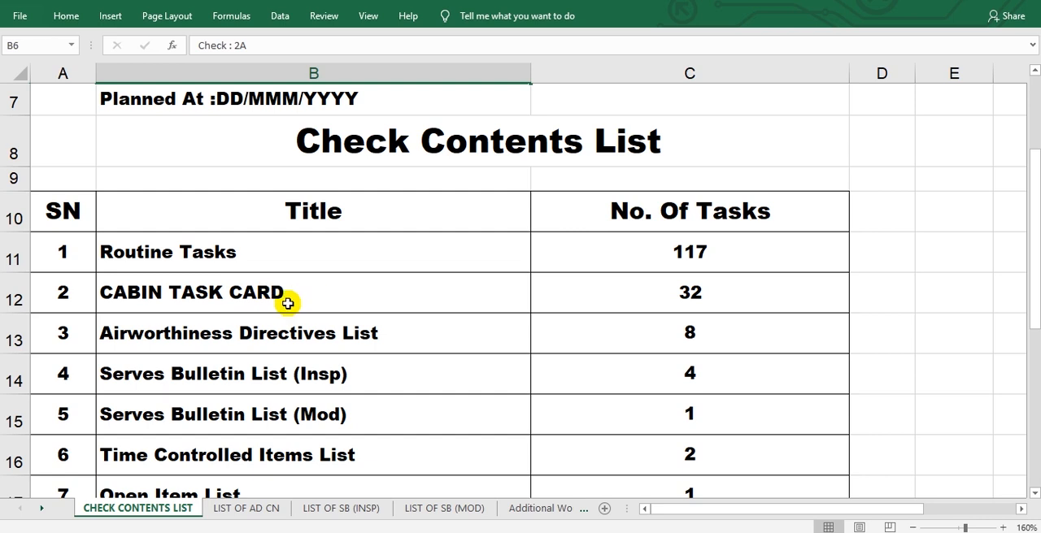
# Scroll below the task table to reveal the Prepared by, Name and Issue Date rows.
pyautogui.scroll(-3)
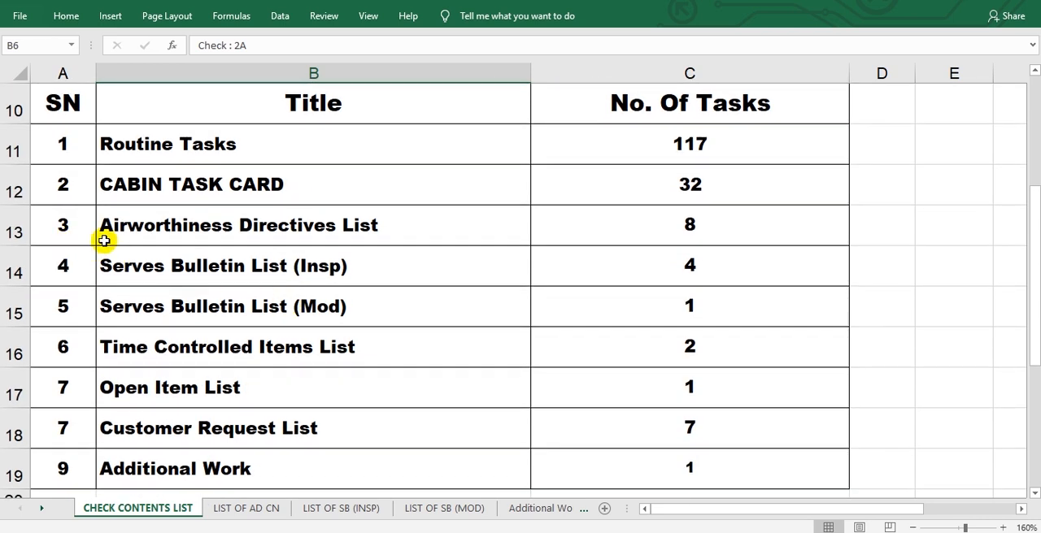
pyautogui.moveTo(271, 232)
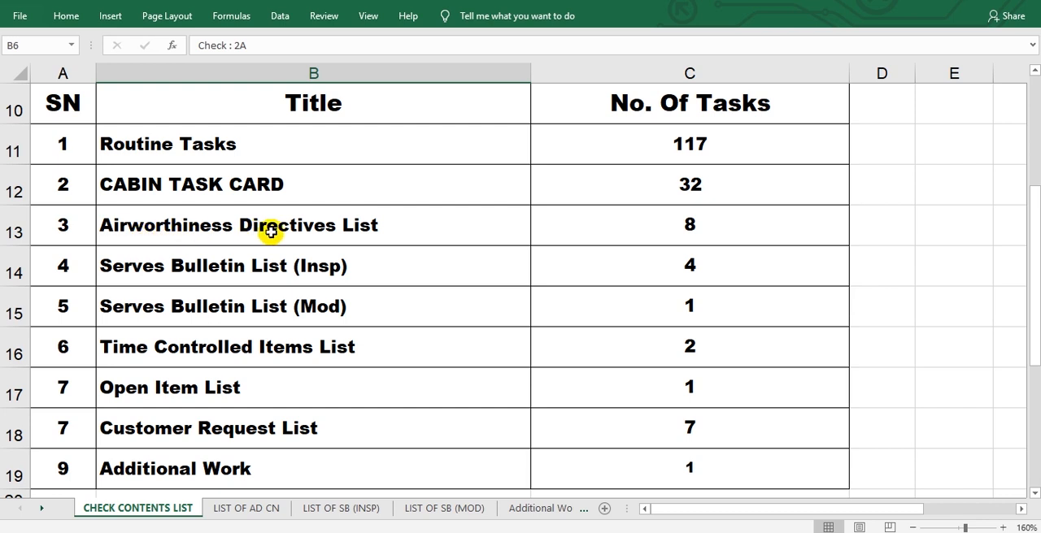
pyautogui.moveTo(369, 238)
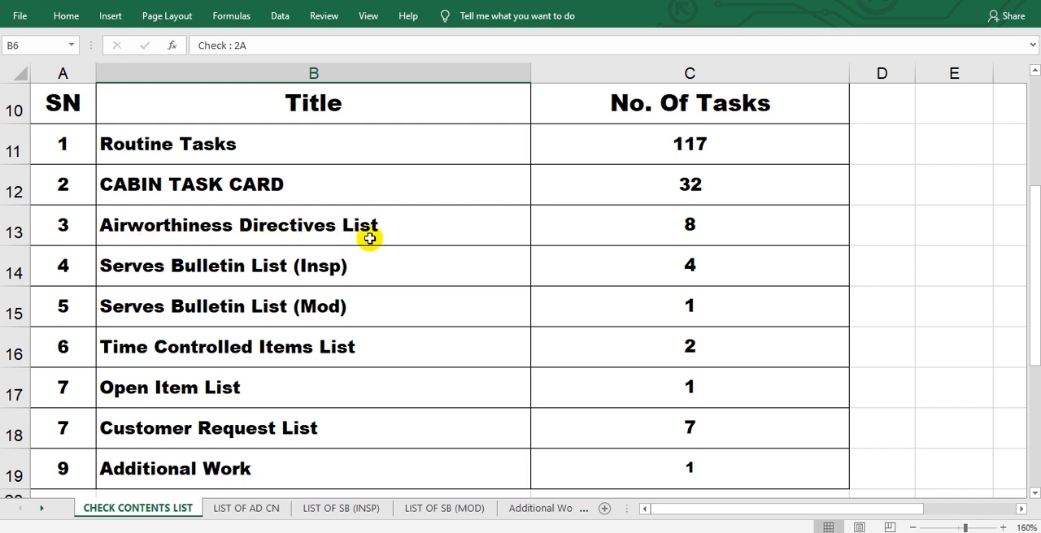
pyautogui.moveTo(643, 223)
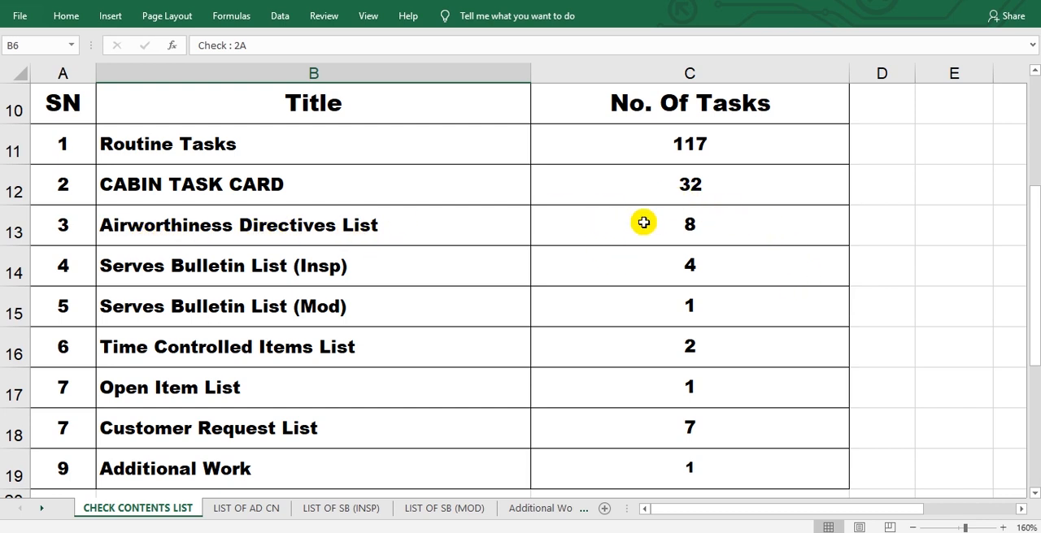
pyautogui.moveTo(668, 165)
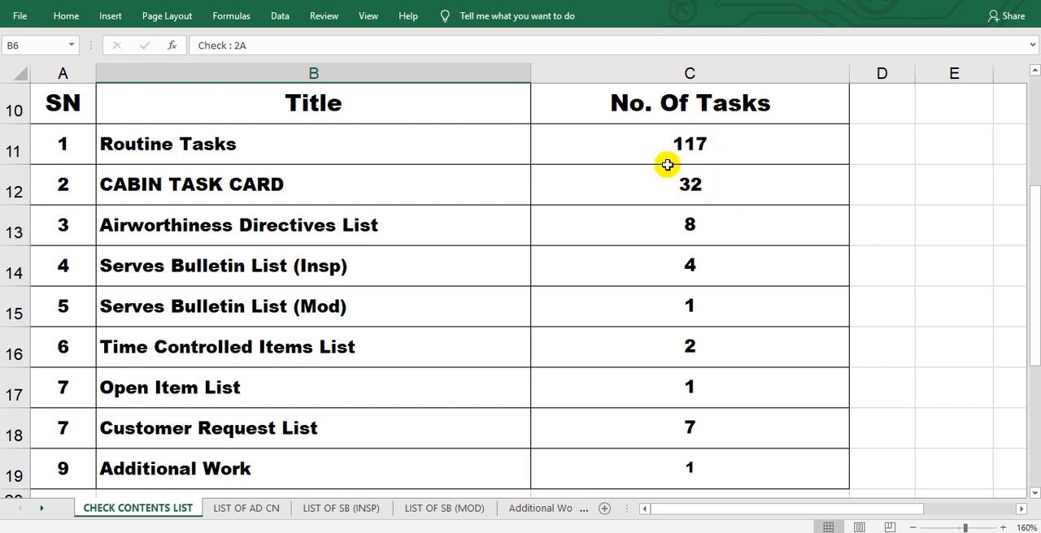
pyautogui.moveTo(144, 282)
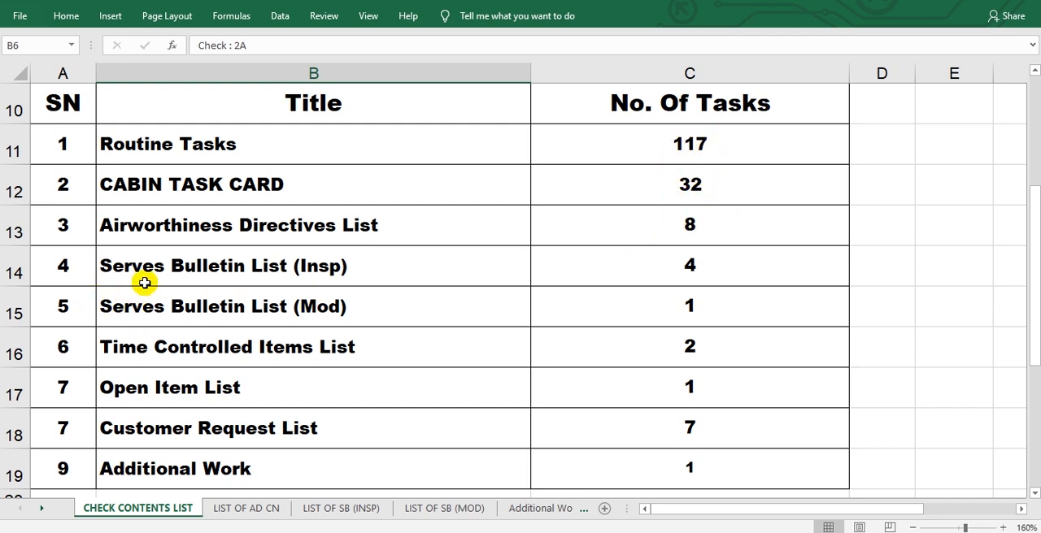
pyautogui.moveTo(336, 276)
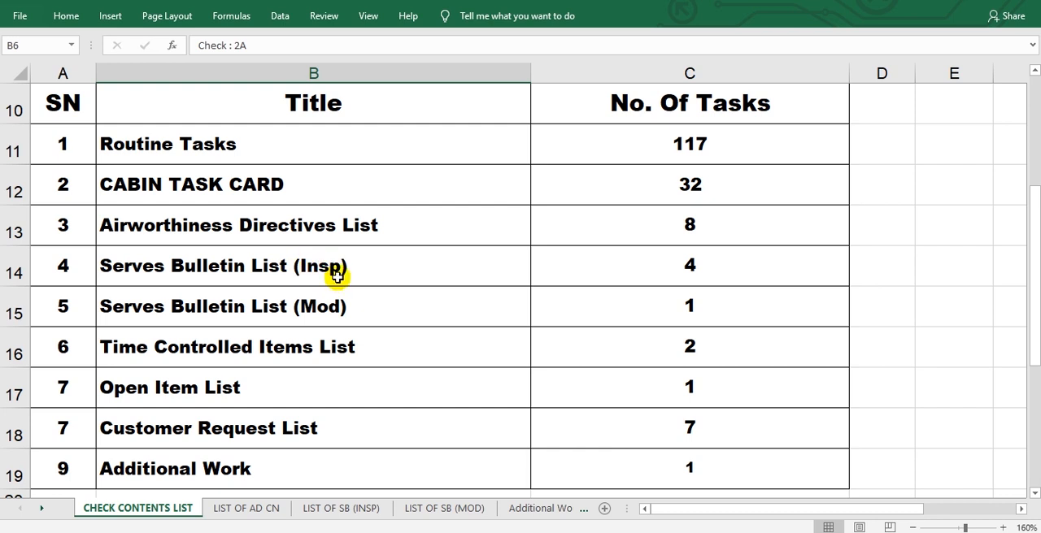
pyautogui.moveTo(253, 315)
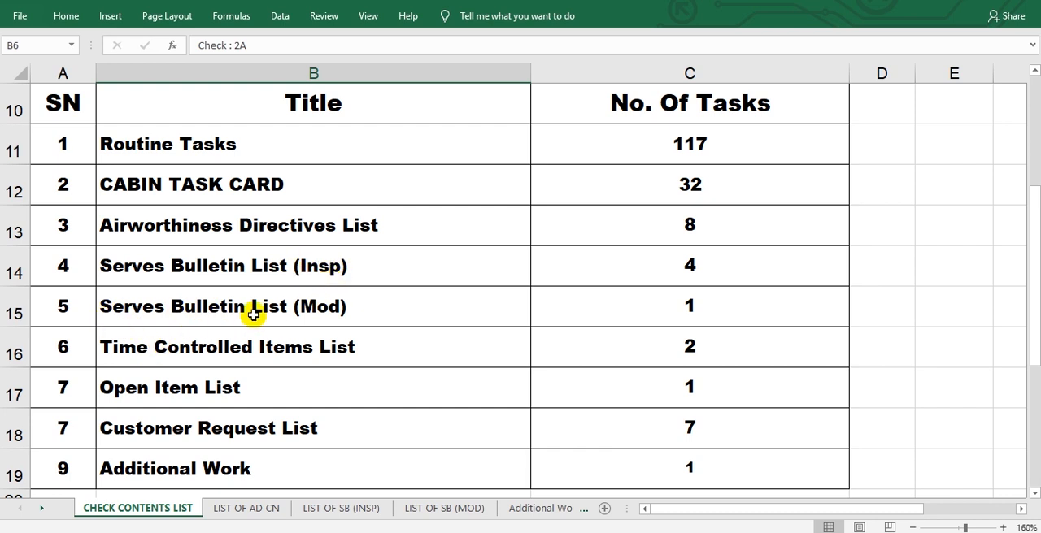
pyautogui.moveTo(348, 302)
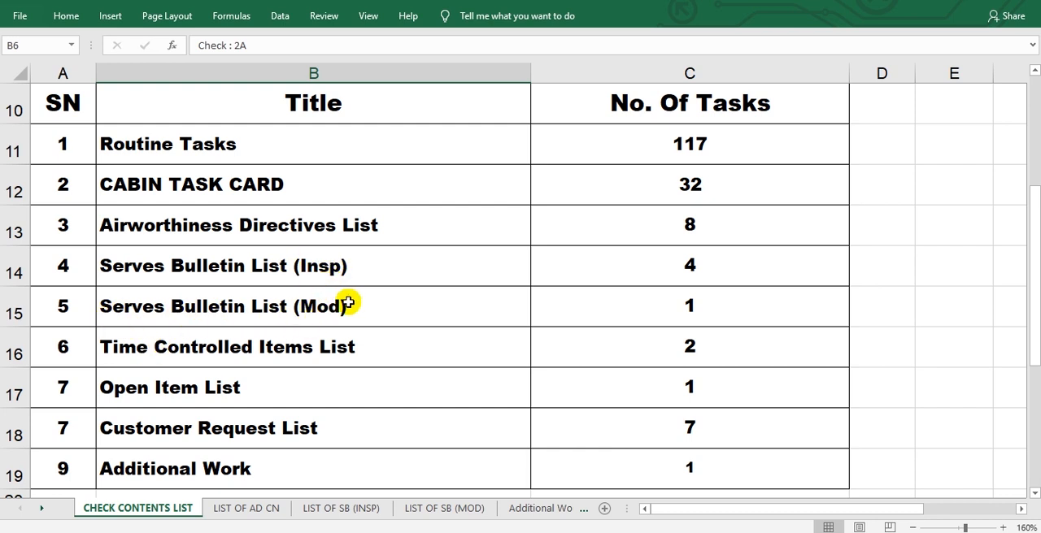
pyautogui.moveTo(166, 225)
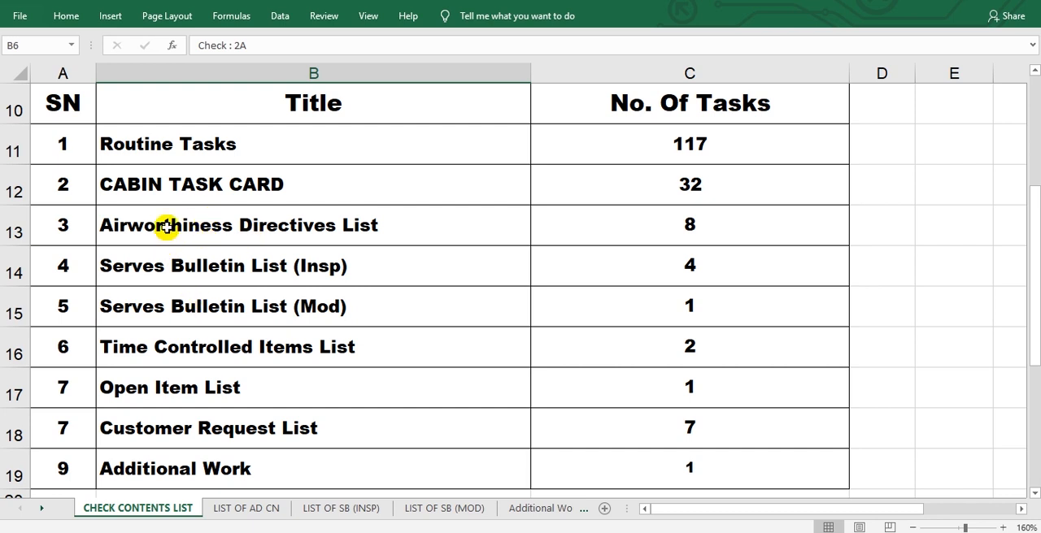
pyautogui.moveTo(165, 269)
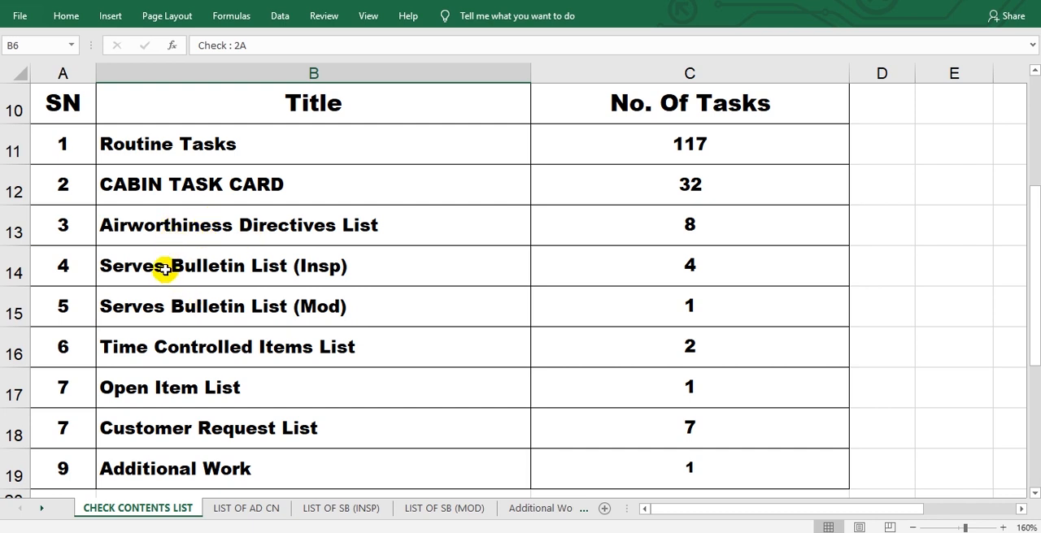
pyautogui.moveTo(159, 313)
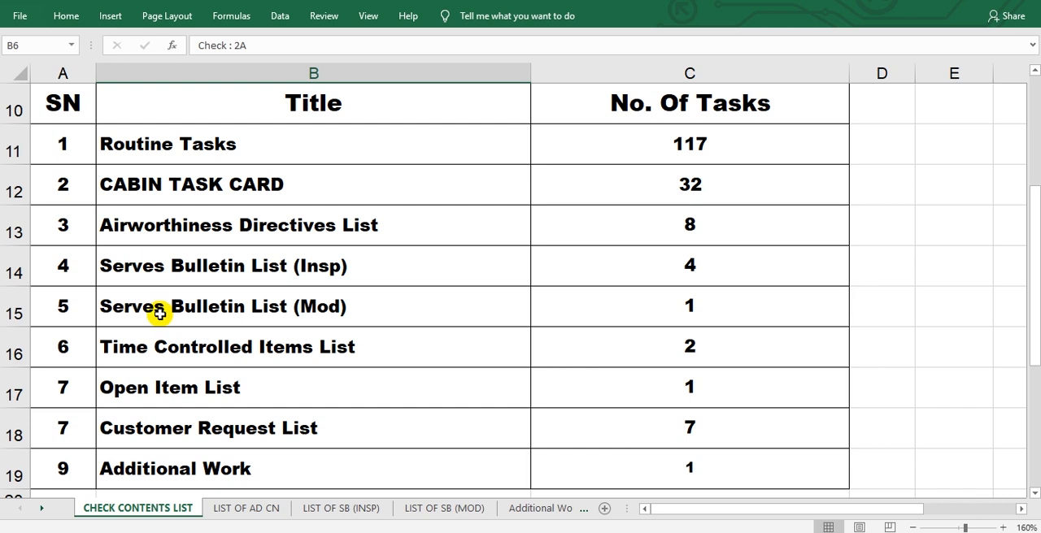
pyautogui.moveTo(362, 226)
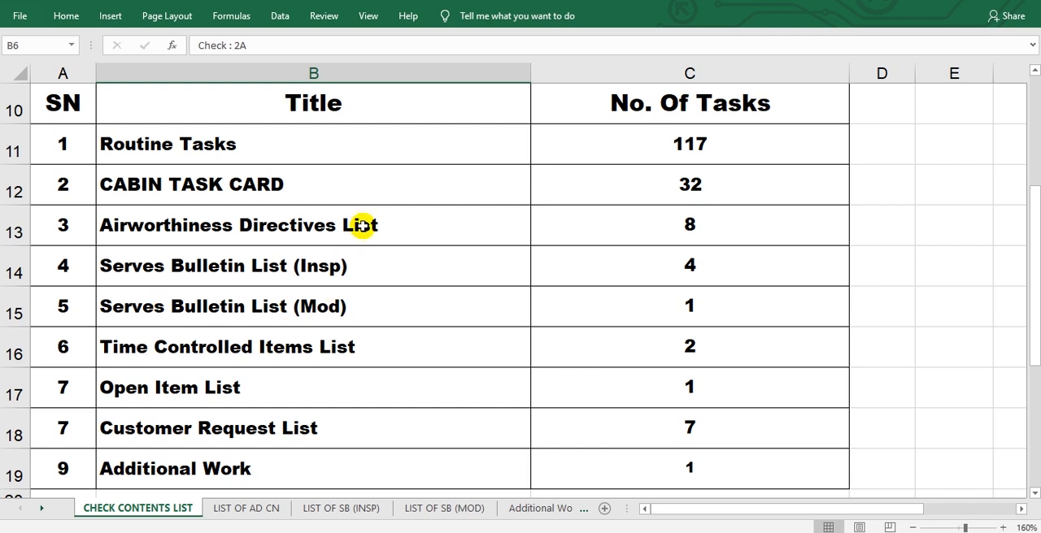
pyautogui.moveTo(354, 337)
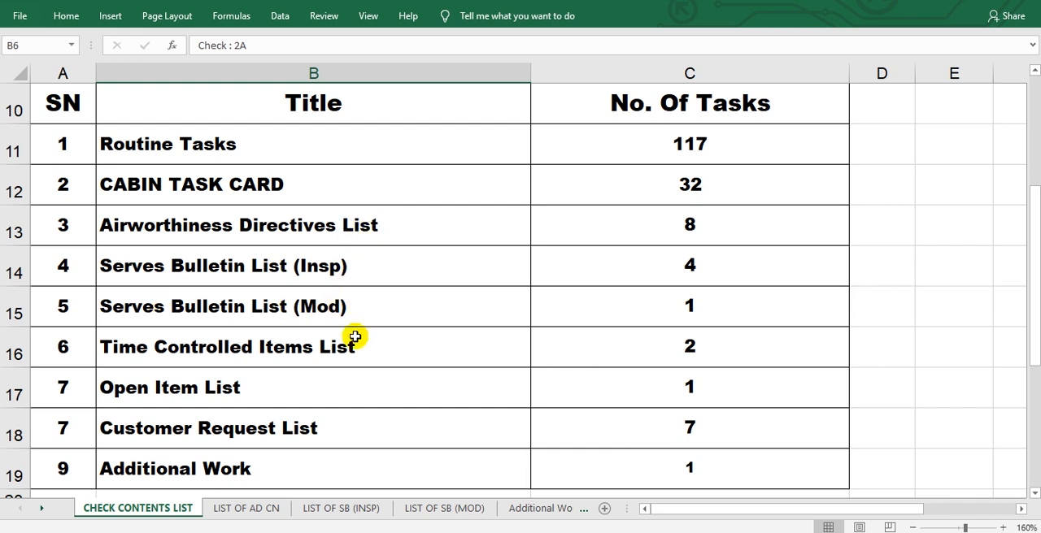
pyautogui.moveTo(398, 256)
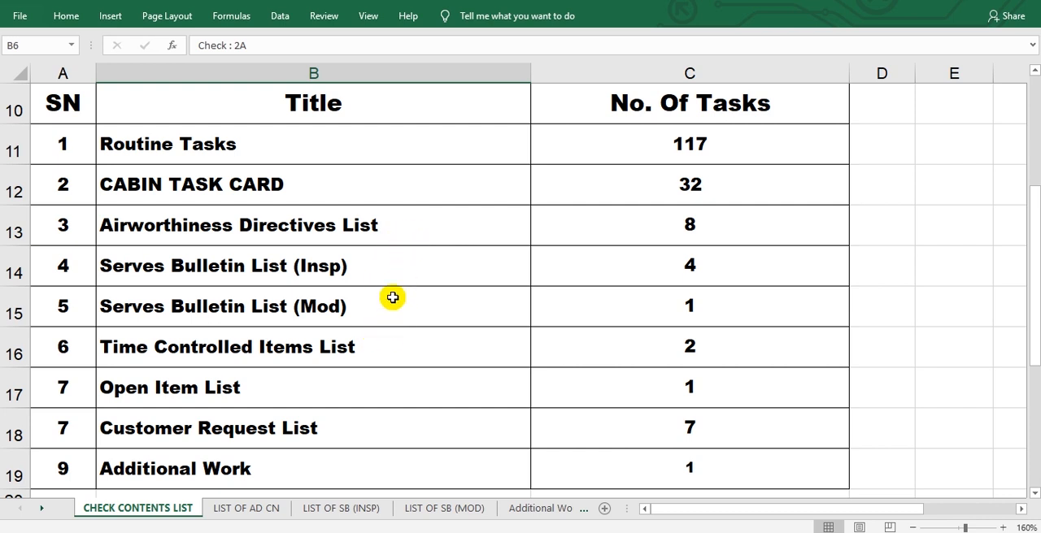
pyautogui.moveTo(394, 228)
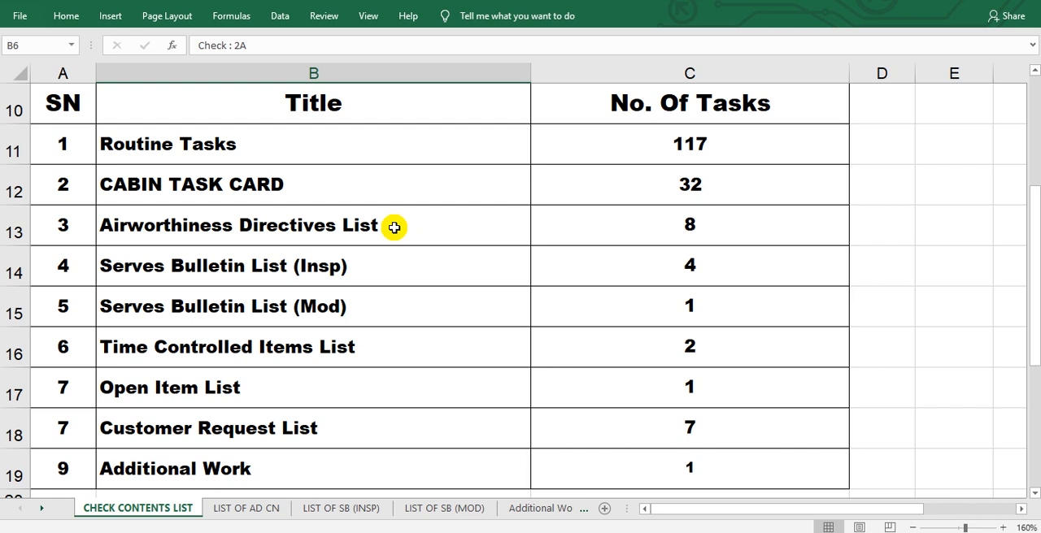
pyautogui.moveTo(411, 235)
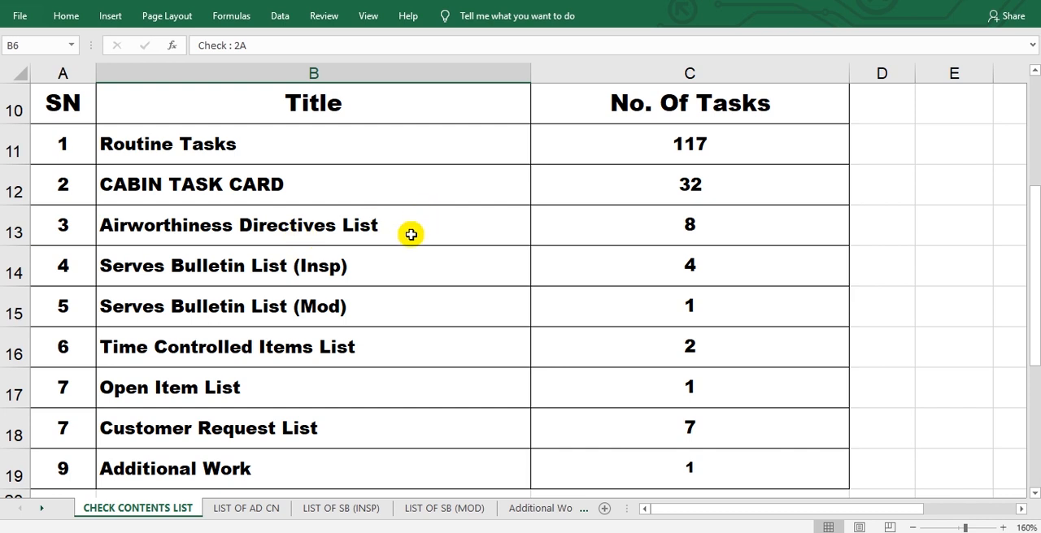
pyautogui.moveTo(409, 247)
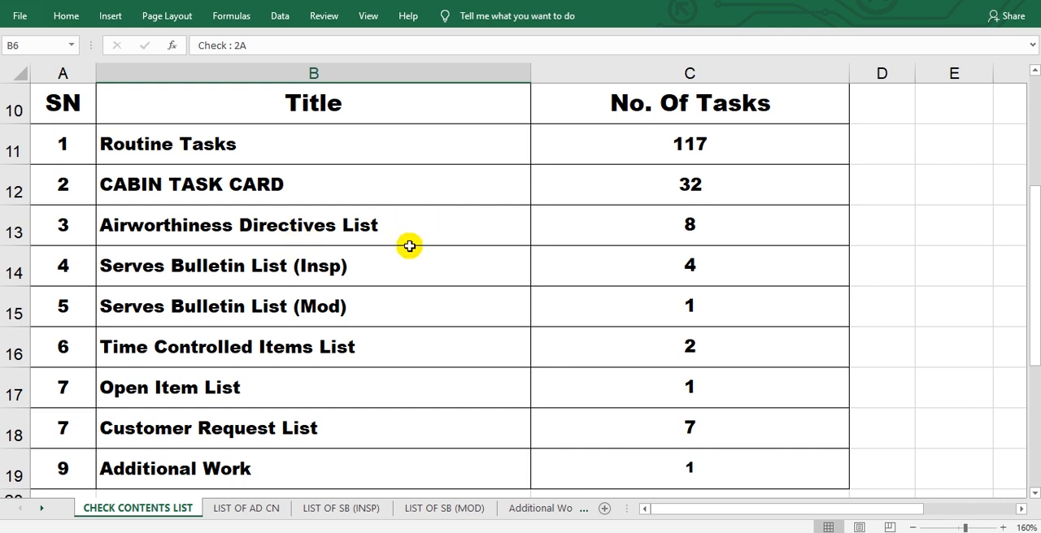
pyautogui.scroll(-3)
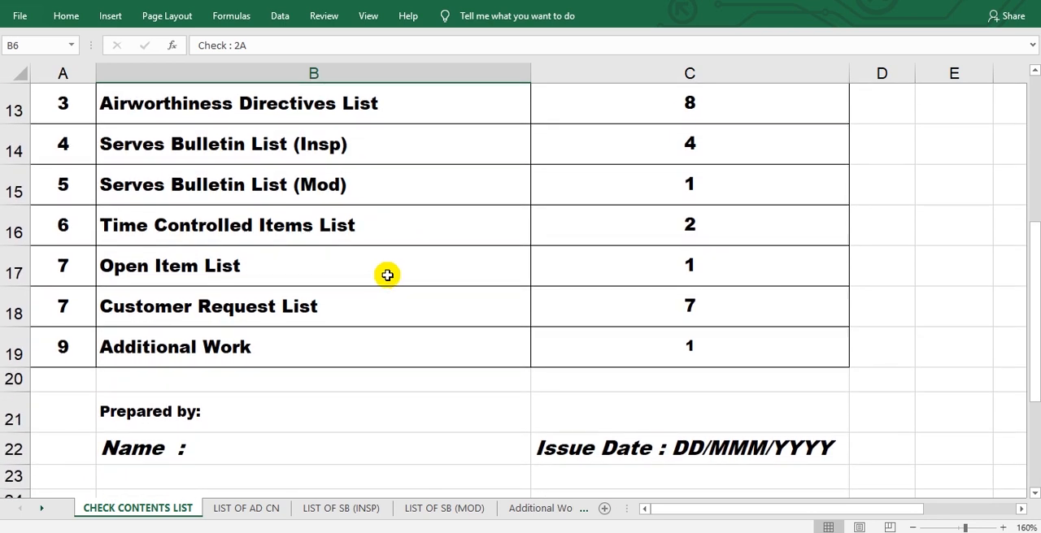
pyautogui.moveTo(356, 225)
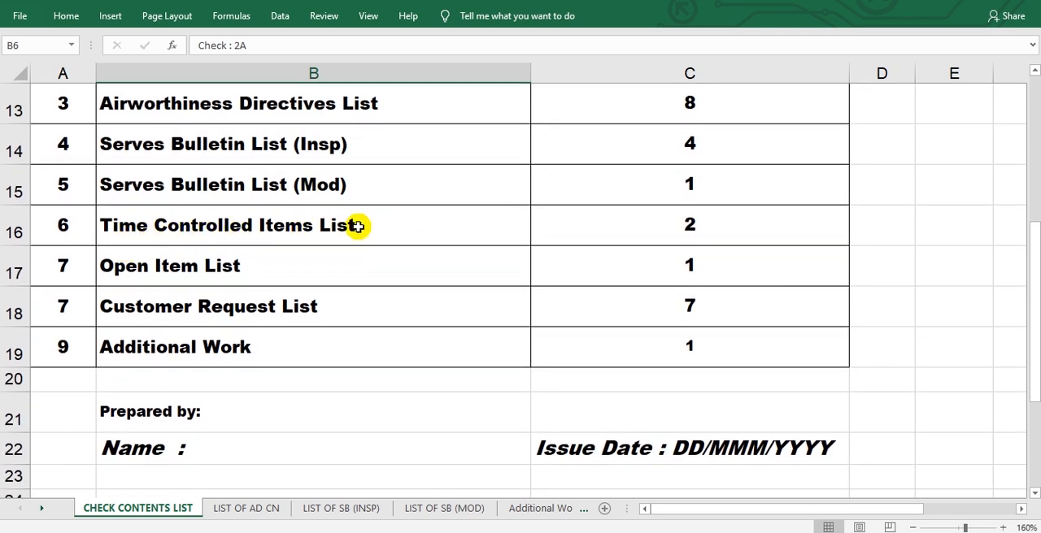
pyautogui.moveTo(345, 221)
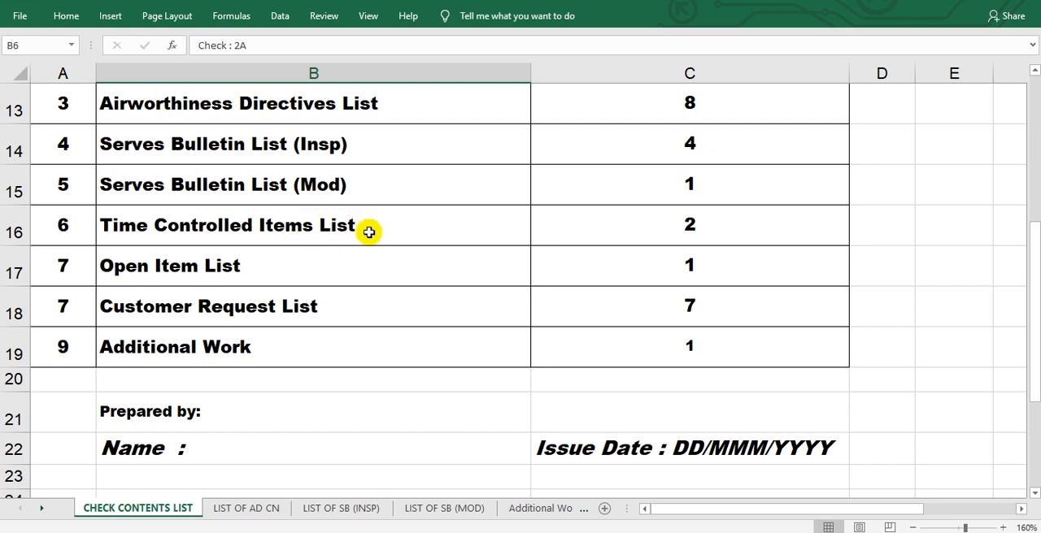
pyautogui.moveTo(390, 233)
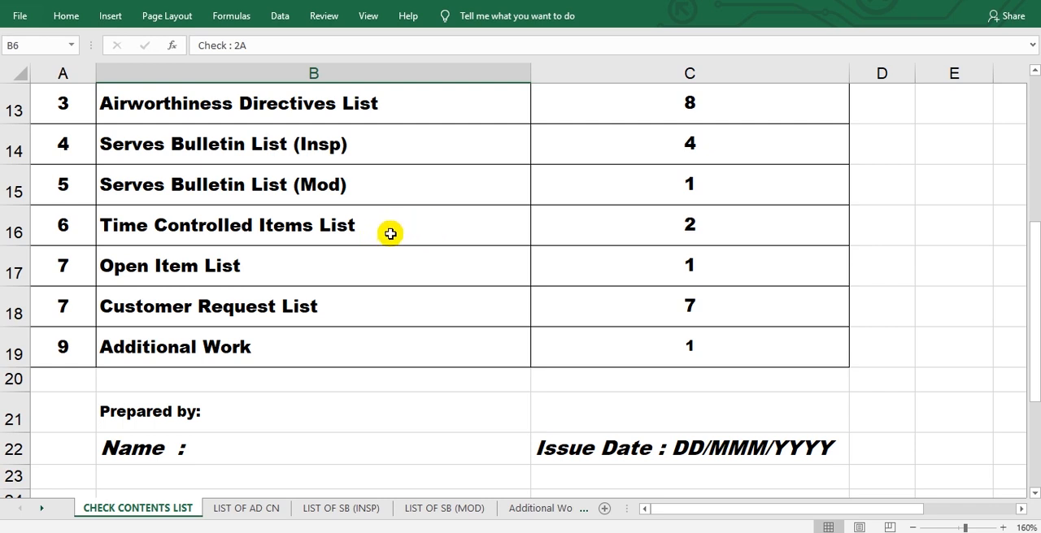
pyautogui.moveTo(399, 233)
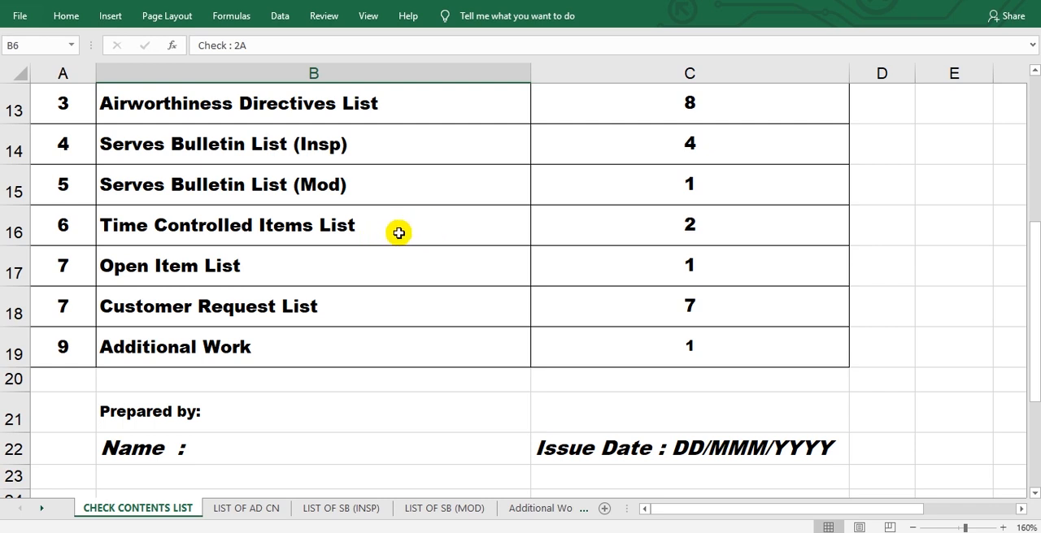
pyautogui.moveTo(130, 281)
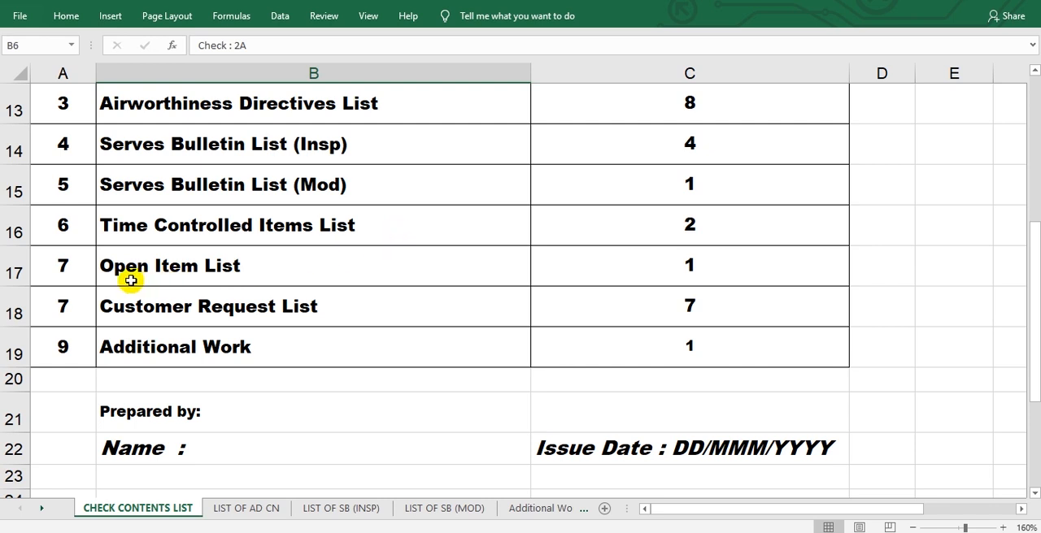
pyautogui.moveTo(246, 271)
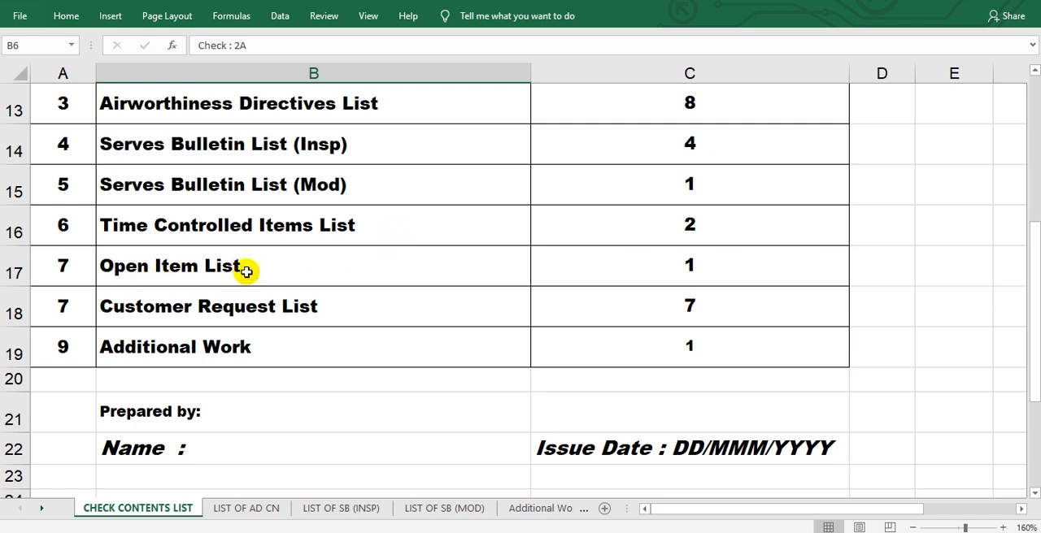
pyautogui.moveTo(266, 274)
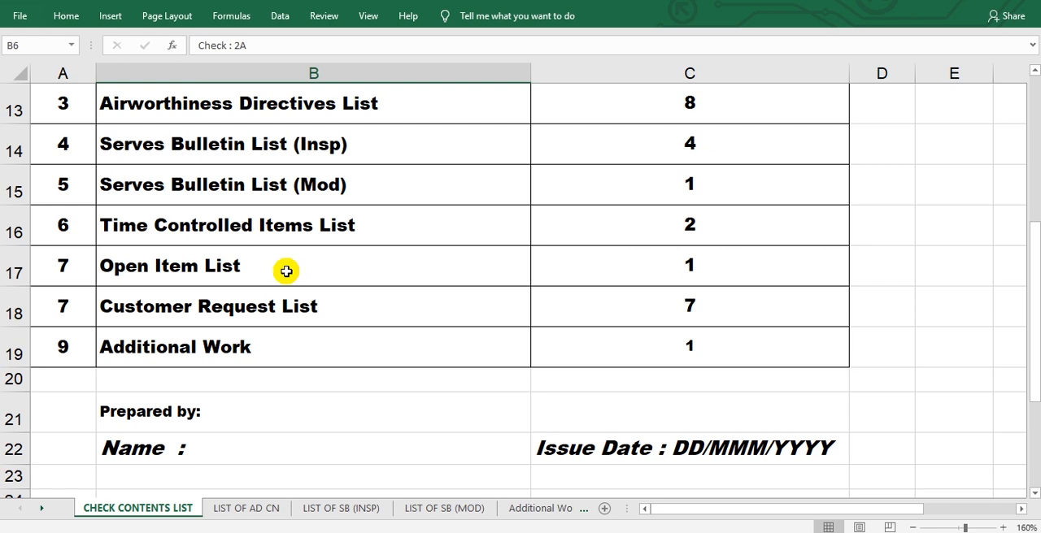
pyautogui.moveTo(203, 274)
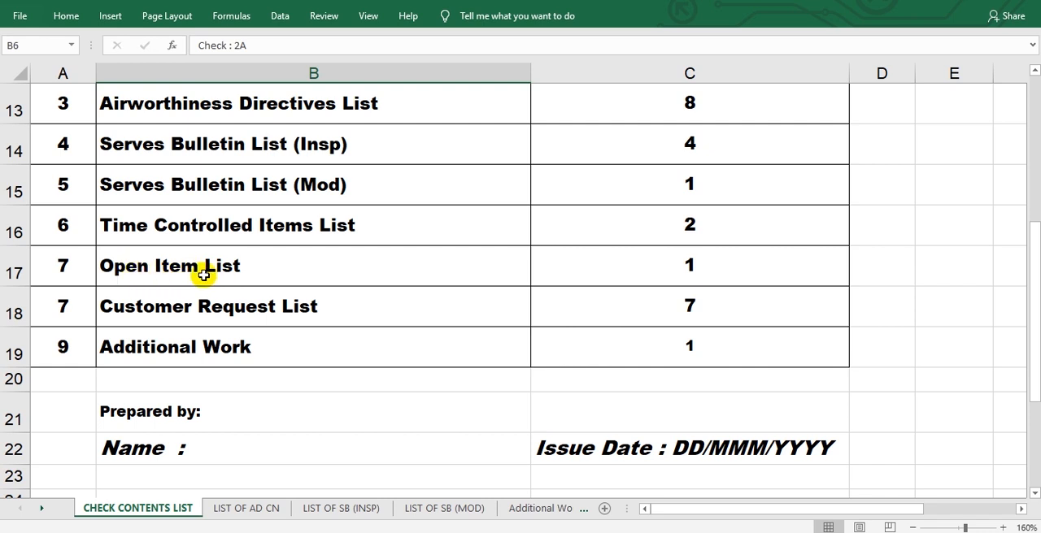
pyautogui.moveTo(291, 273)
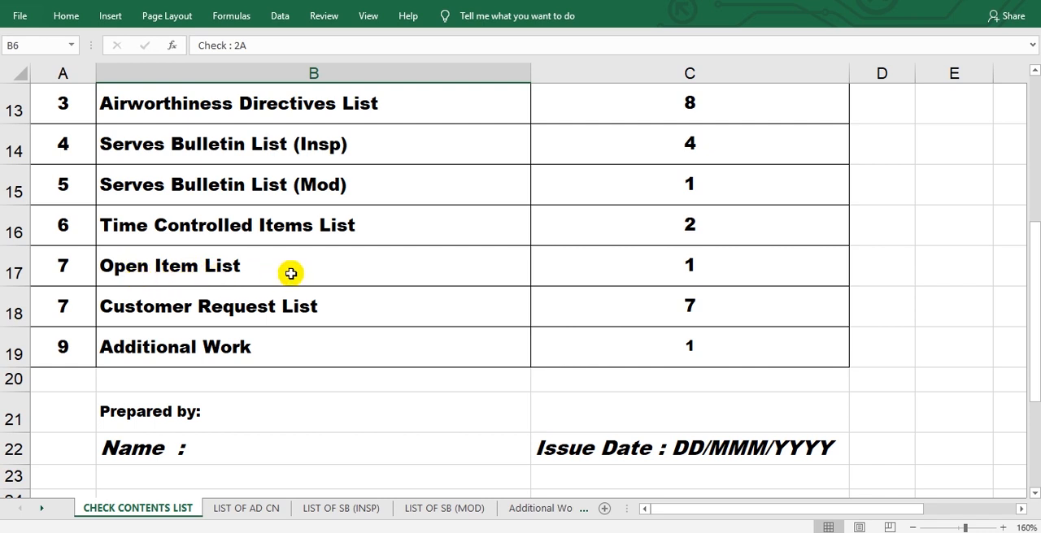
pyautogui.moveTo(126, 315)
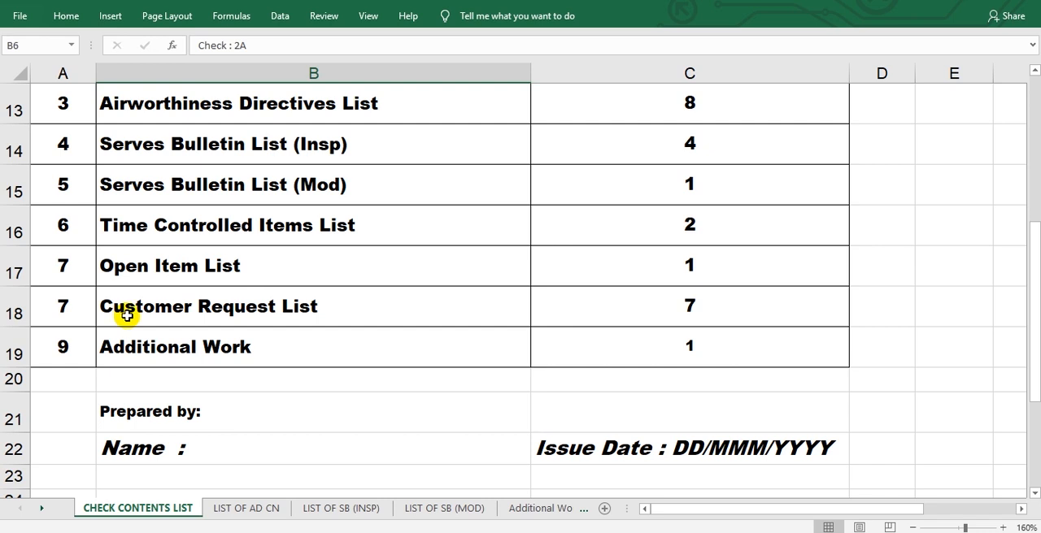
pyautogui.moveTo(215, 303)
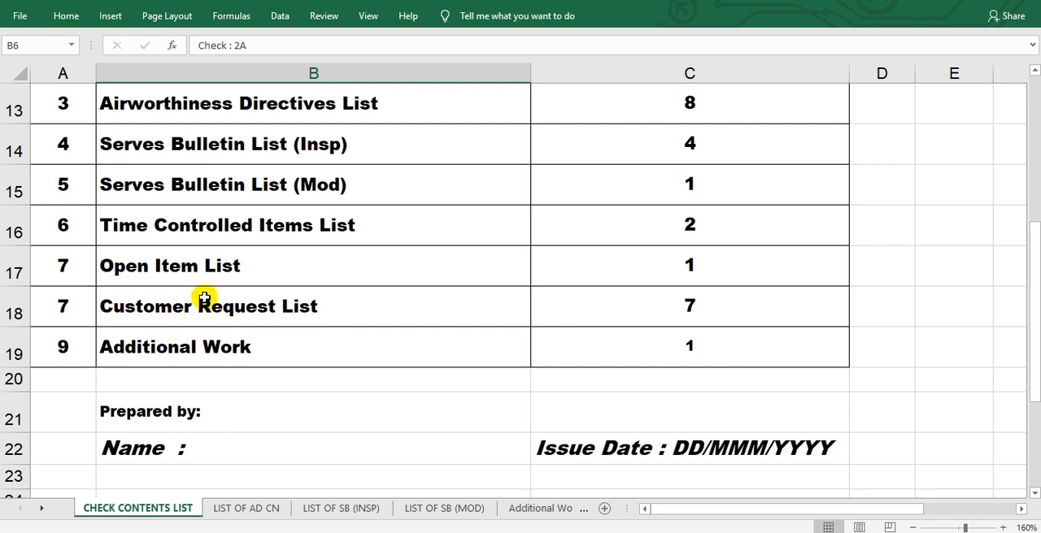
pyautogui.moveTo(259, 298)
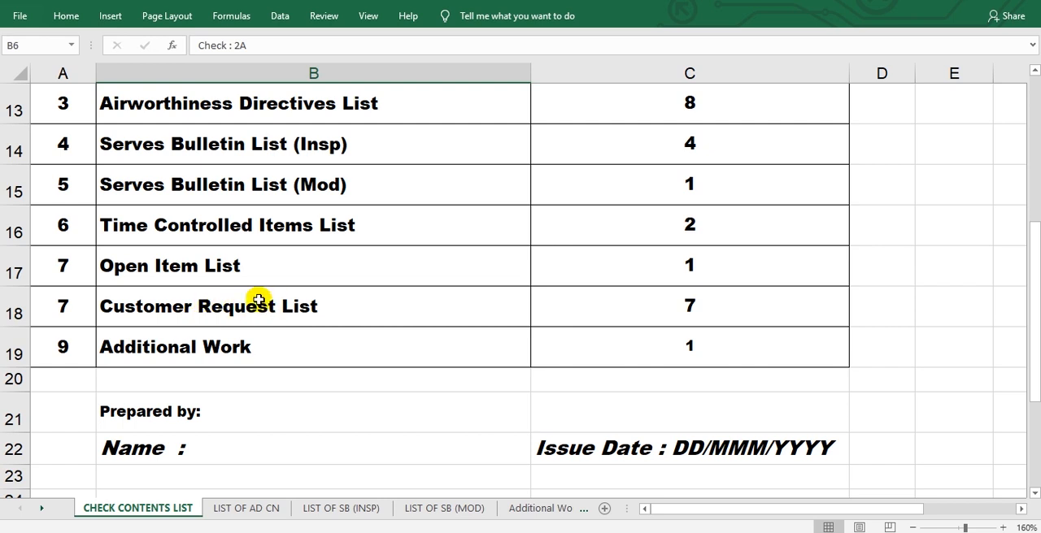
pyautogui.moveTo(345, 309)
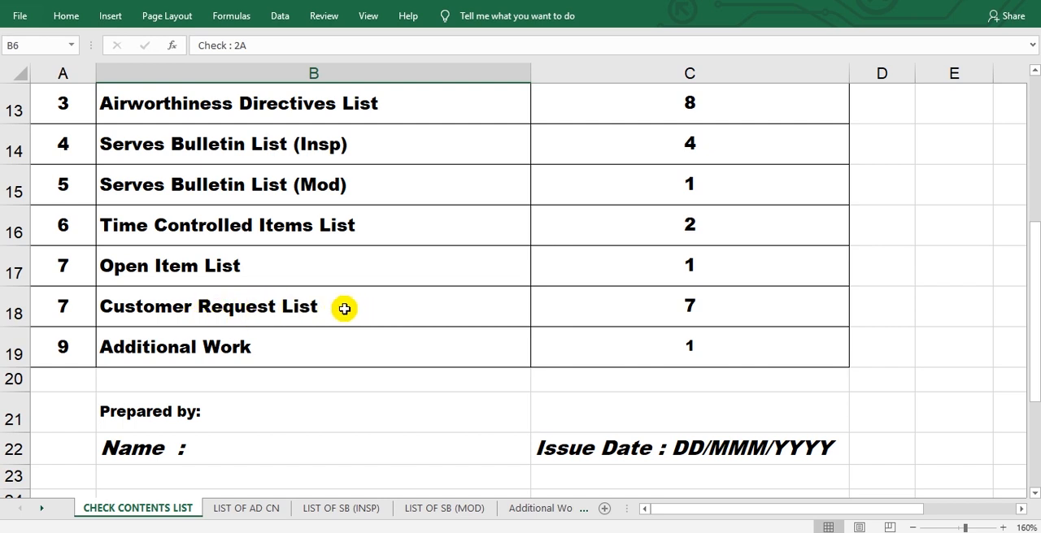
pyautogui.moveTo(702, 360)
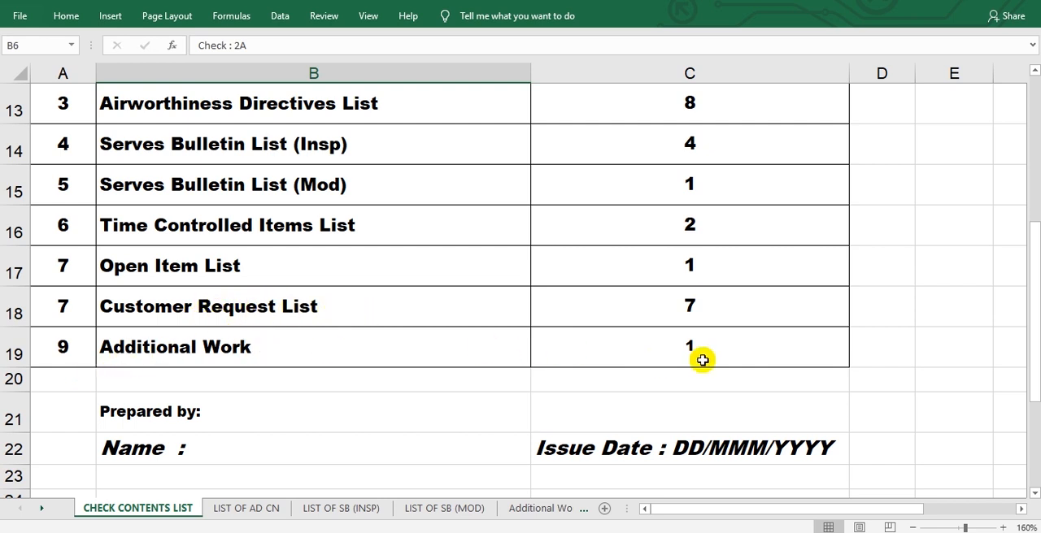
pyautogui.moveTo(514, 177)
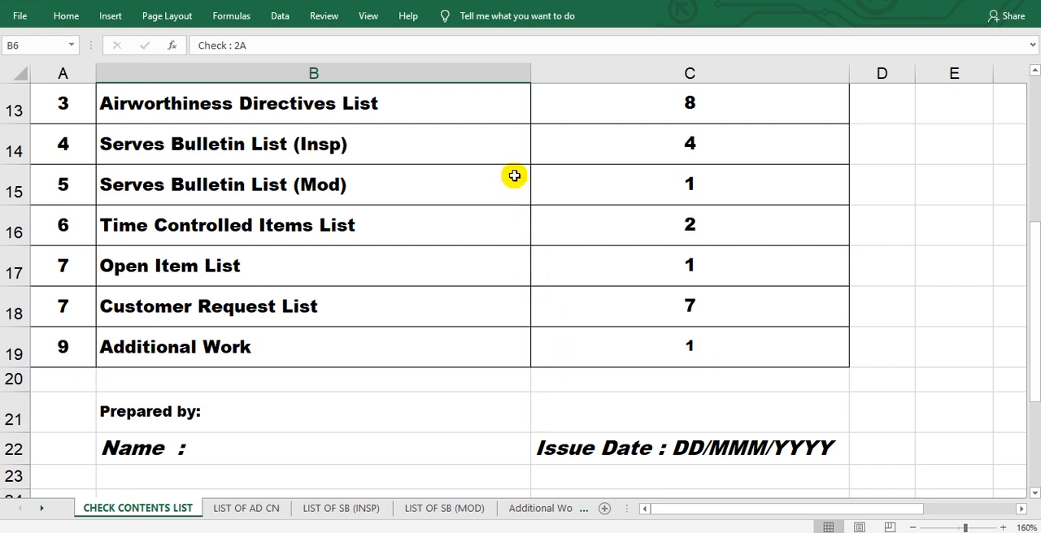
pyautogui.scroll(-3)
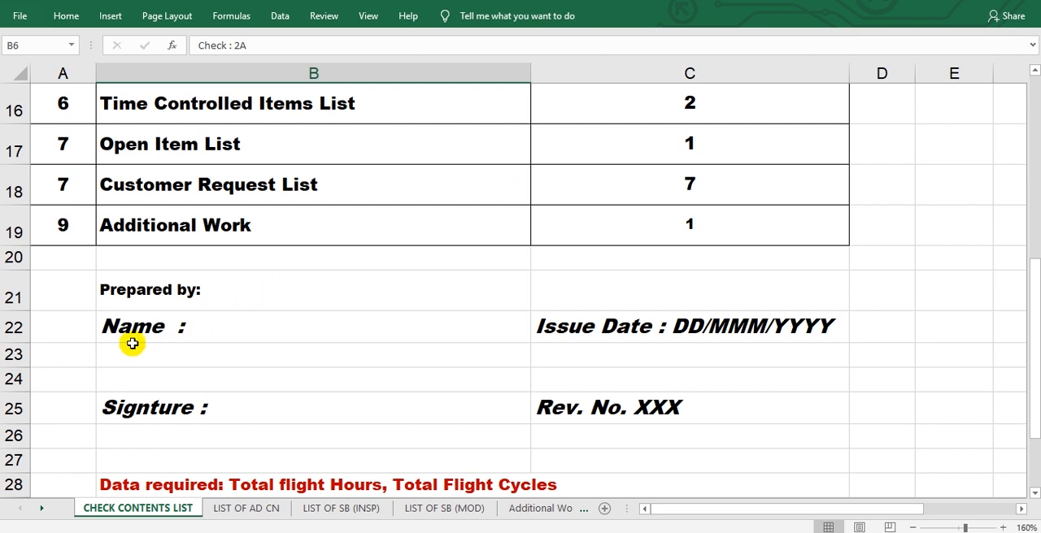
pyautogui.moveTo(229, 329)
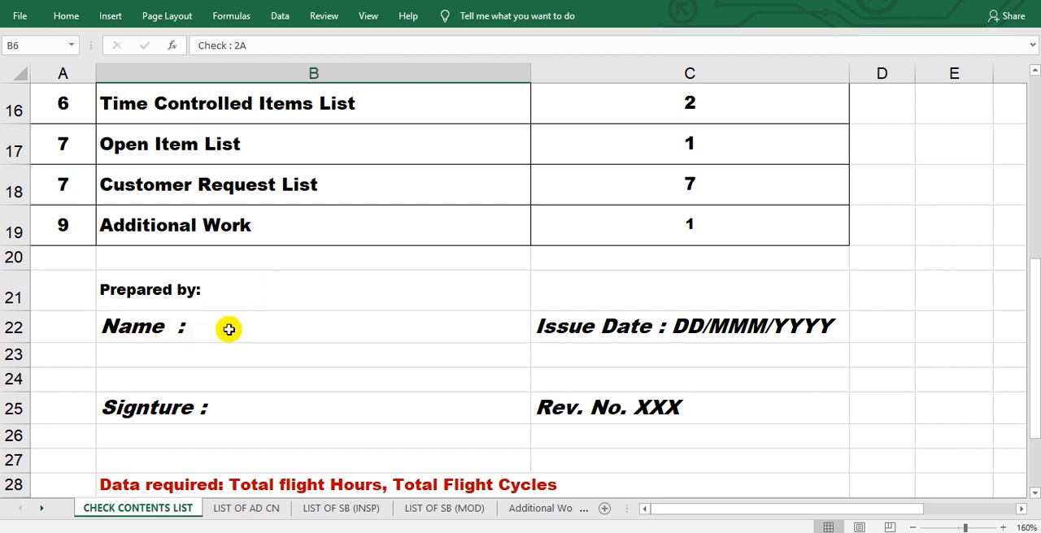
pyautogui.moveTo(666, 327)
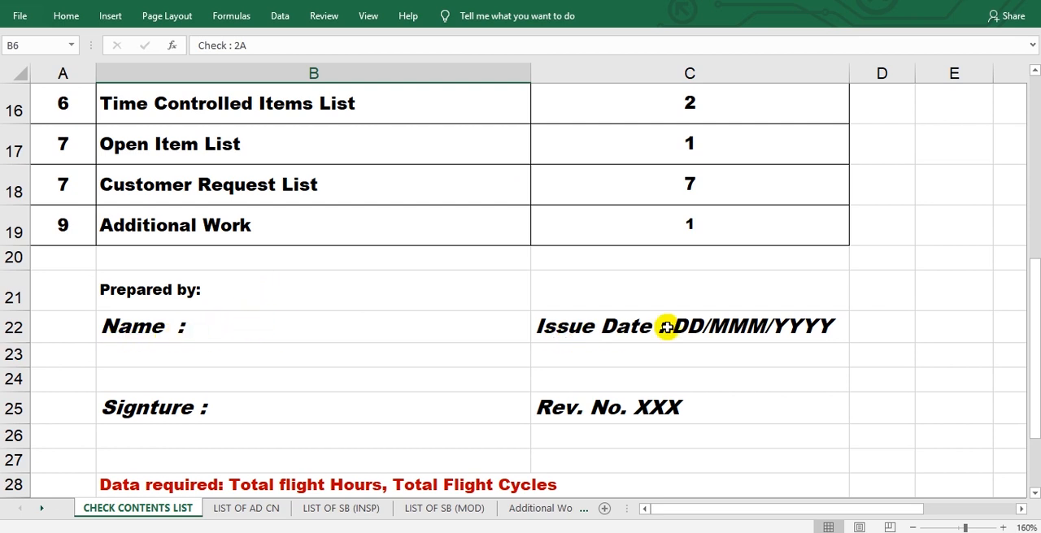
pyautogui.moveTo(718, 318)
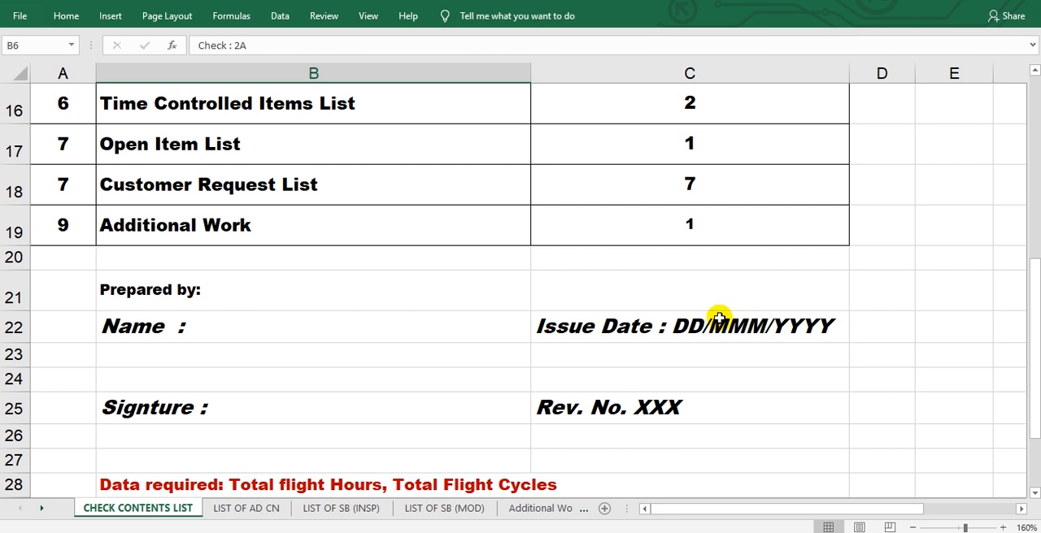
pyautogui.scroll(-3)
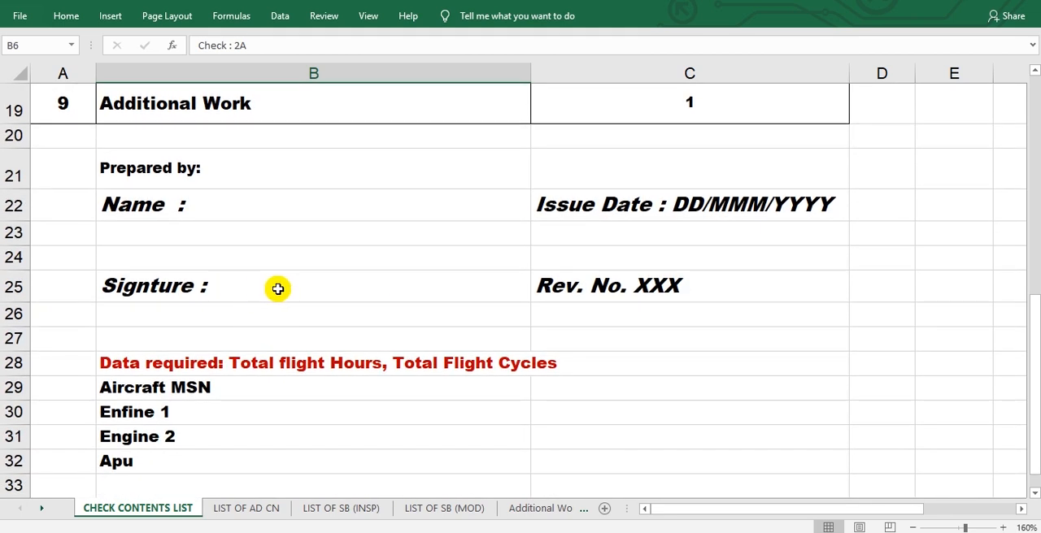
pyautogui.moveTo(650, 283)
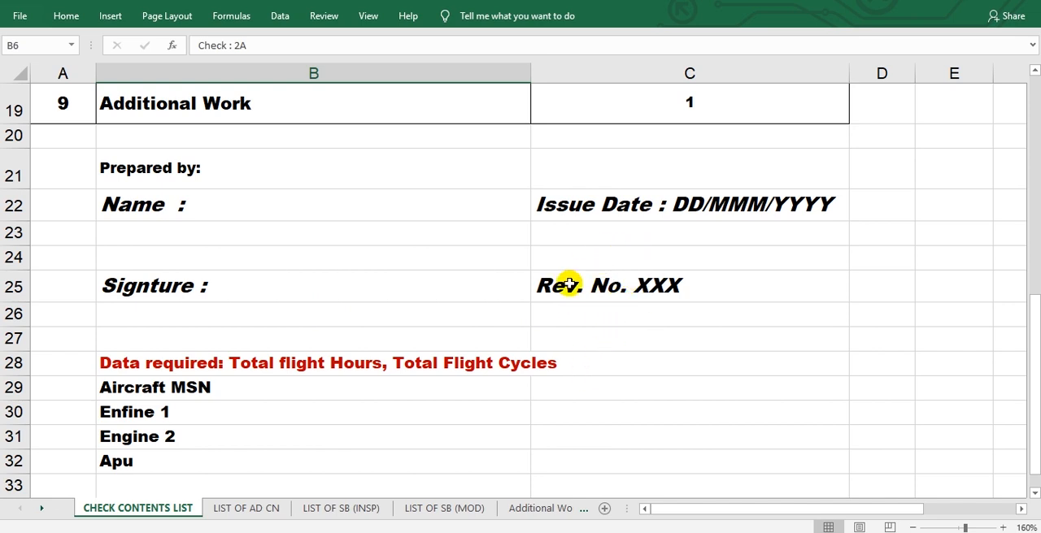
pyautogui.moveTo(665, 287)
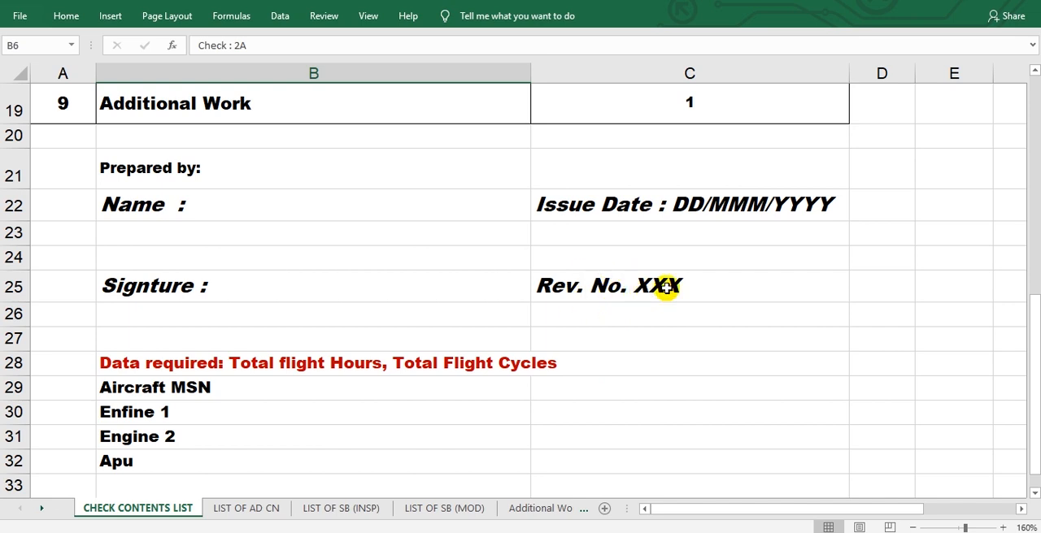
pyautogui.moveTo(679, 291)
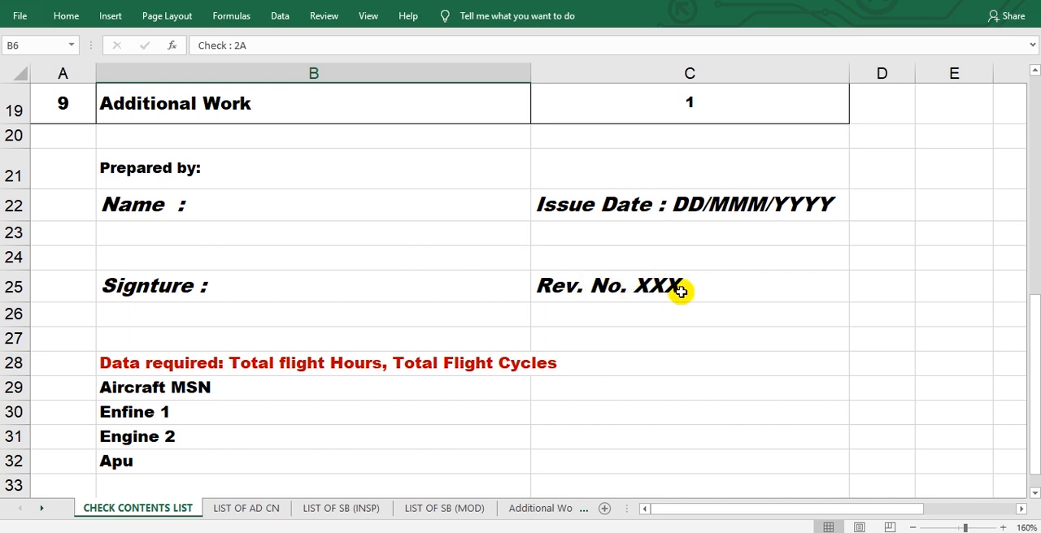
pyautogui.moveTo(645, 298)
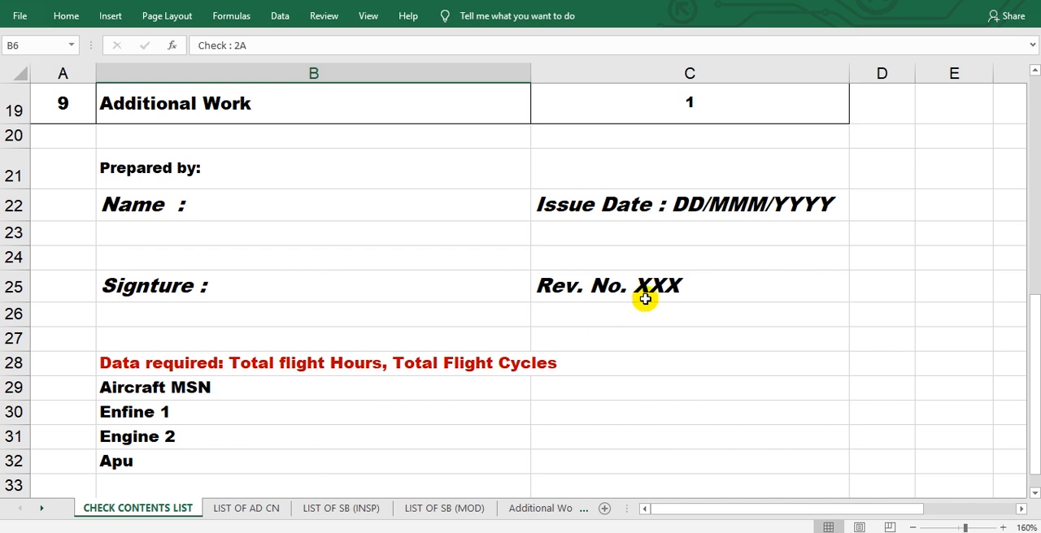
pyautogui.scroll(-3)
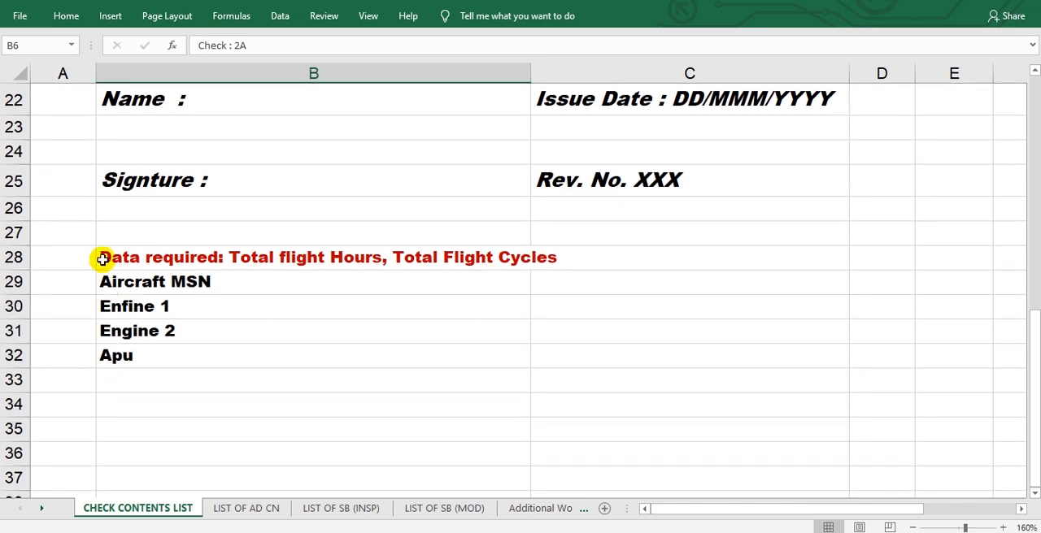
pyautogui.moveTo(466, 260)
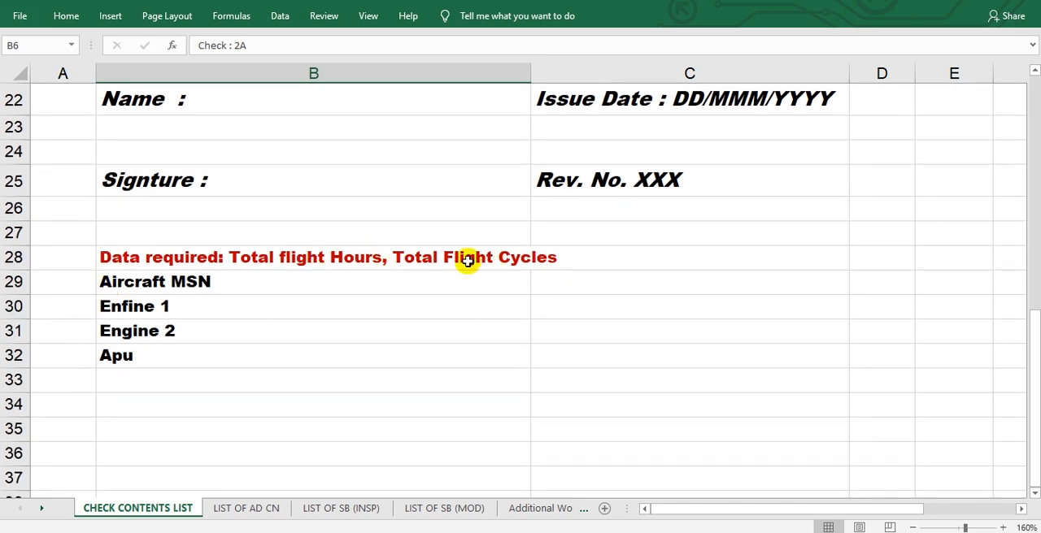
pyautogui.moveTo(349, 272)
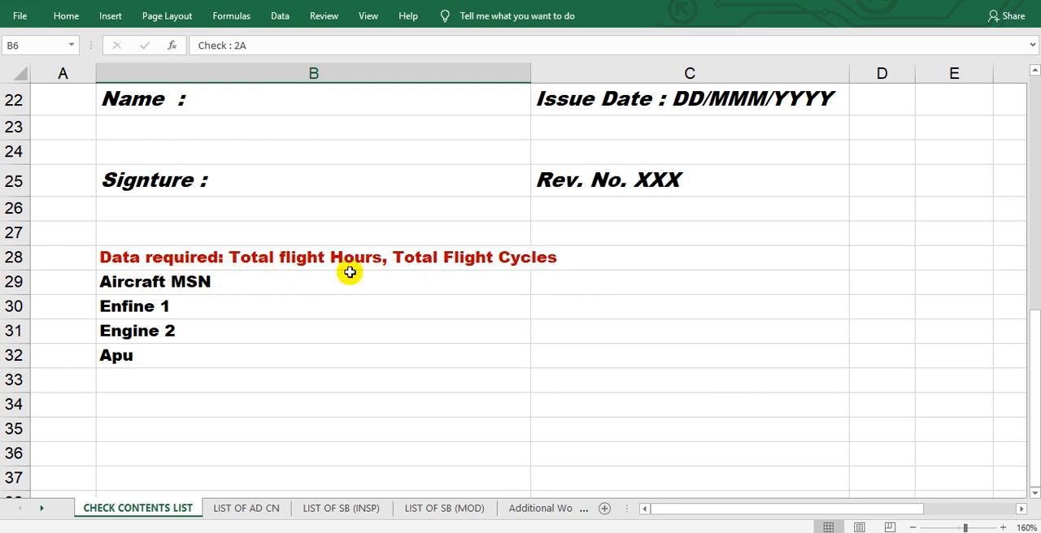
pyautogui.moveTo(338, 290)
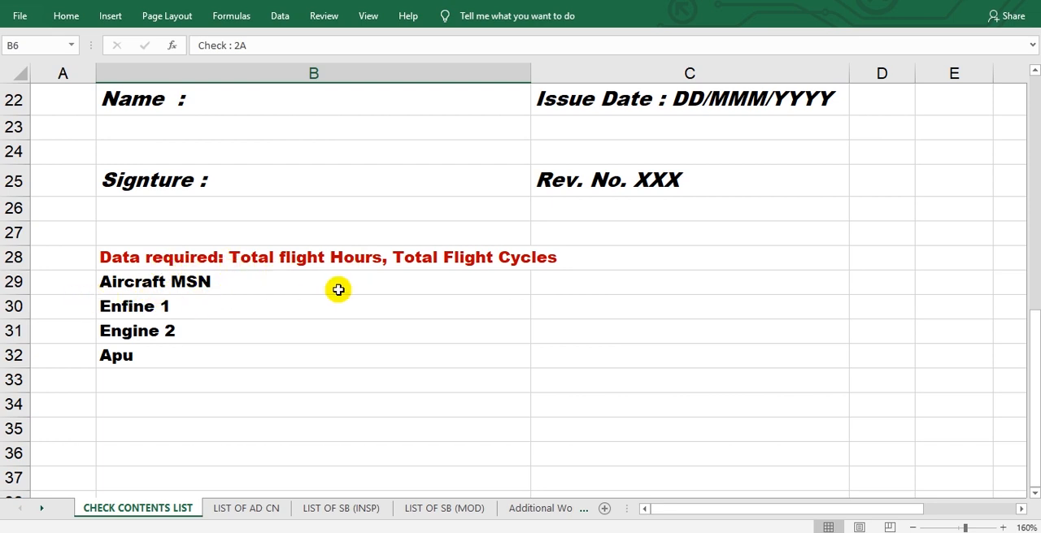
pyautogui.moveTo(459, 237)
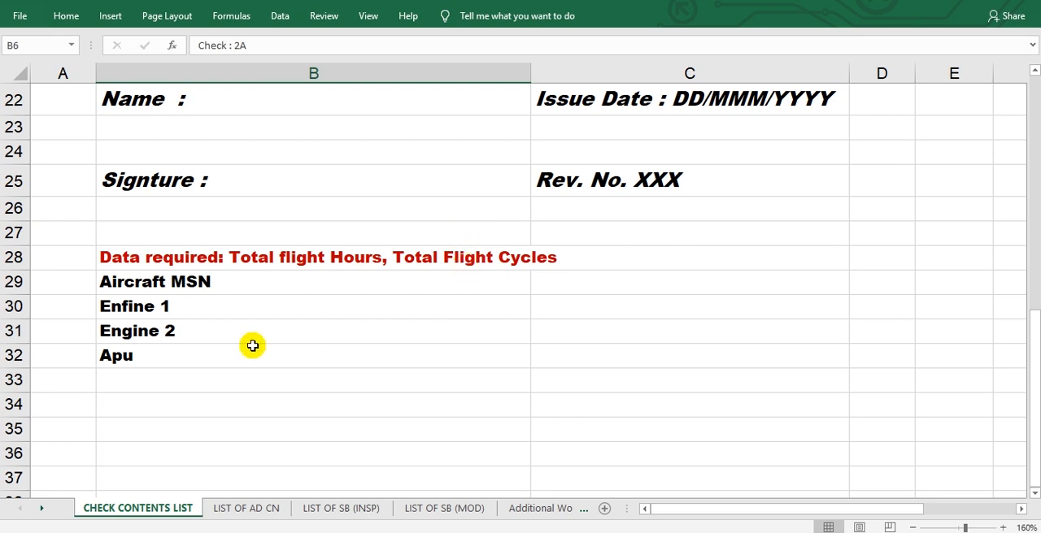
pyautogui.moveTo(437, 309)
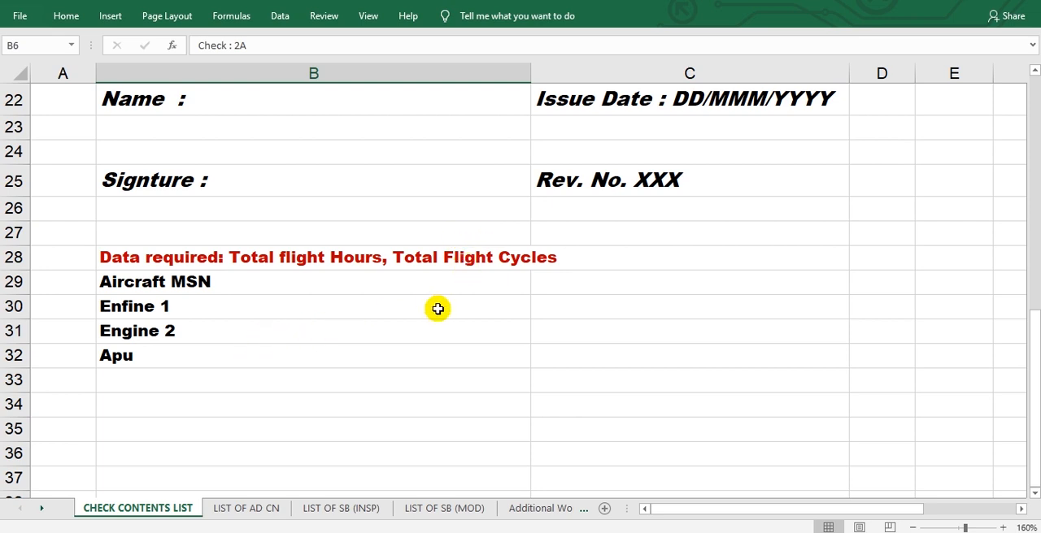
pyautogui.moveTo(132, 291)
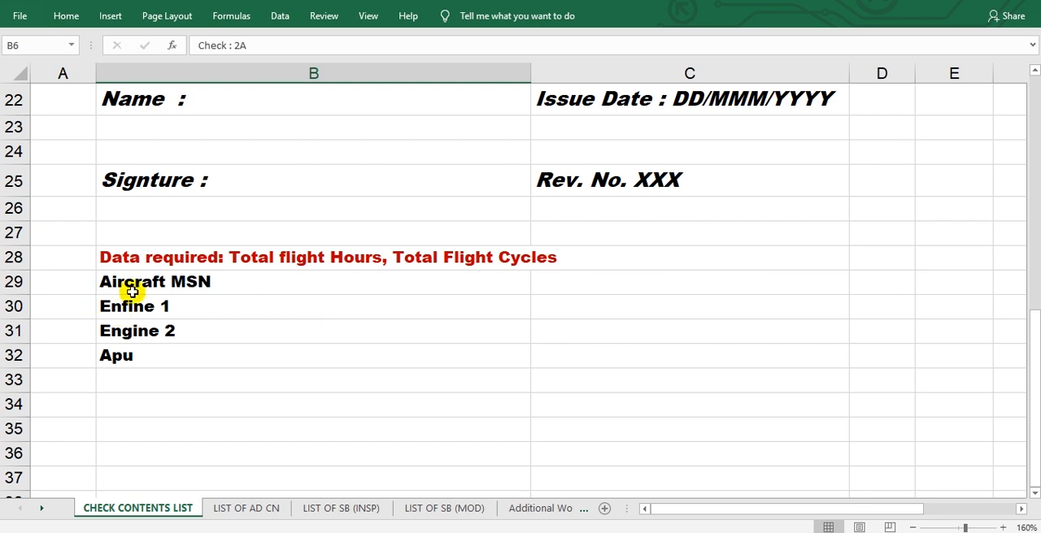
pyautogui.moveTo(244, 263)
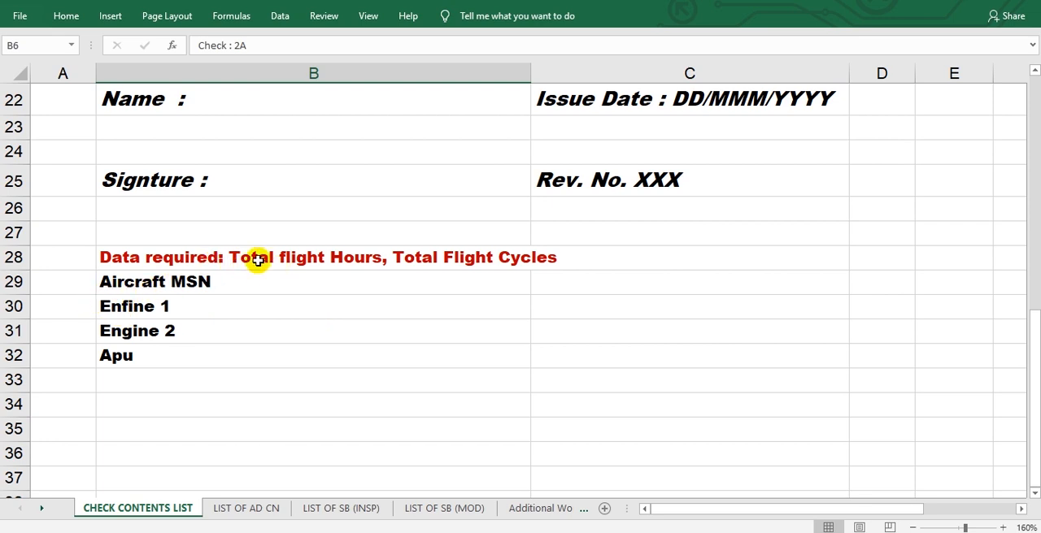
pyautogui.moveTo(353, 257)
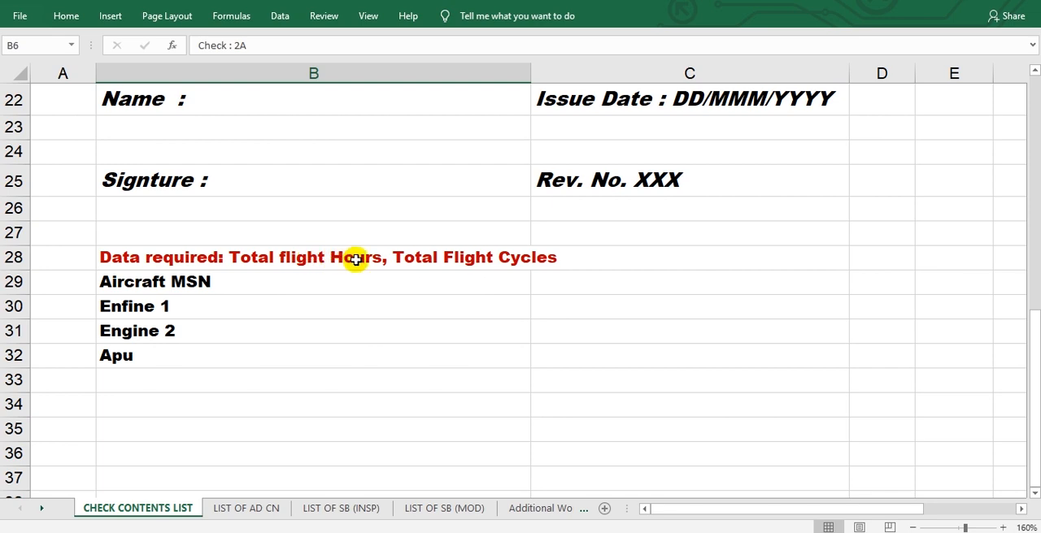
pyautogui.moveTo(395, 261)
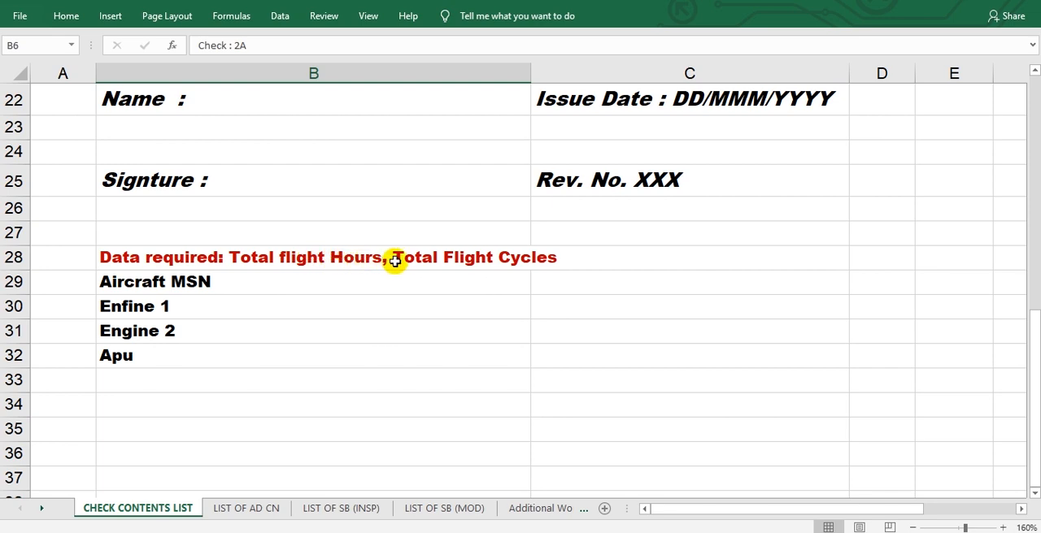
pyautogui.moveTo(192, 396)
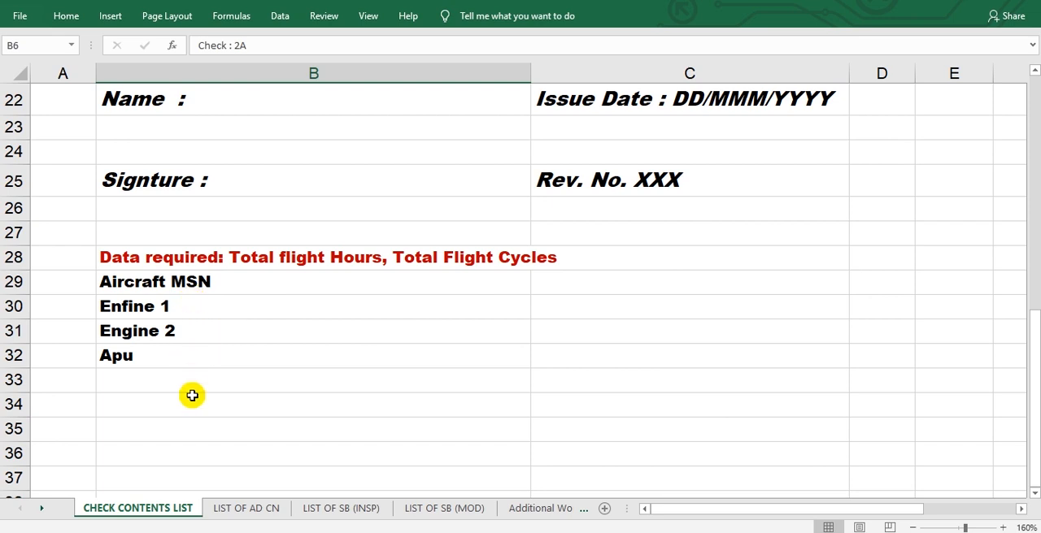
pyautogui.moveTo(447, 285)
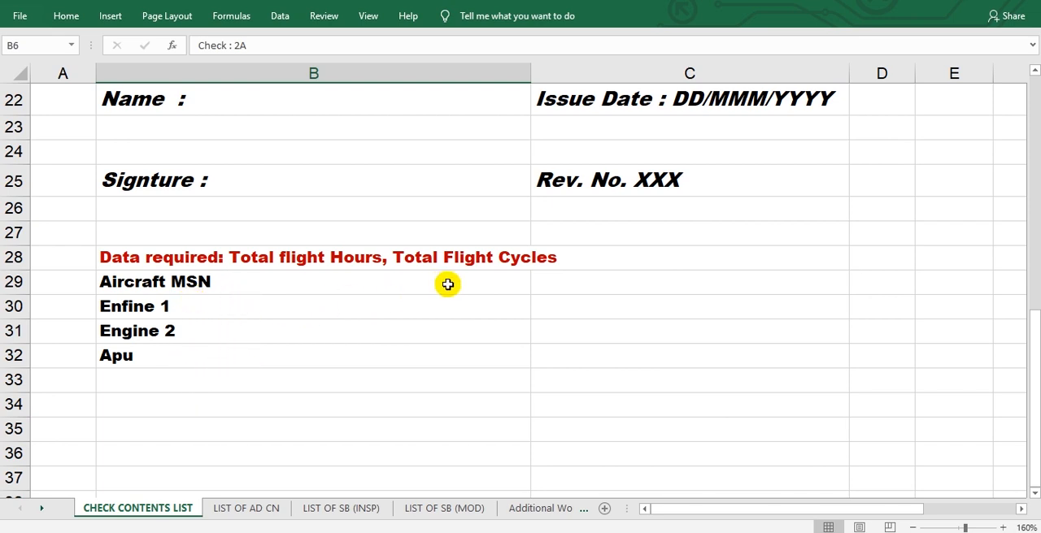
pyautogui.moveTo(292, 390)
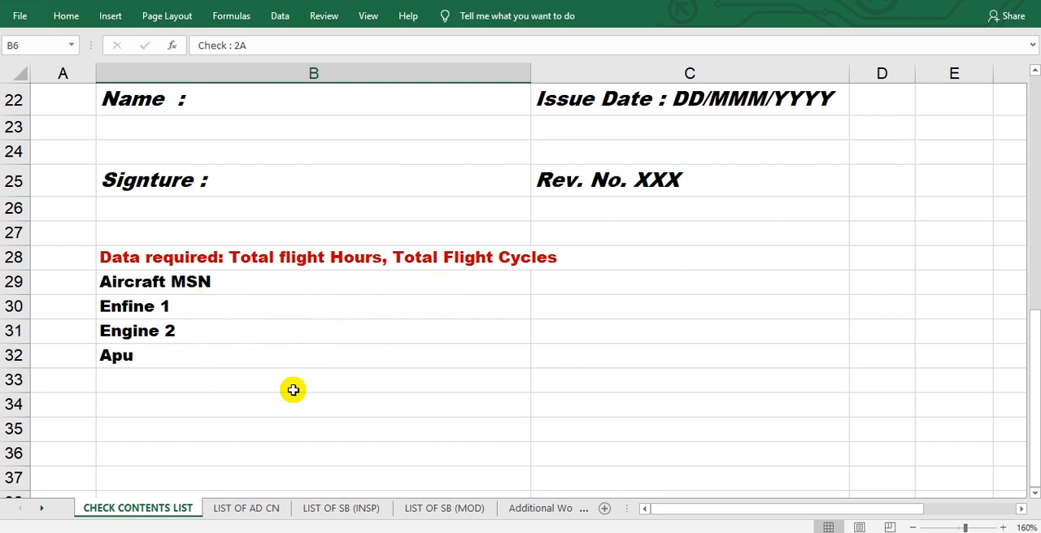
pyautogui.moveTo(275, 334)
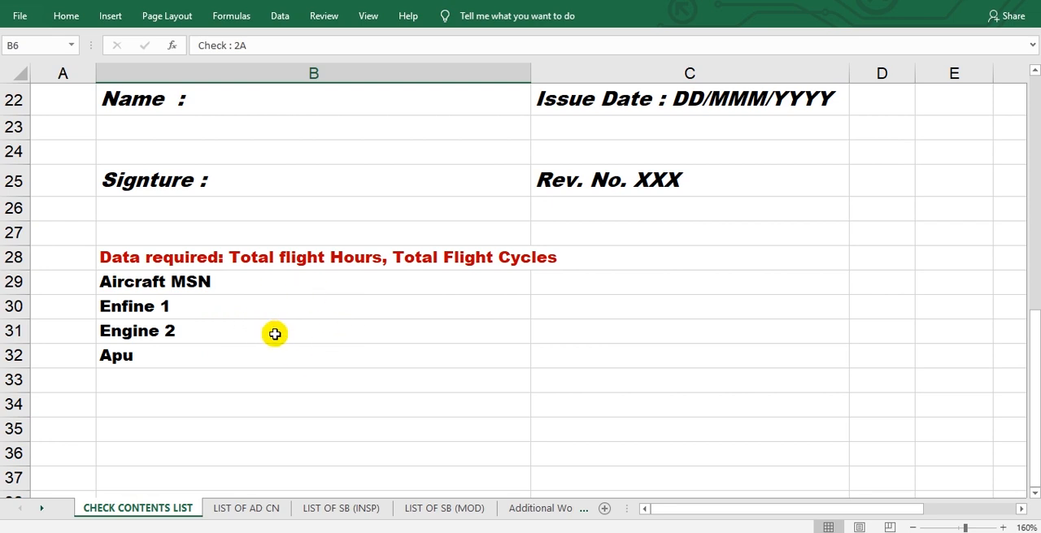
pyautogui.moveTo(255, 371)
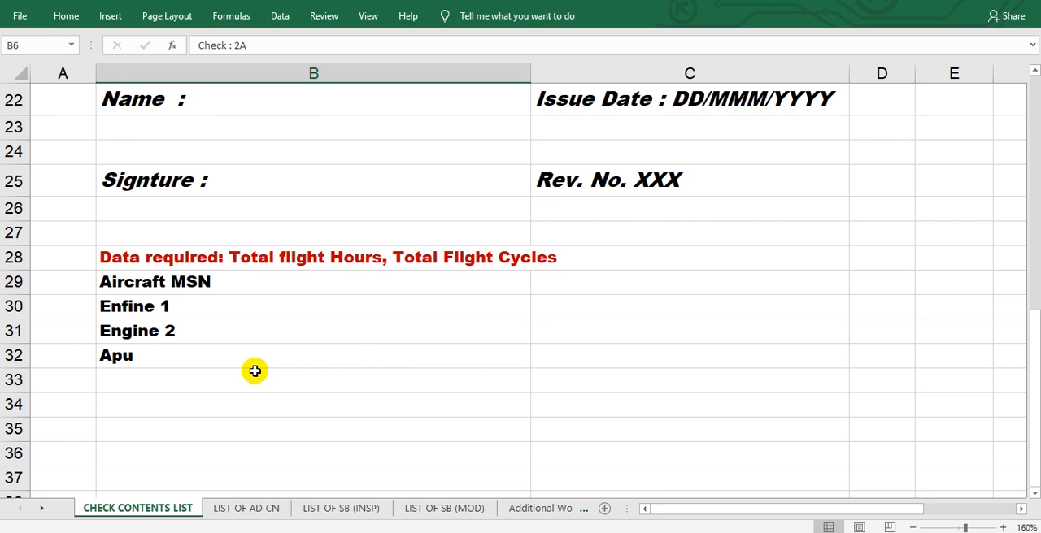
pyautogui.moveTo(246, 366)
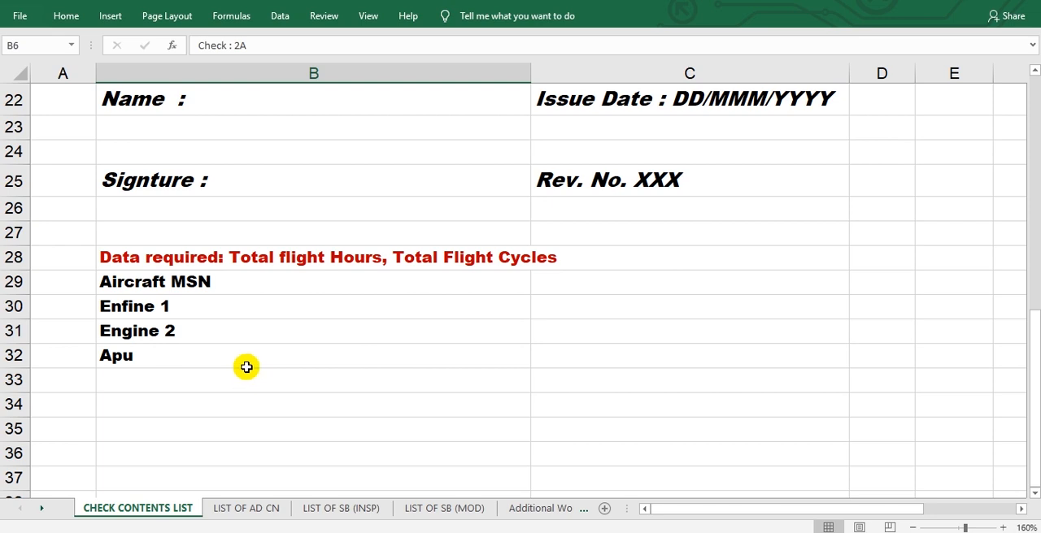